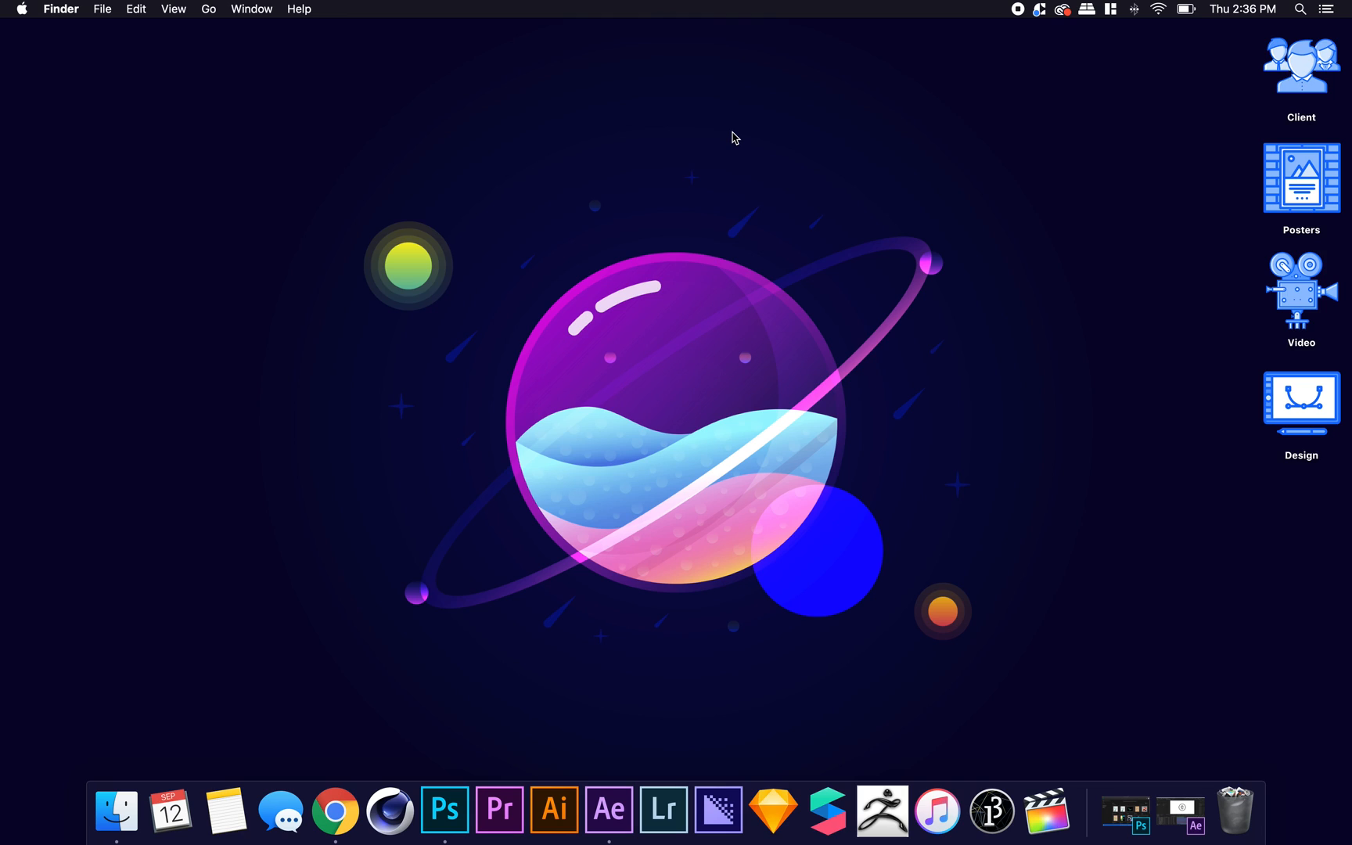
mouse_move(734, 147)
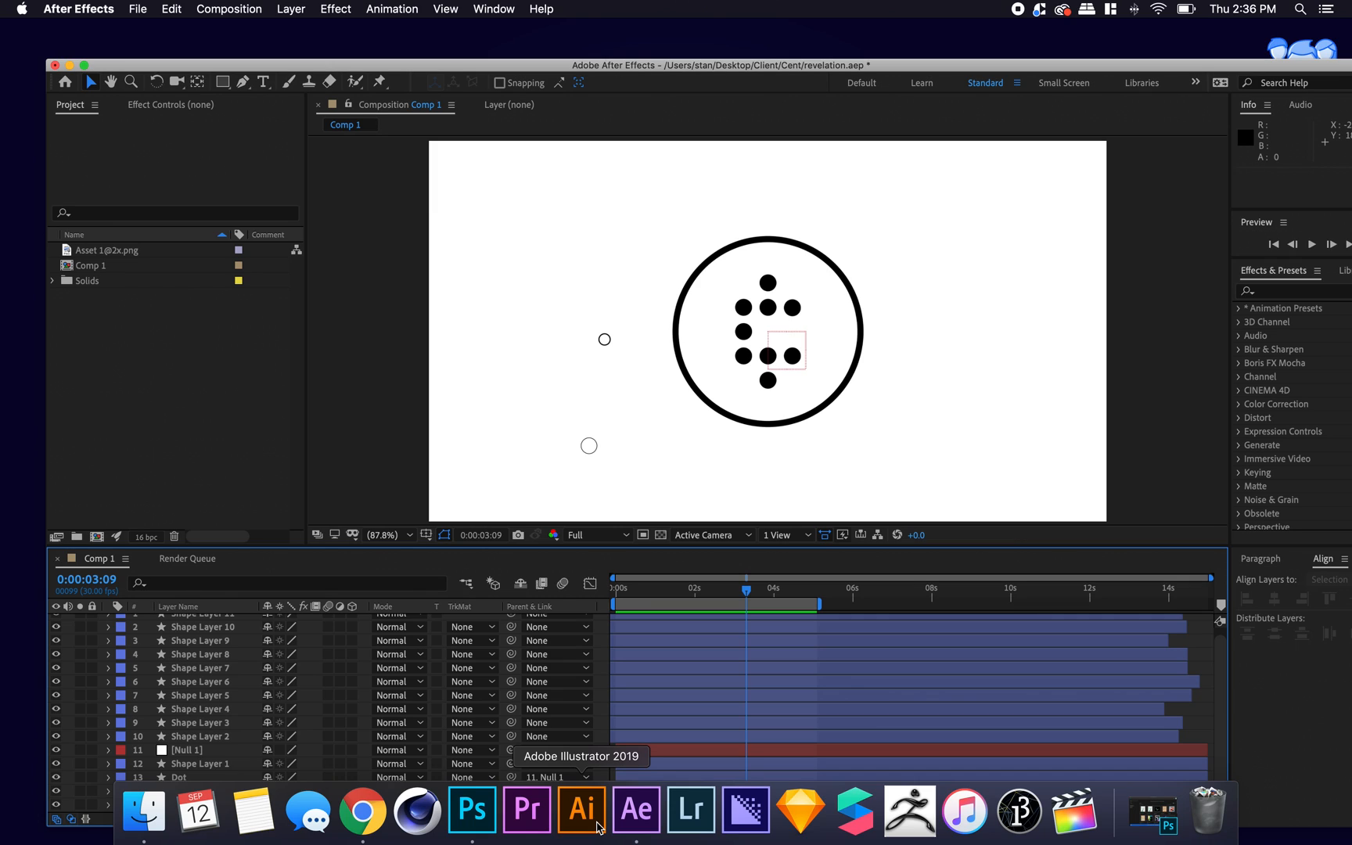
mouse_move(336, 51)
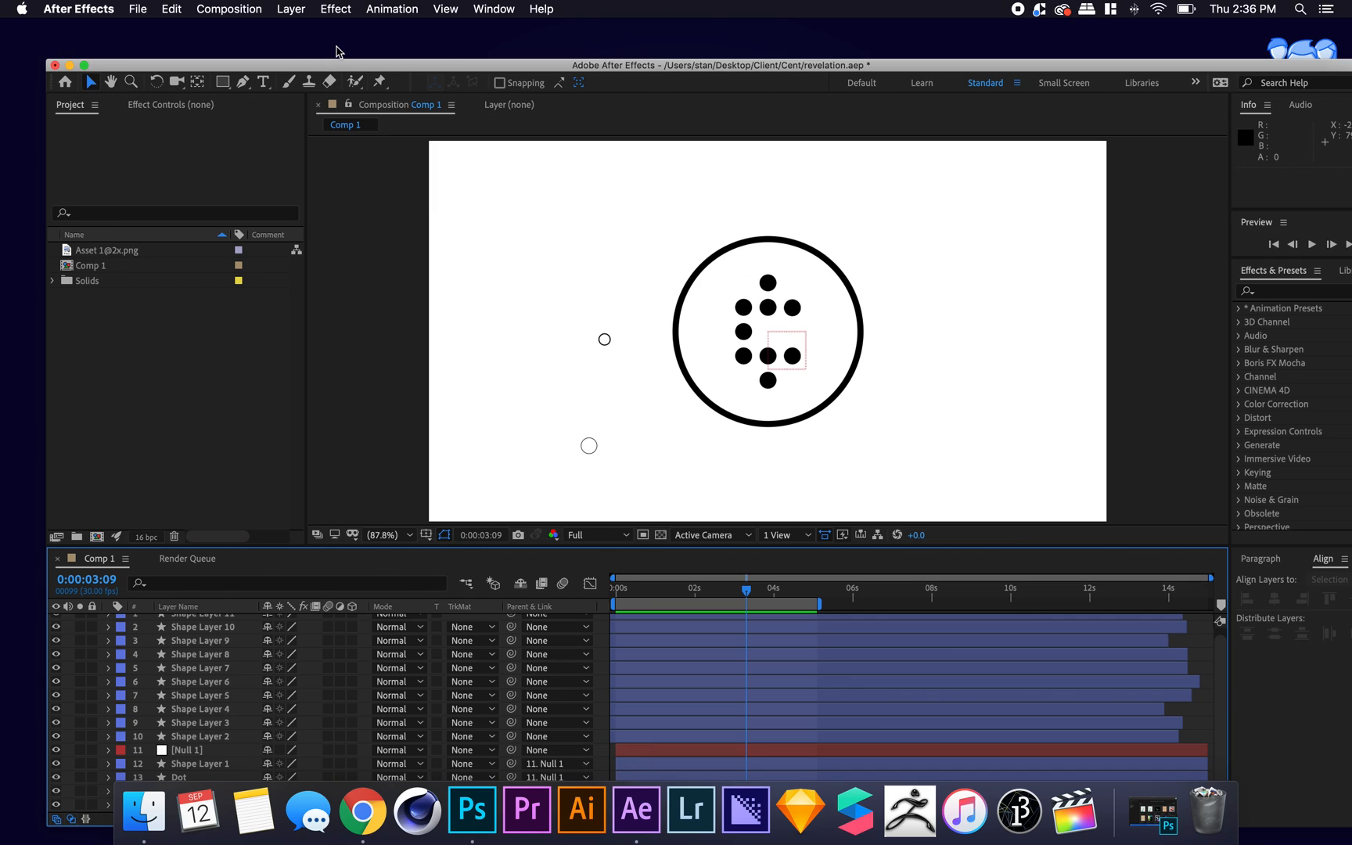
Bring up Comp 1's Composition Settings showing 1920×1080, 30 fps, 15-second duration.
click(228, 10)
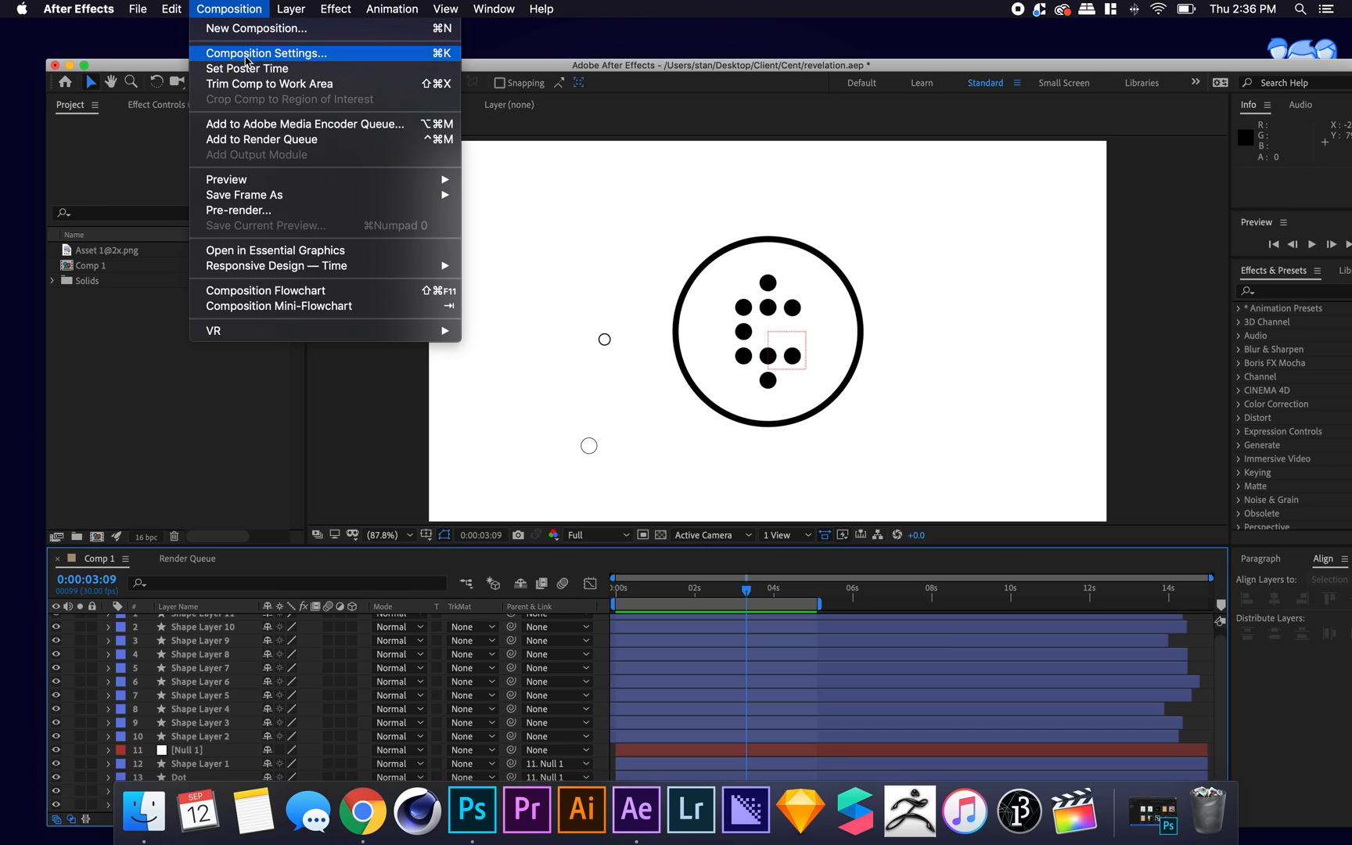
click(266, 53)
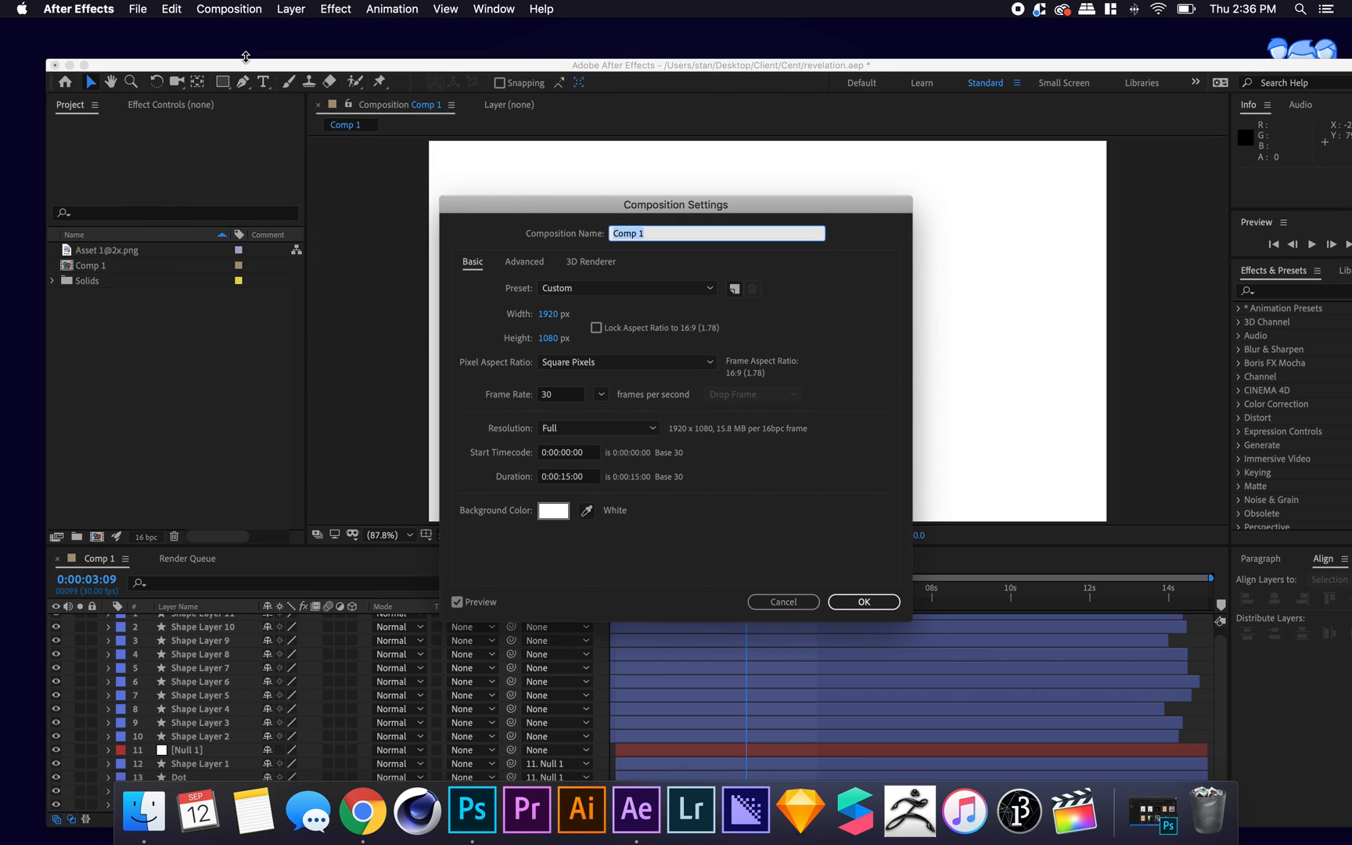
mouse_move(440, 81)
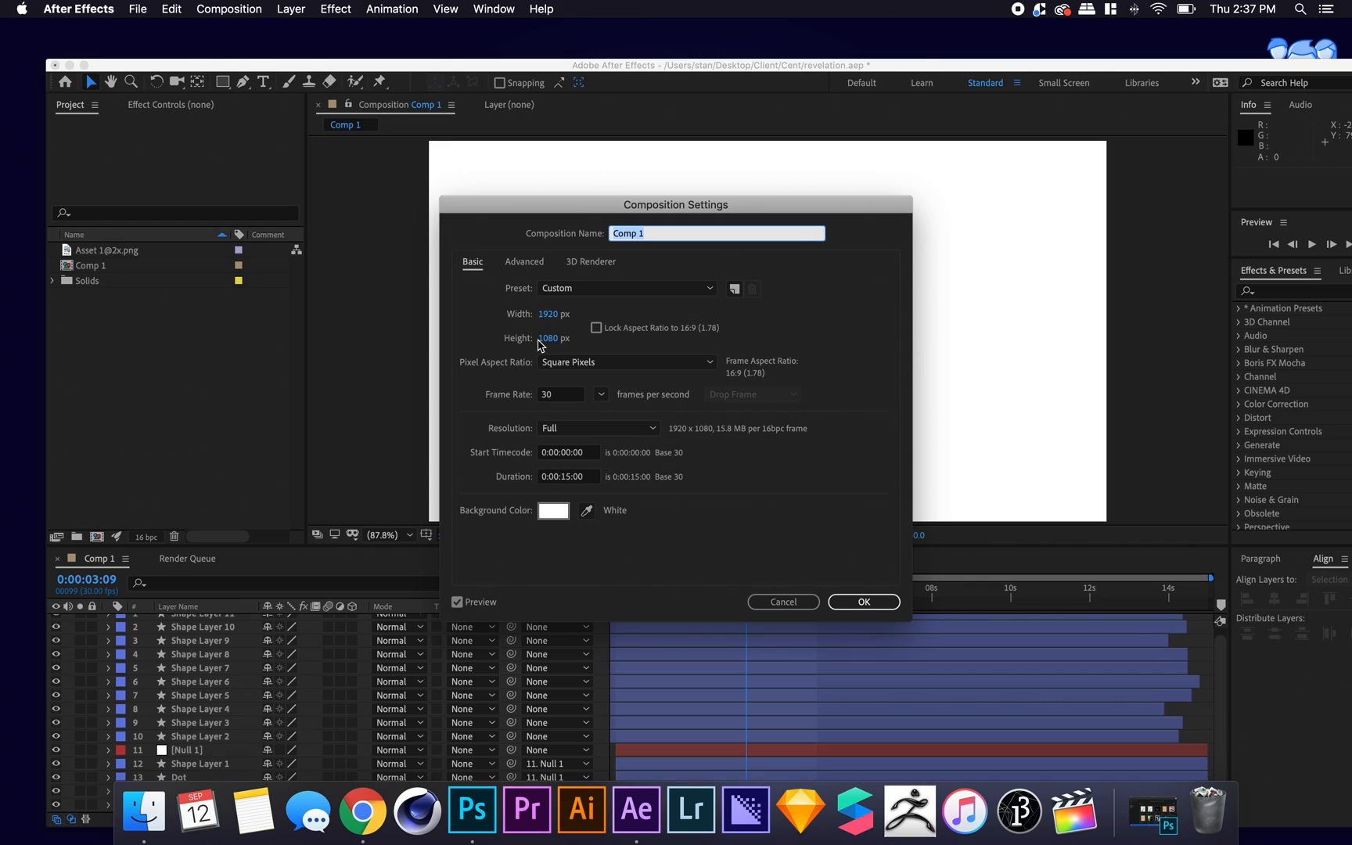
mouse_move(552, 396)
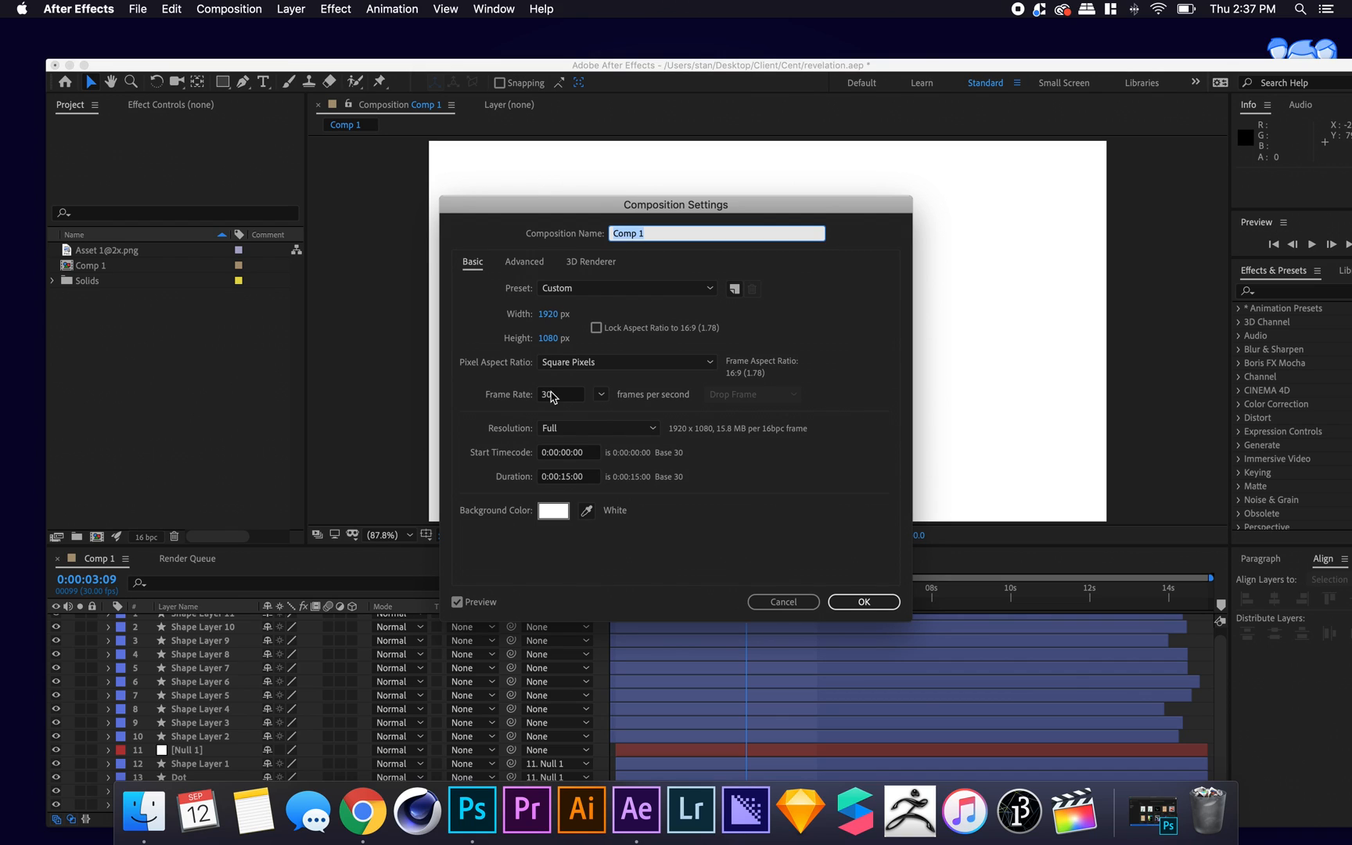
mouse_move(763, 592)
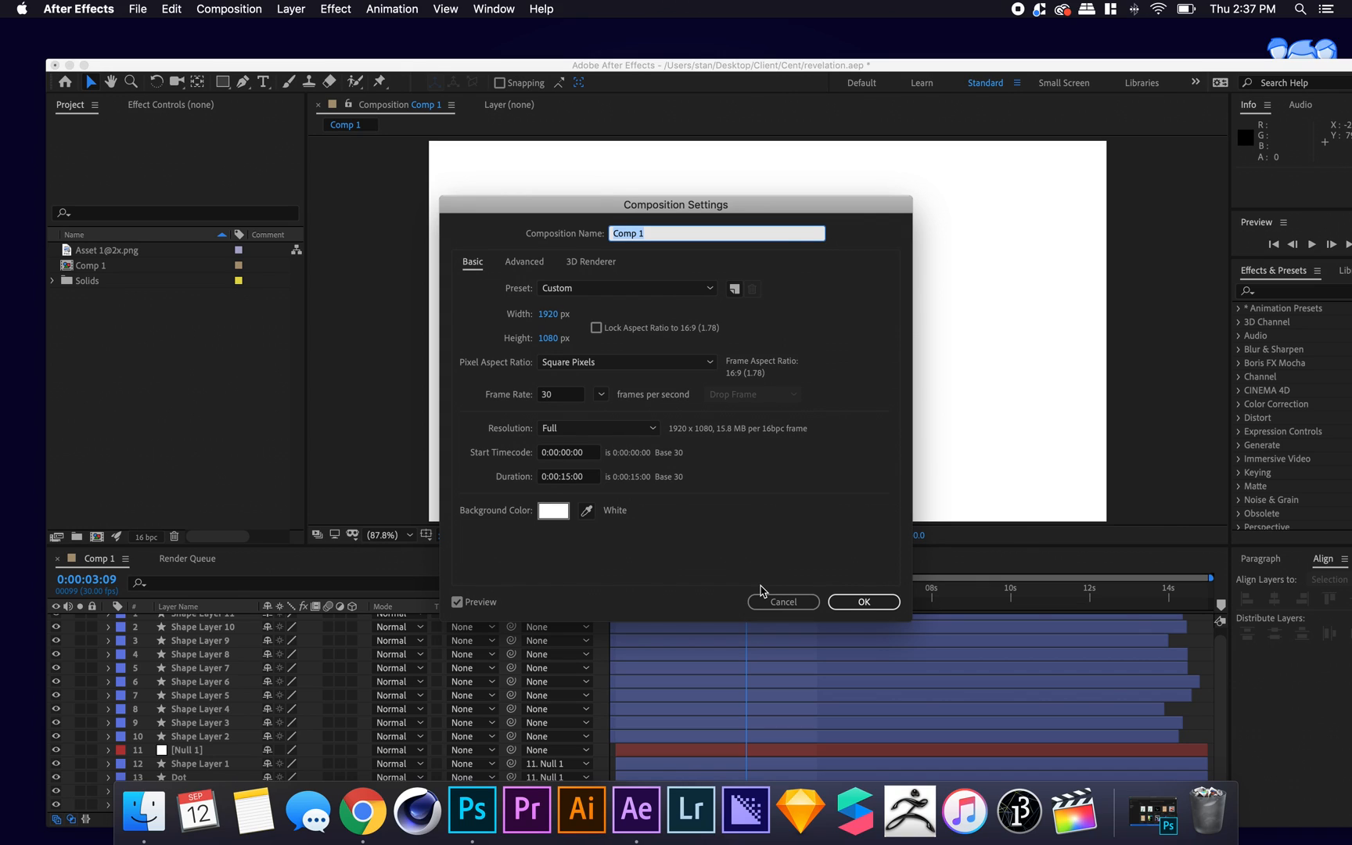
mouse_move(797, 598)
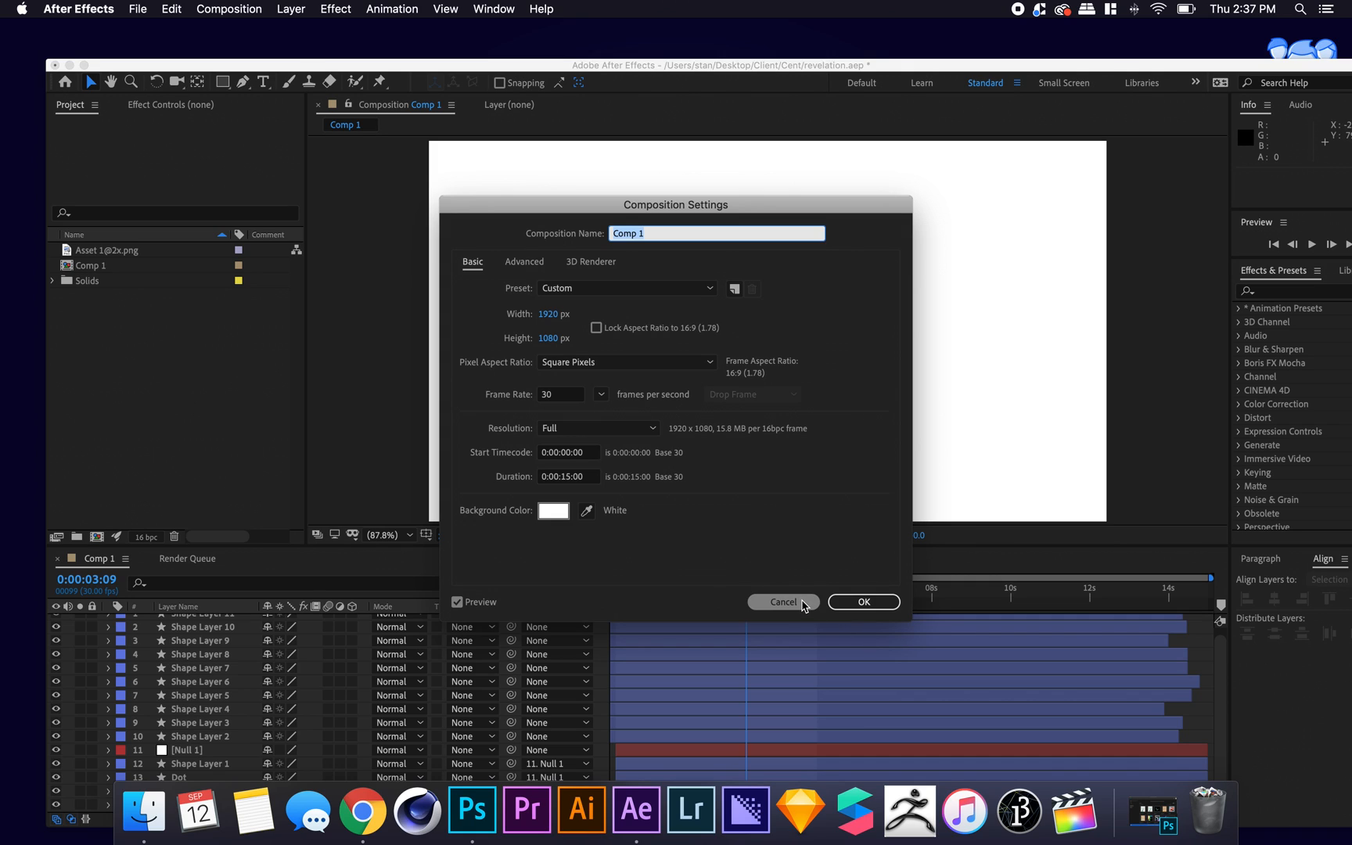
Cancel out of Composition Settings and play the ring animation from the start.
click(783, 603)
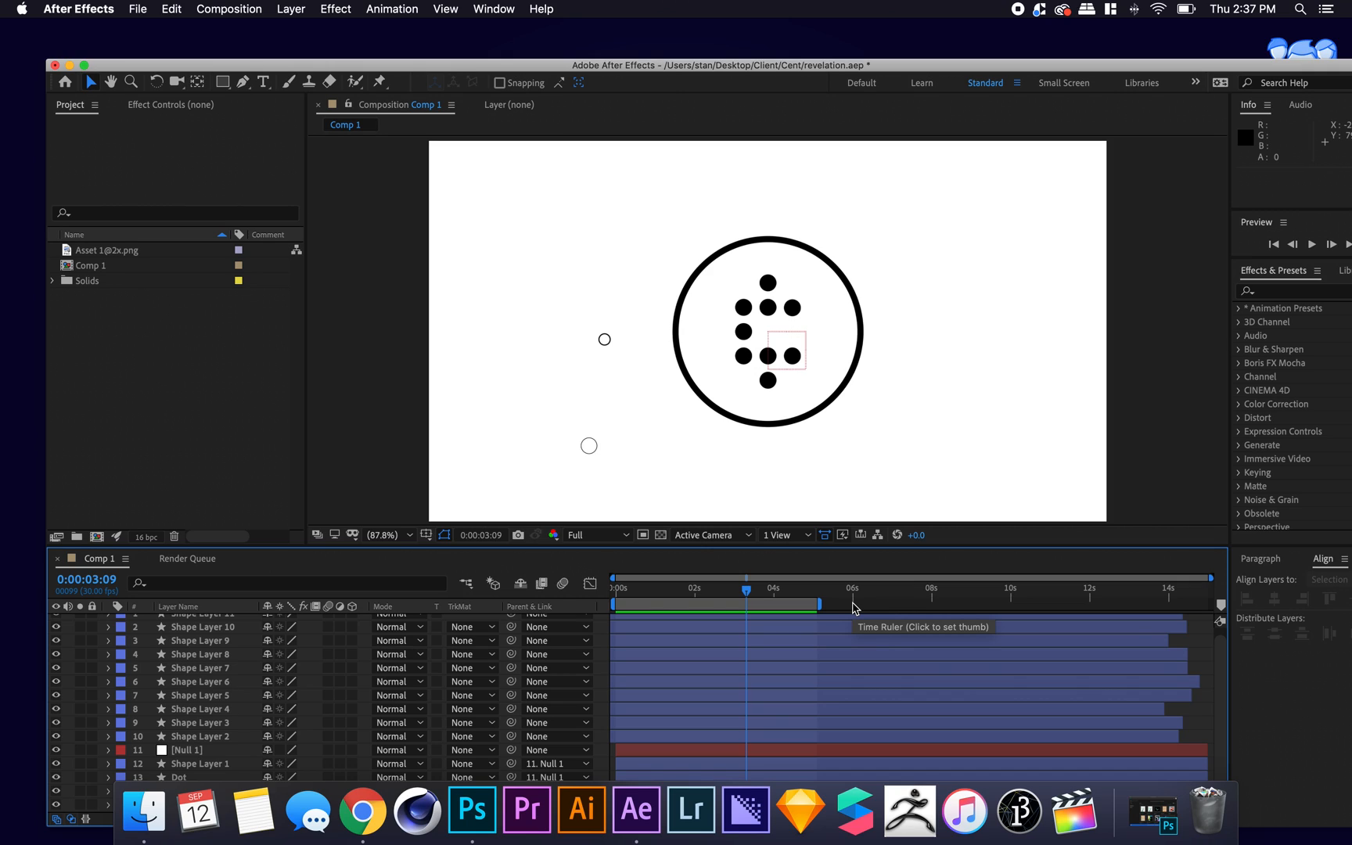
mouse_move(854, 605)
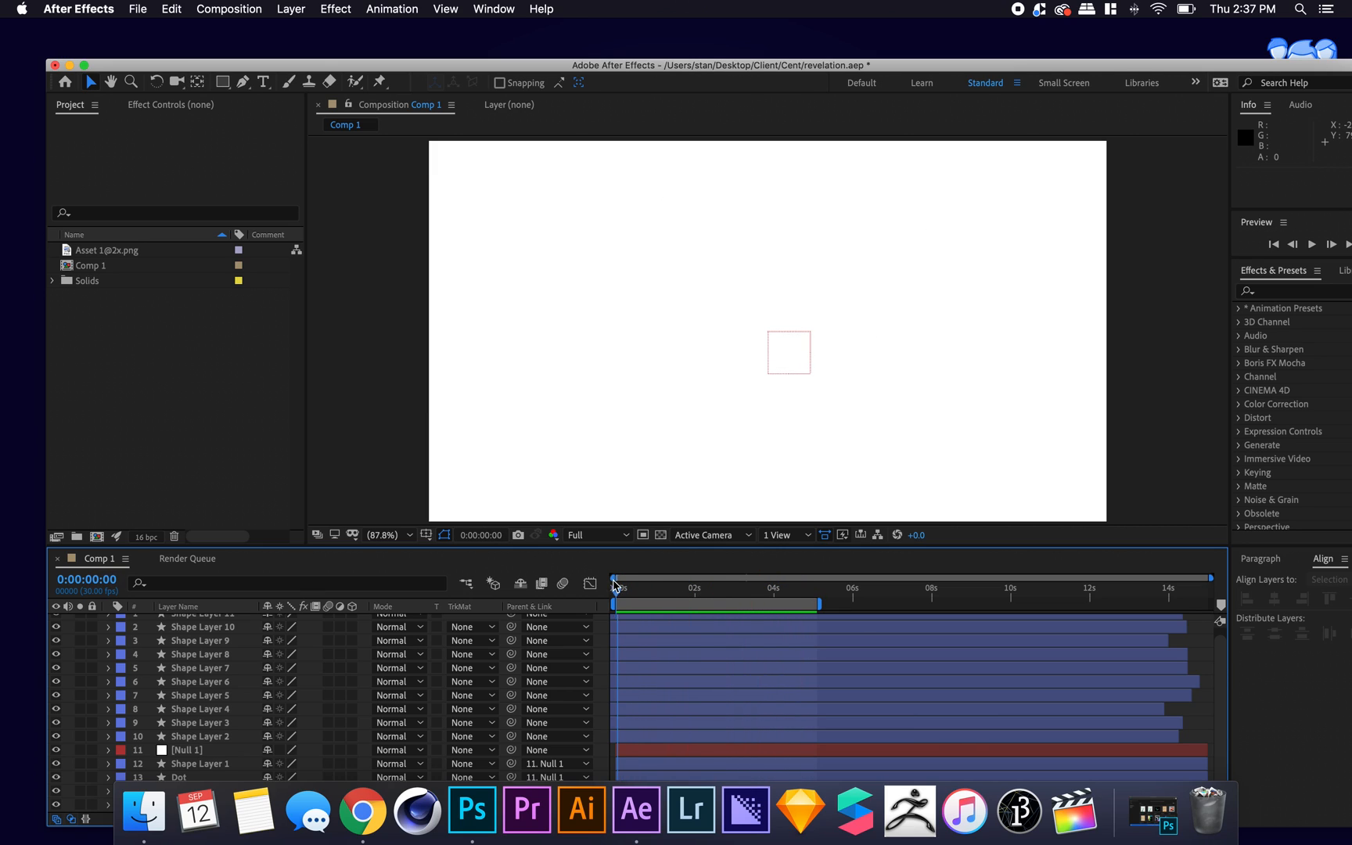
key(space)
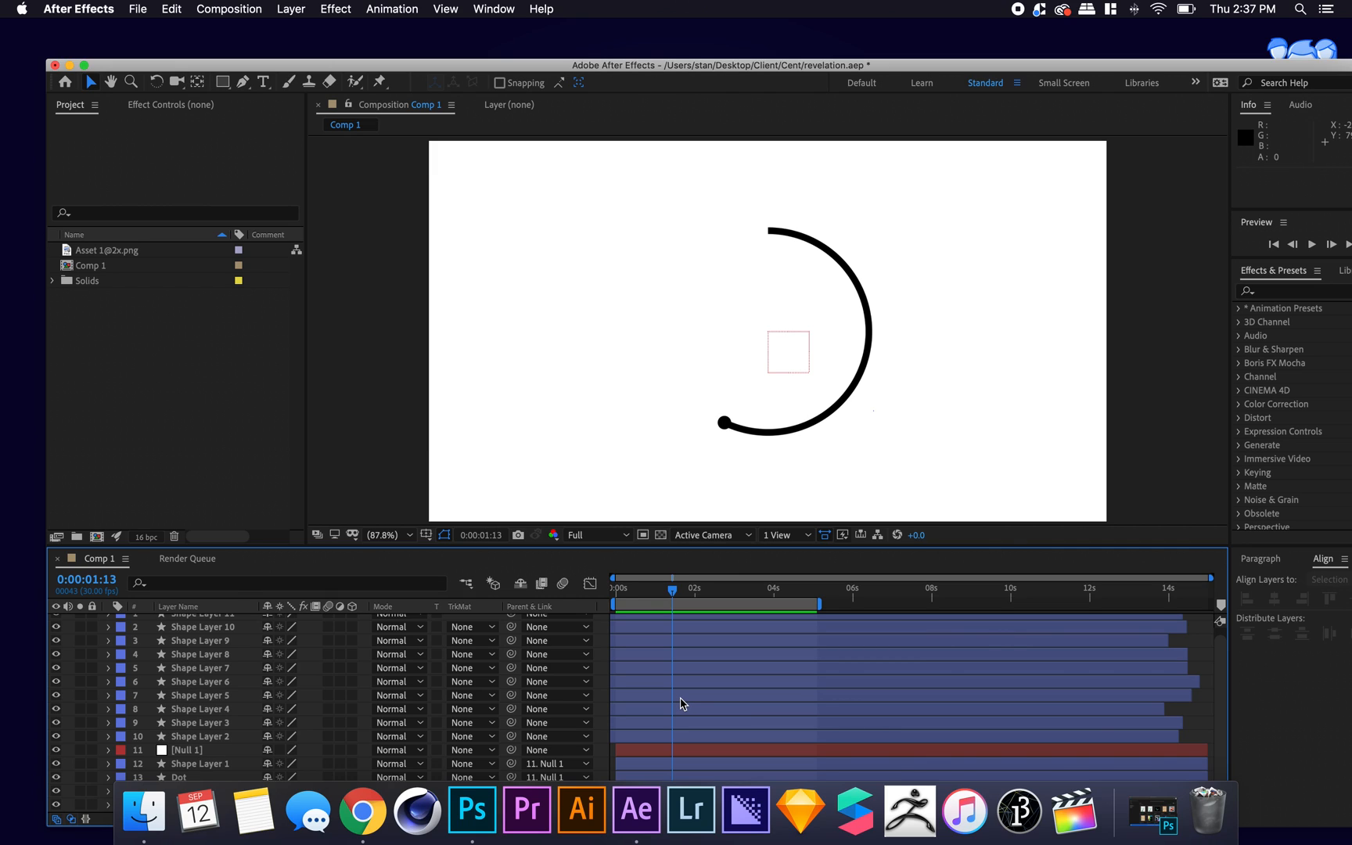
mouse_move(139, 15)
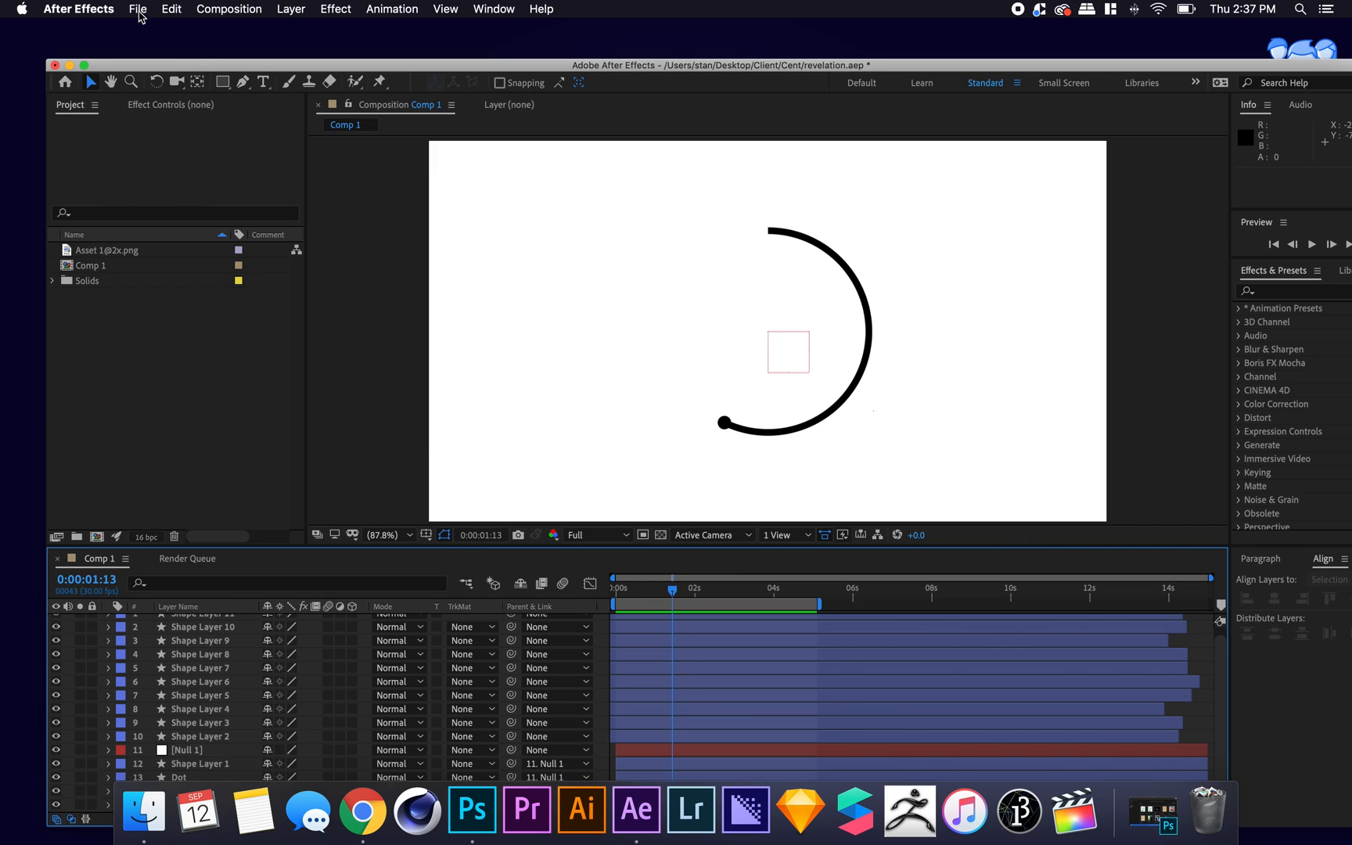
Add Comp 1 to the Render Queue via File > Export, defaulting to Lossless Comp 1.mov.
click(138, 9)
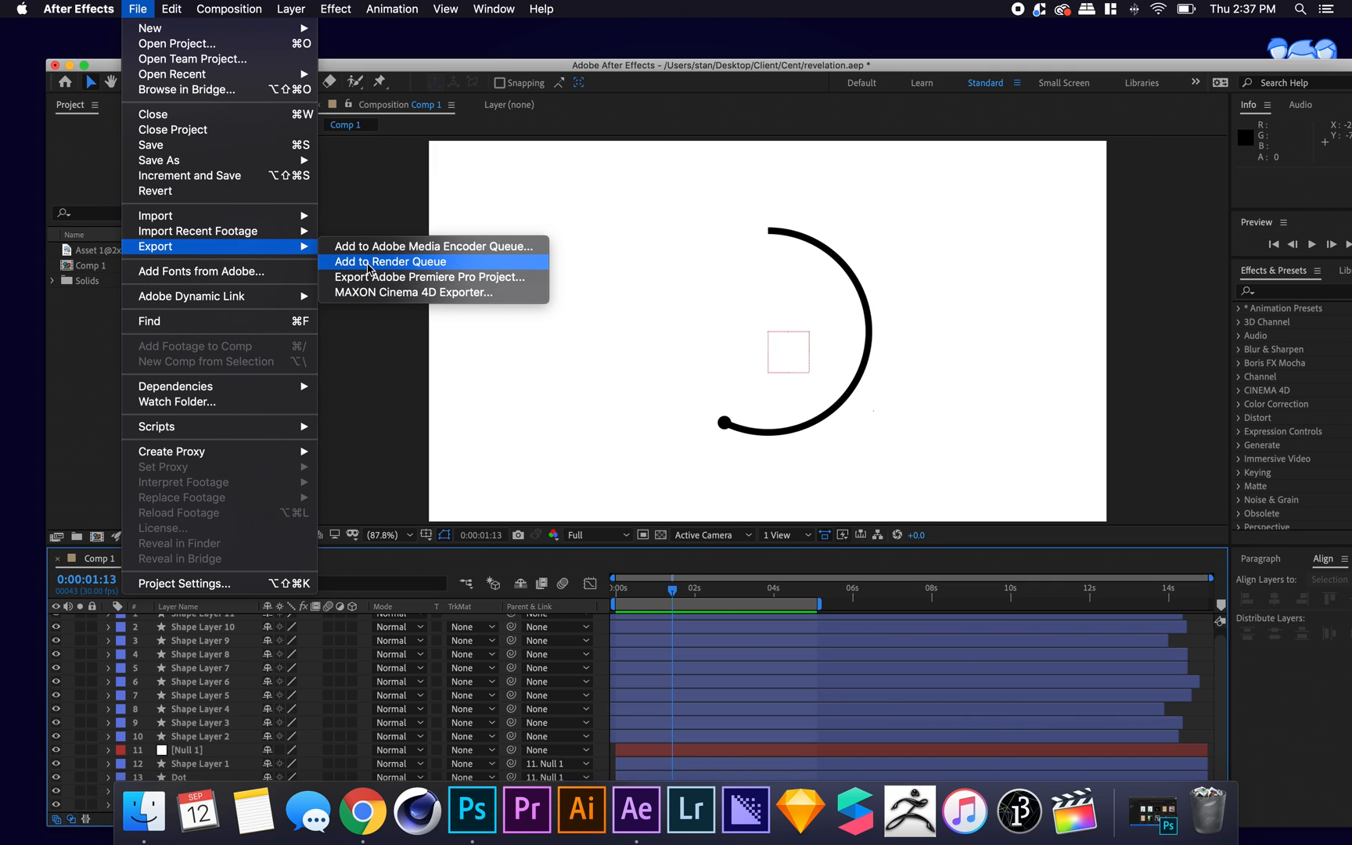
click(390, 261)
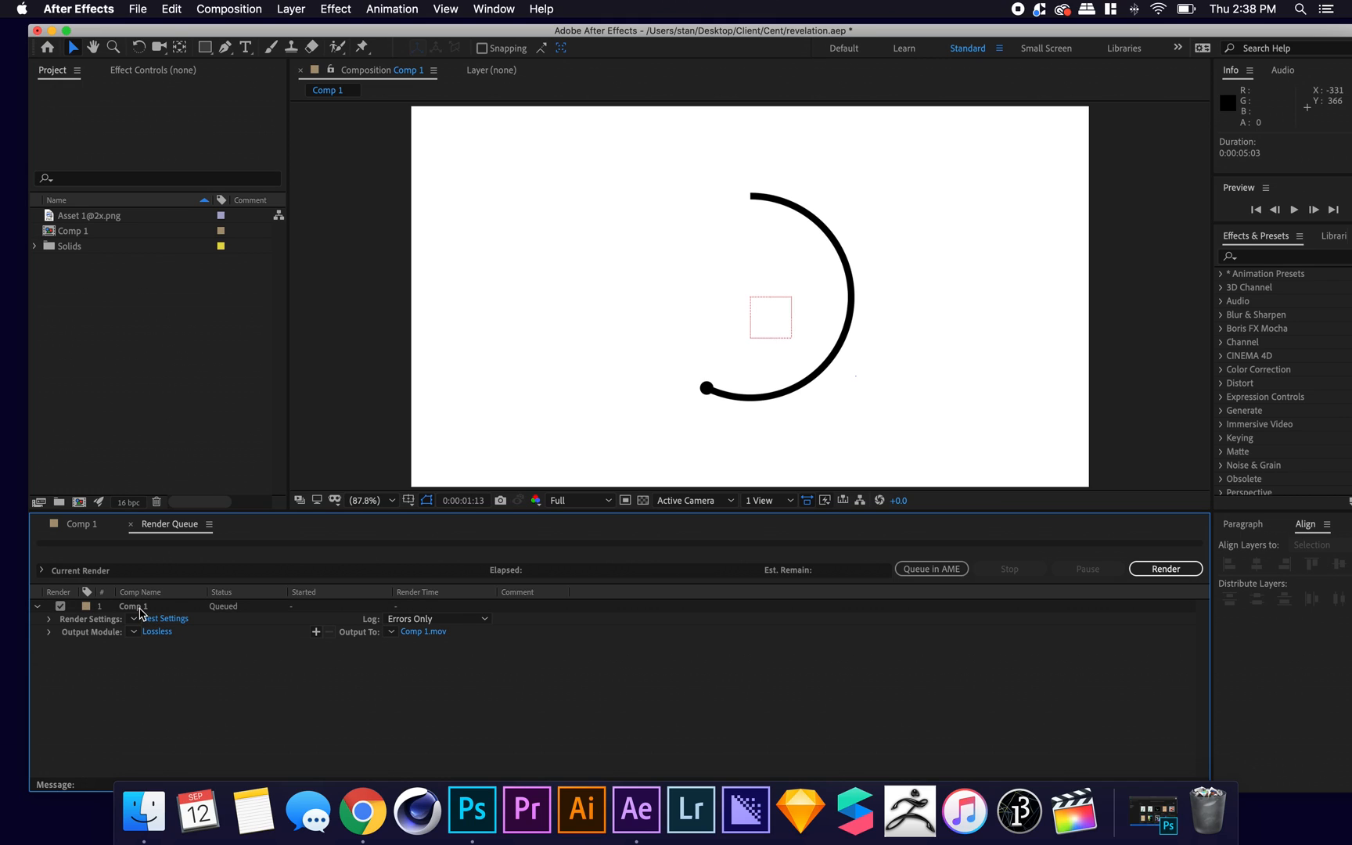
mouse_move(157, 631)
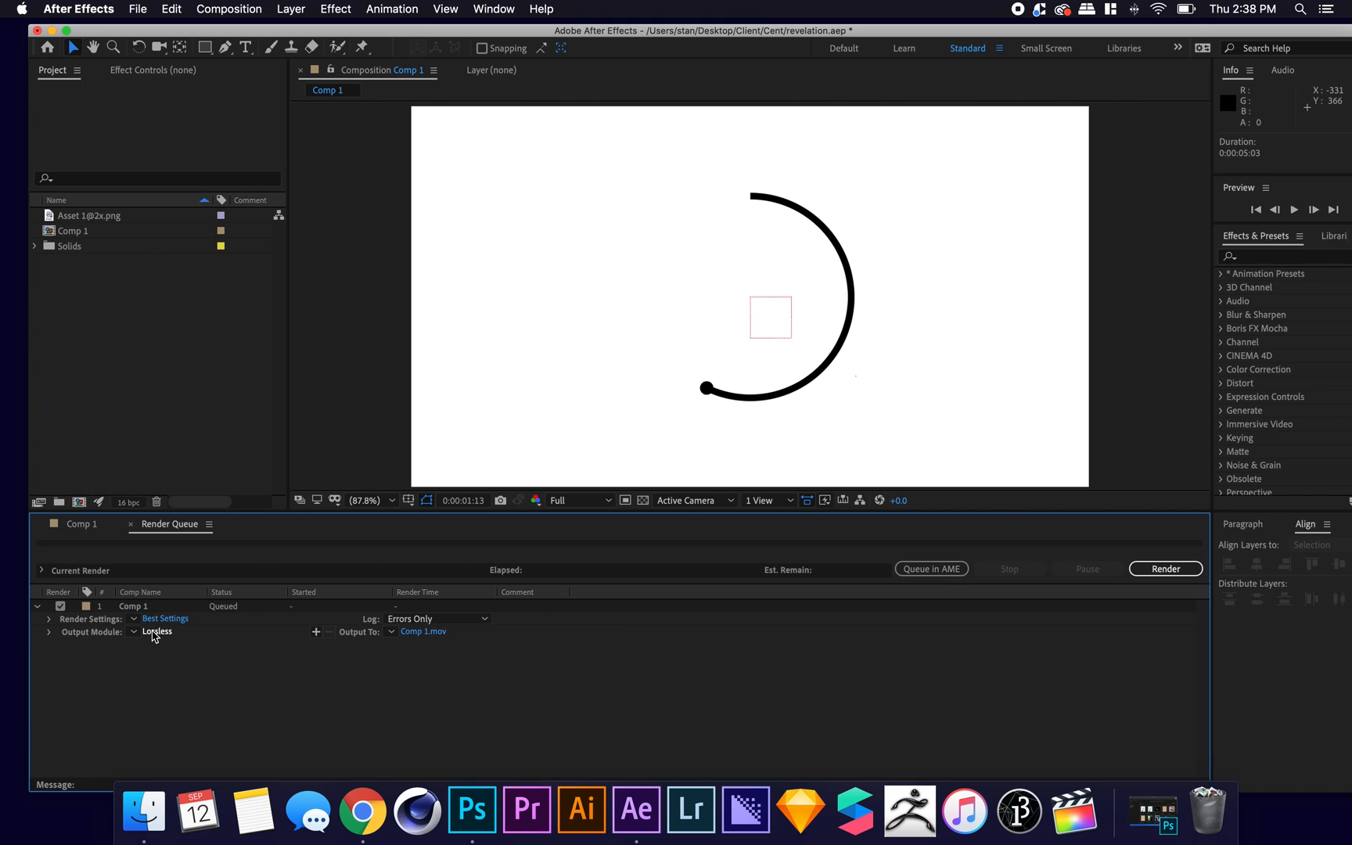
Switch the Lossless output module's format to JPEG Sequence and confirm it.
click(158, 631)
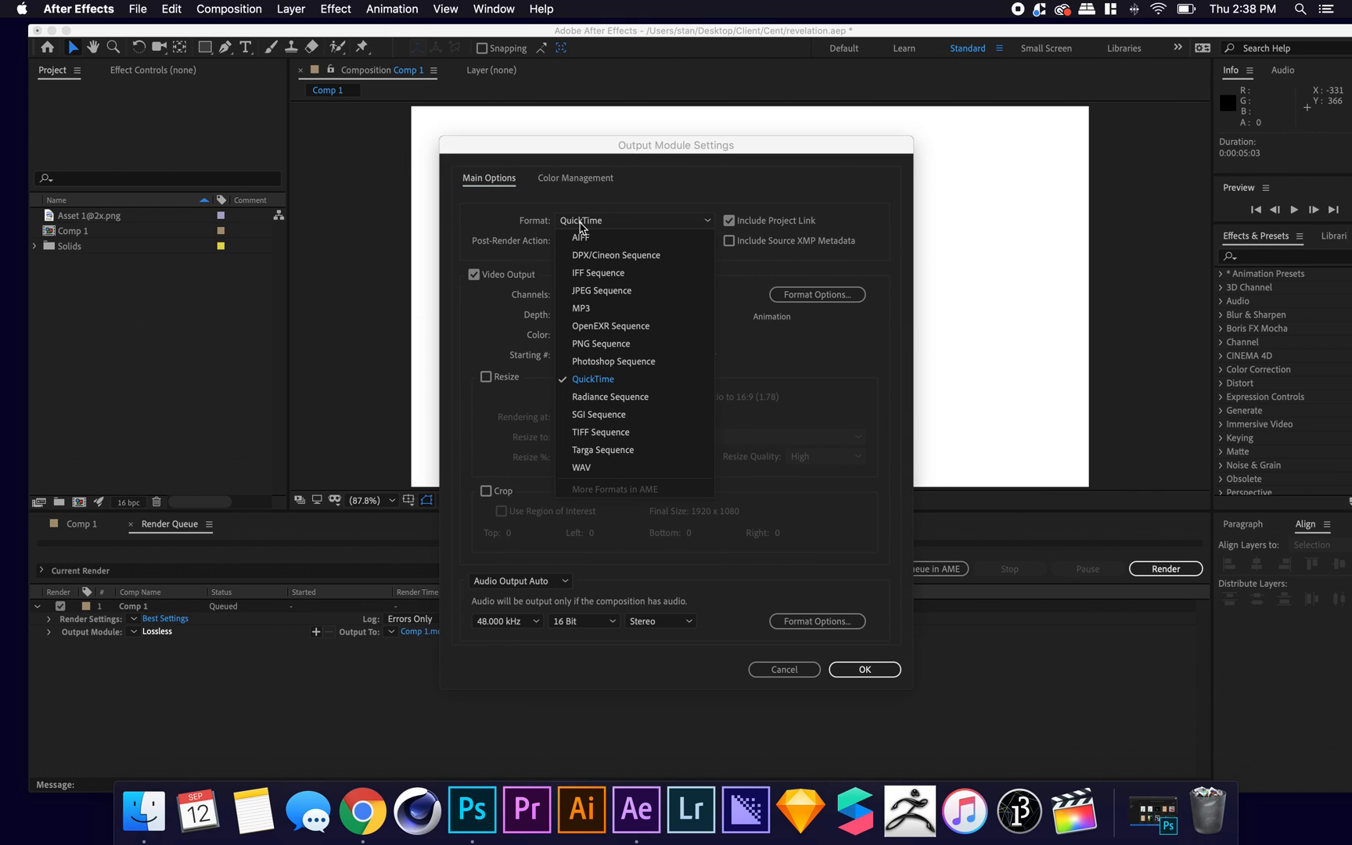
mouse_move(601, 292)
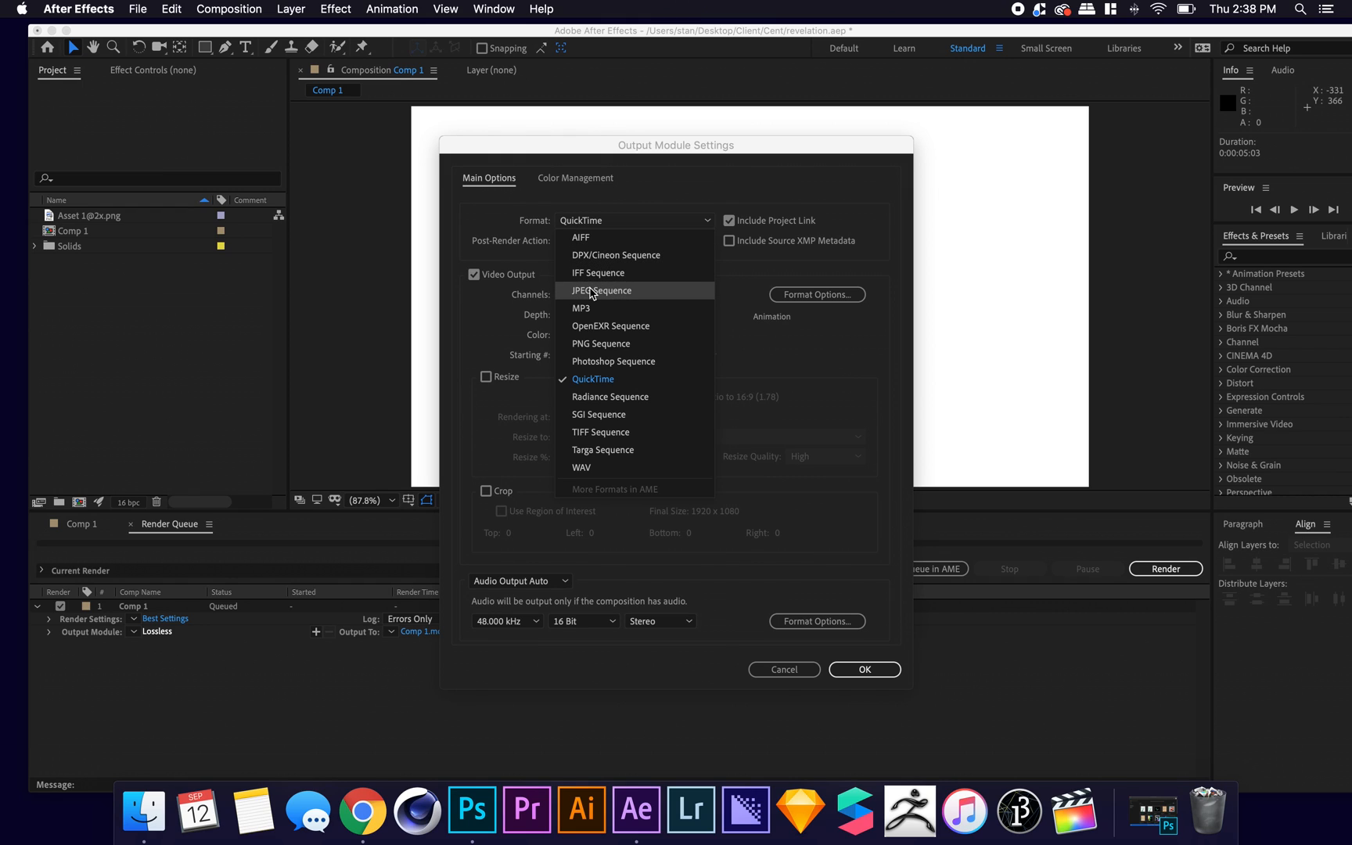
click(603, 291)
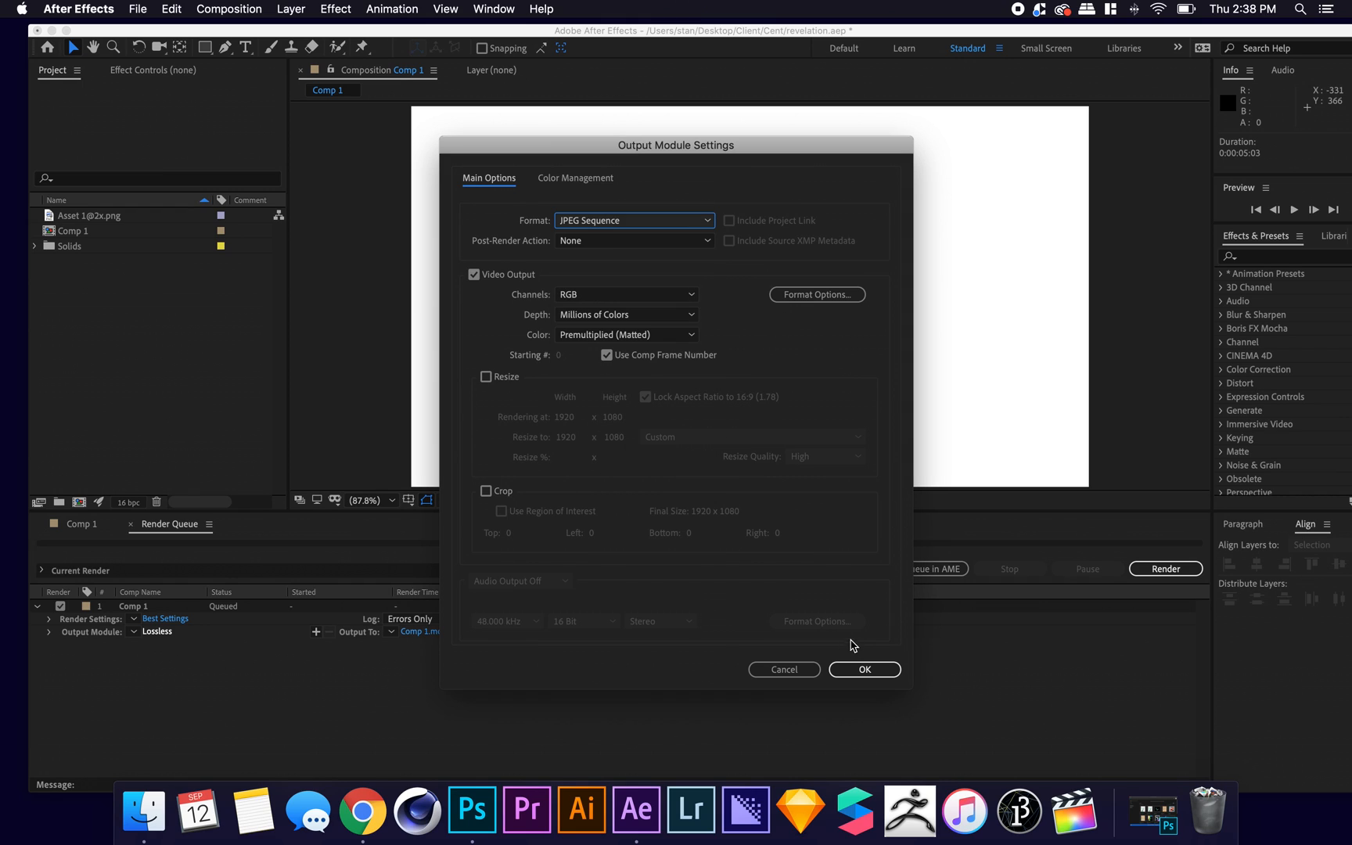
click(864, 670)
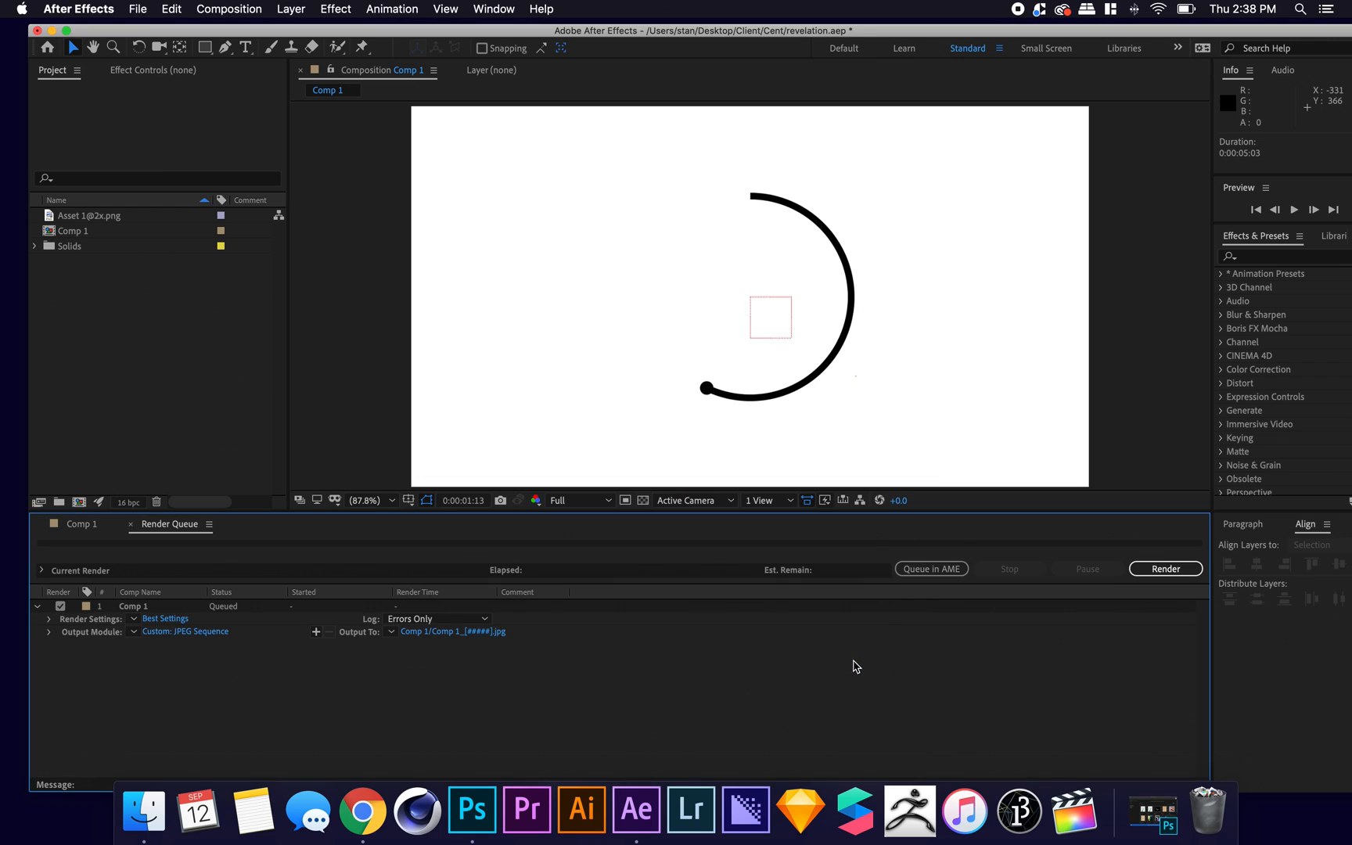
mouse_move(452, 631)
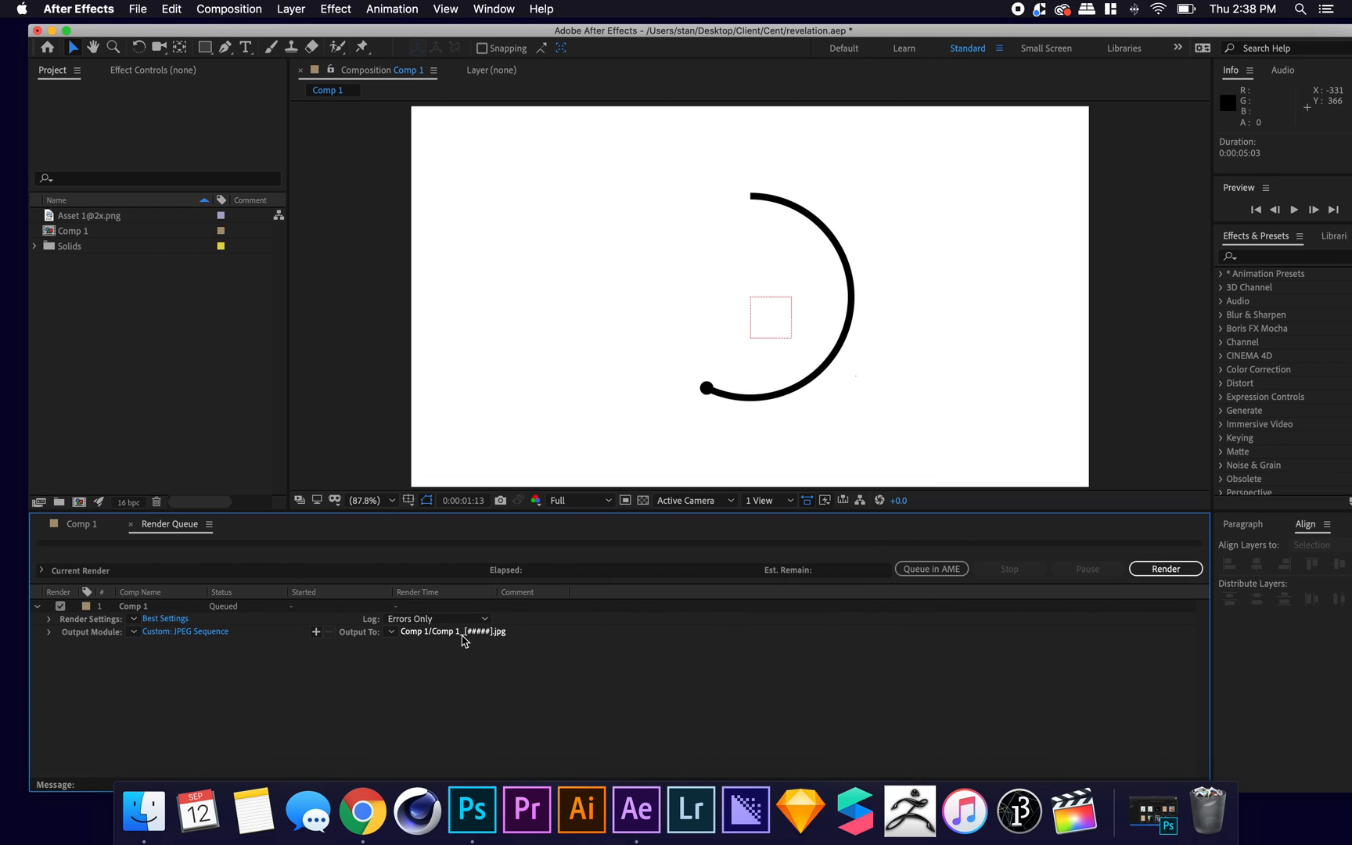
Create a desktop folder 'animation' and save the frames there without a Comp 1 subfolder.
click(453, 631)
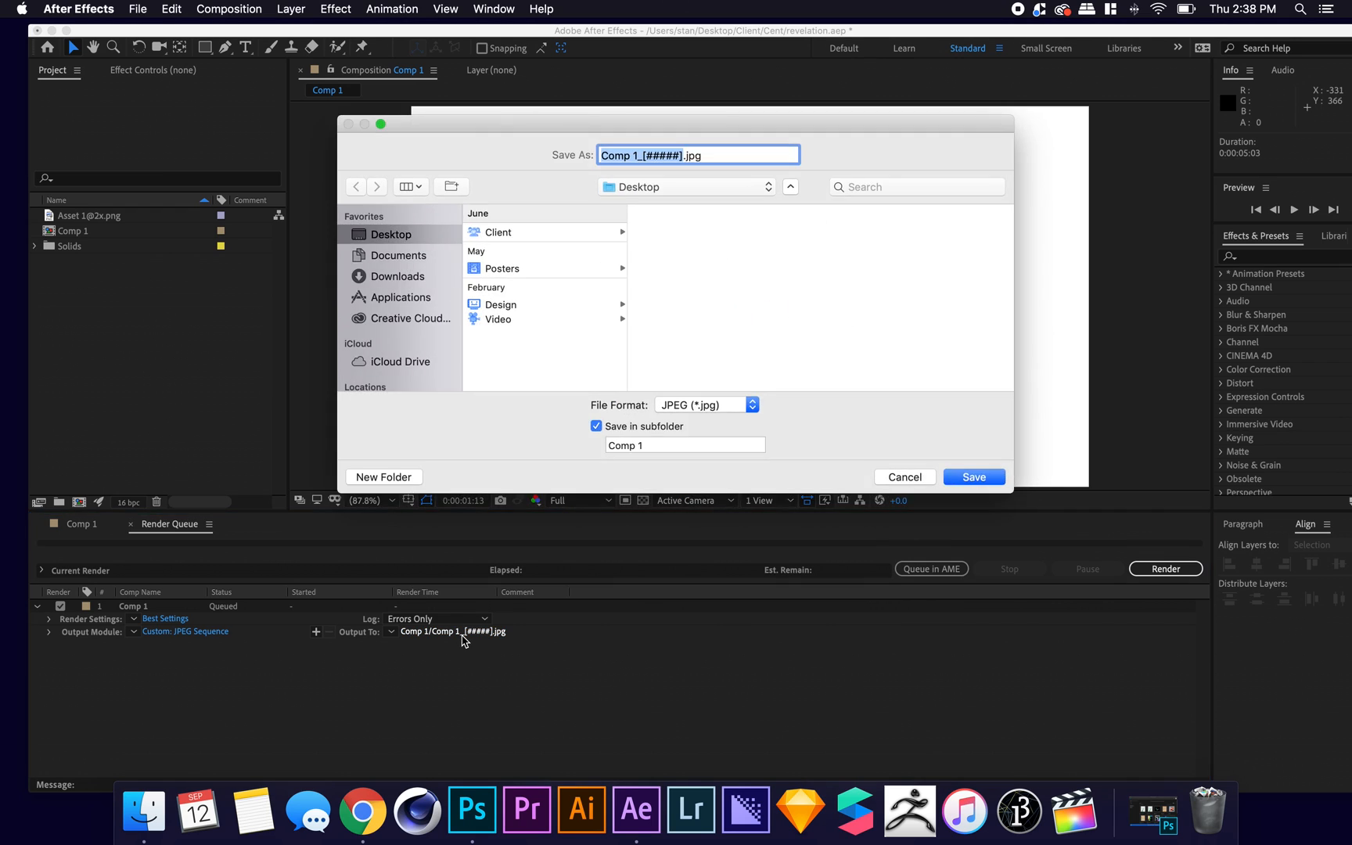
mouse_move(494, 313)
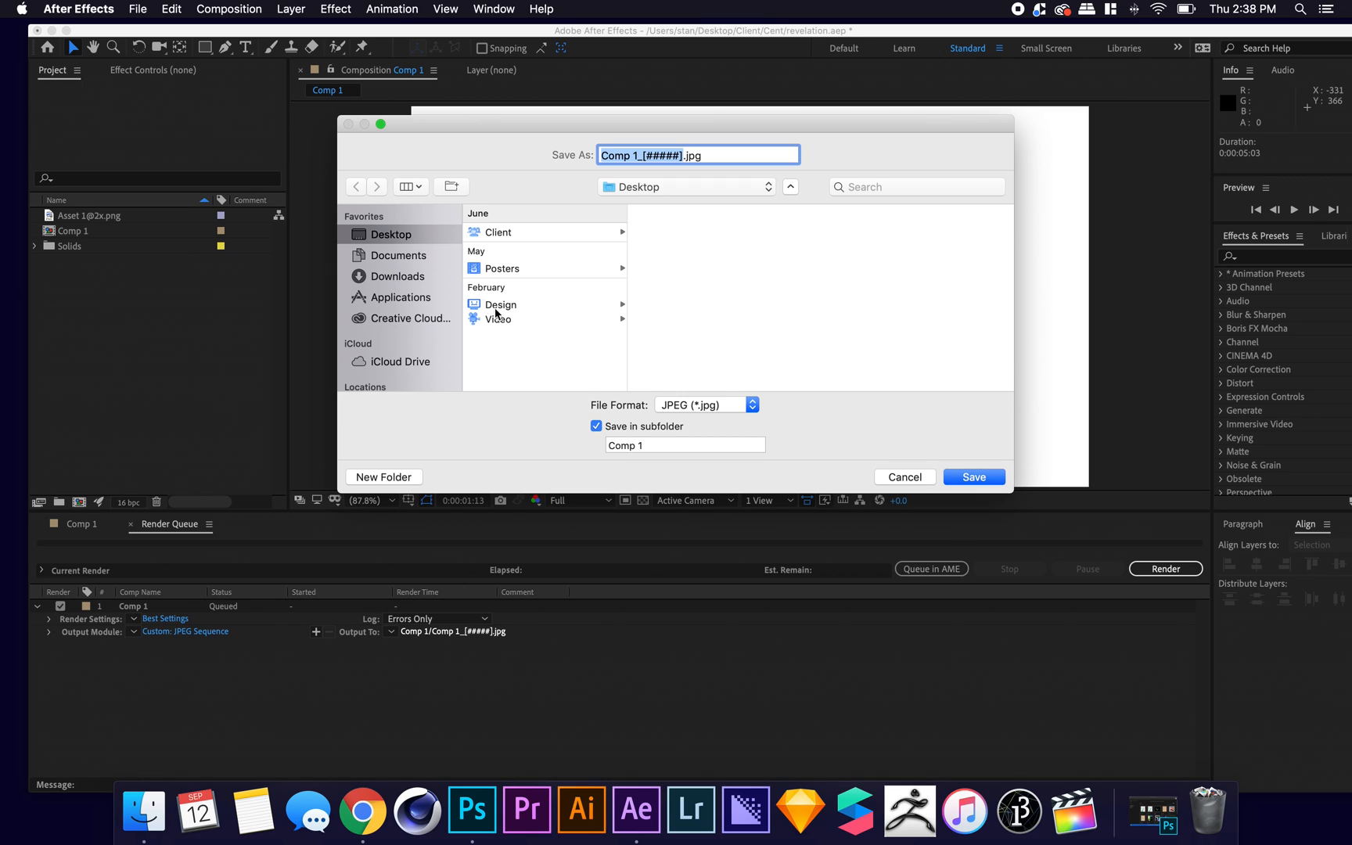
mouse_move(413, 243)
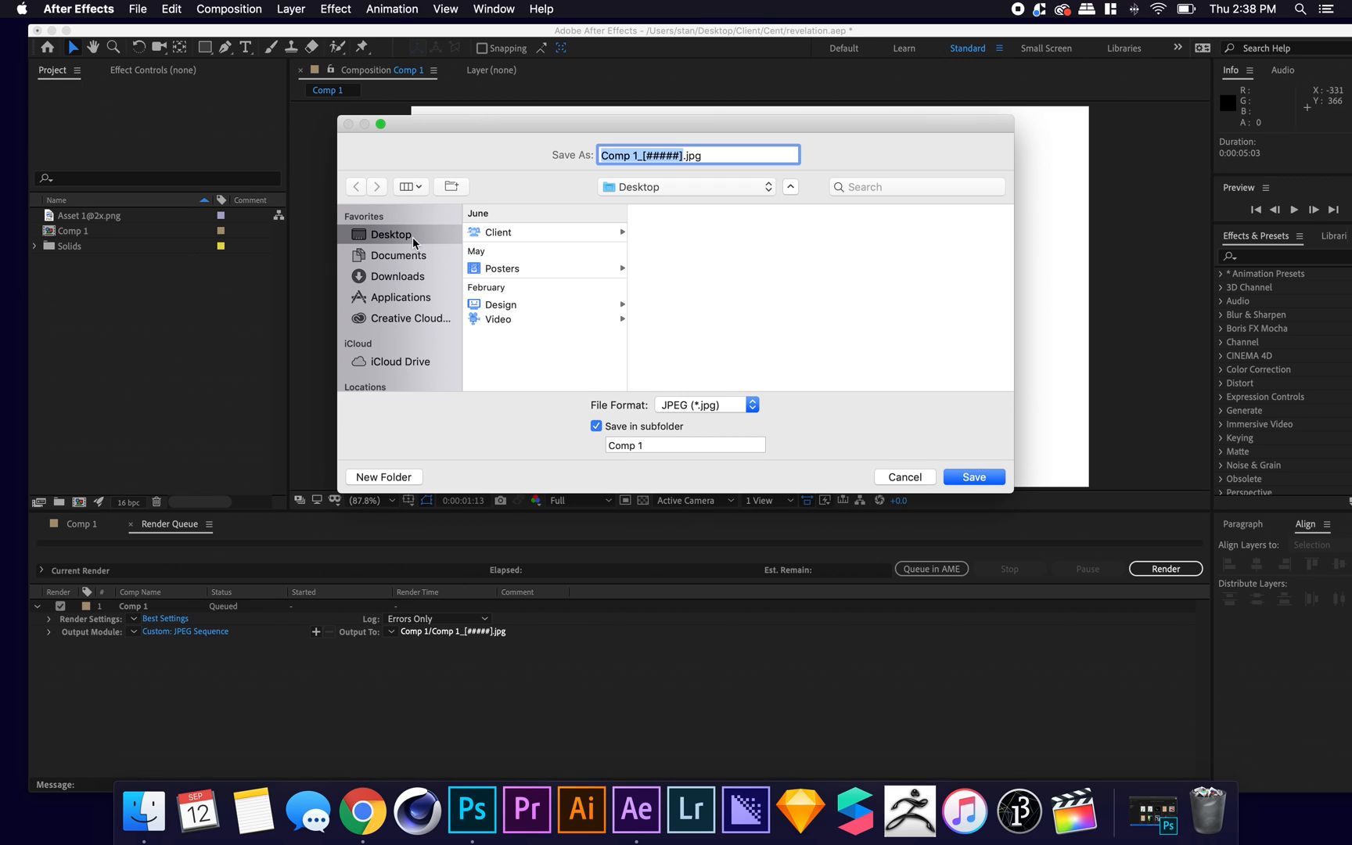
click(384, 477)
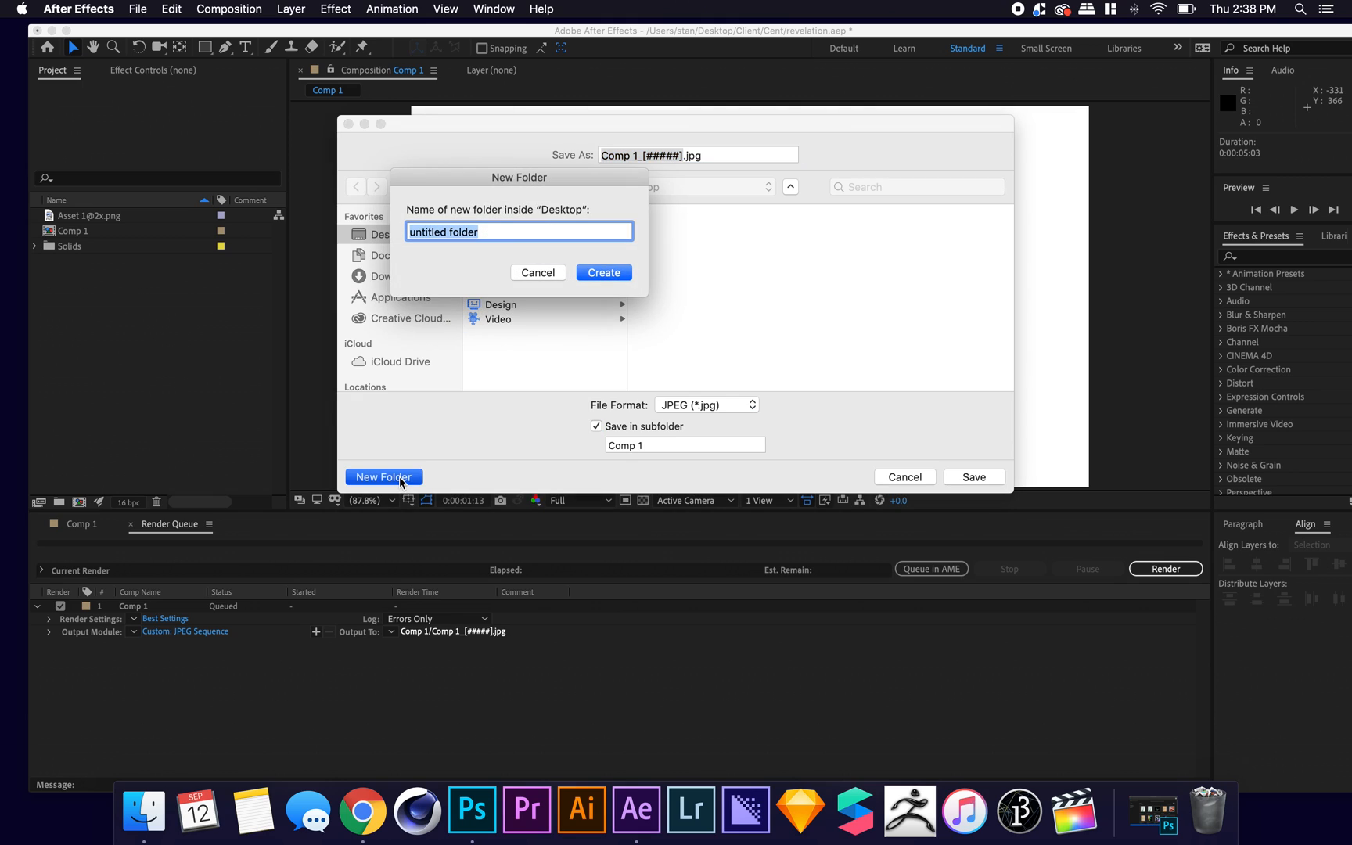
text(animation)
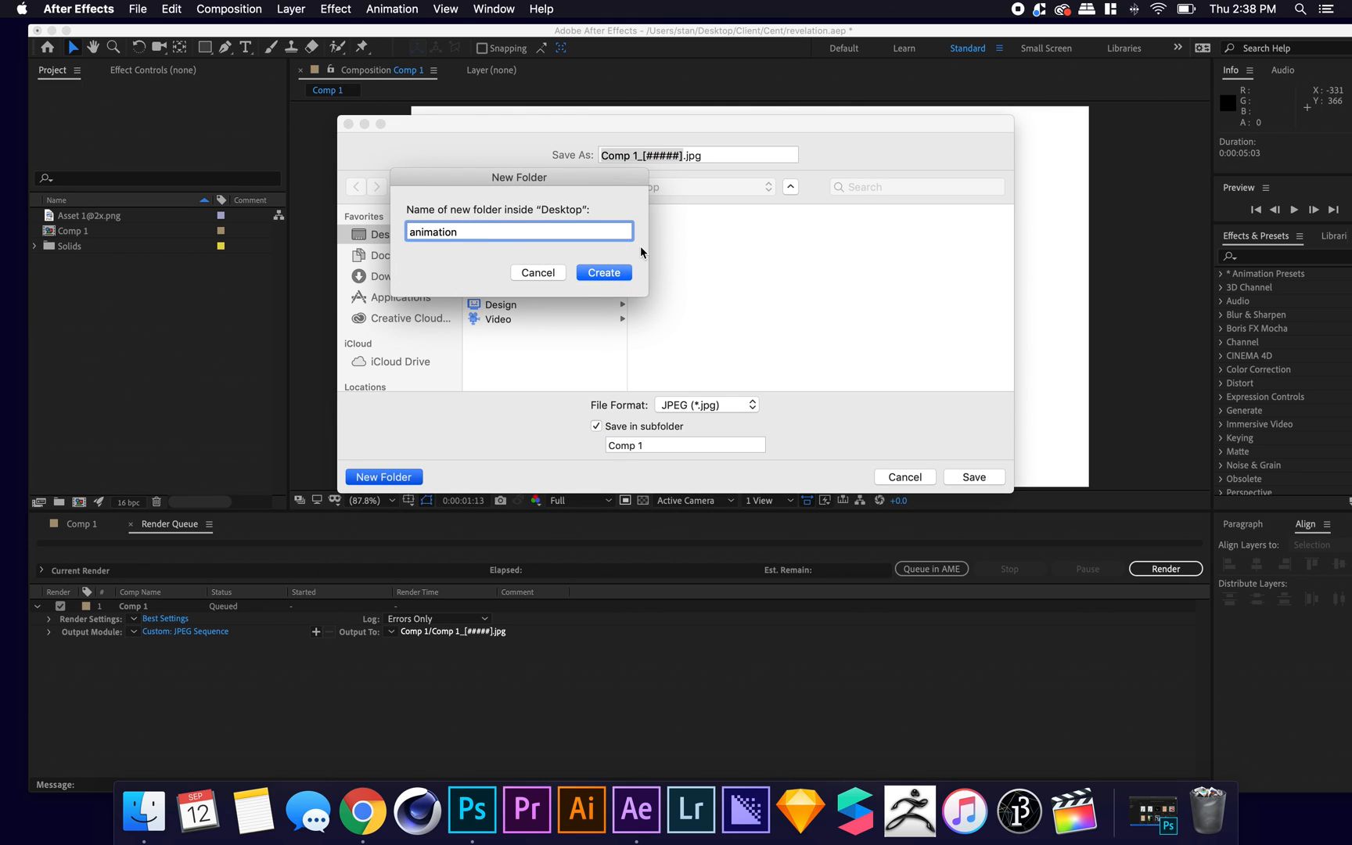
click(603, 272)
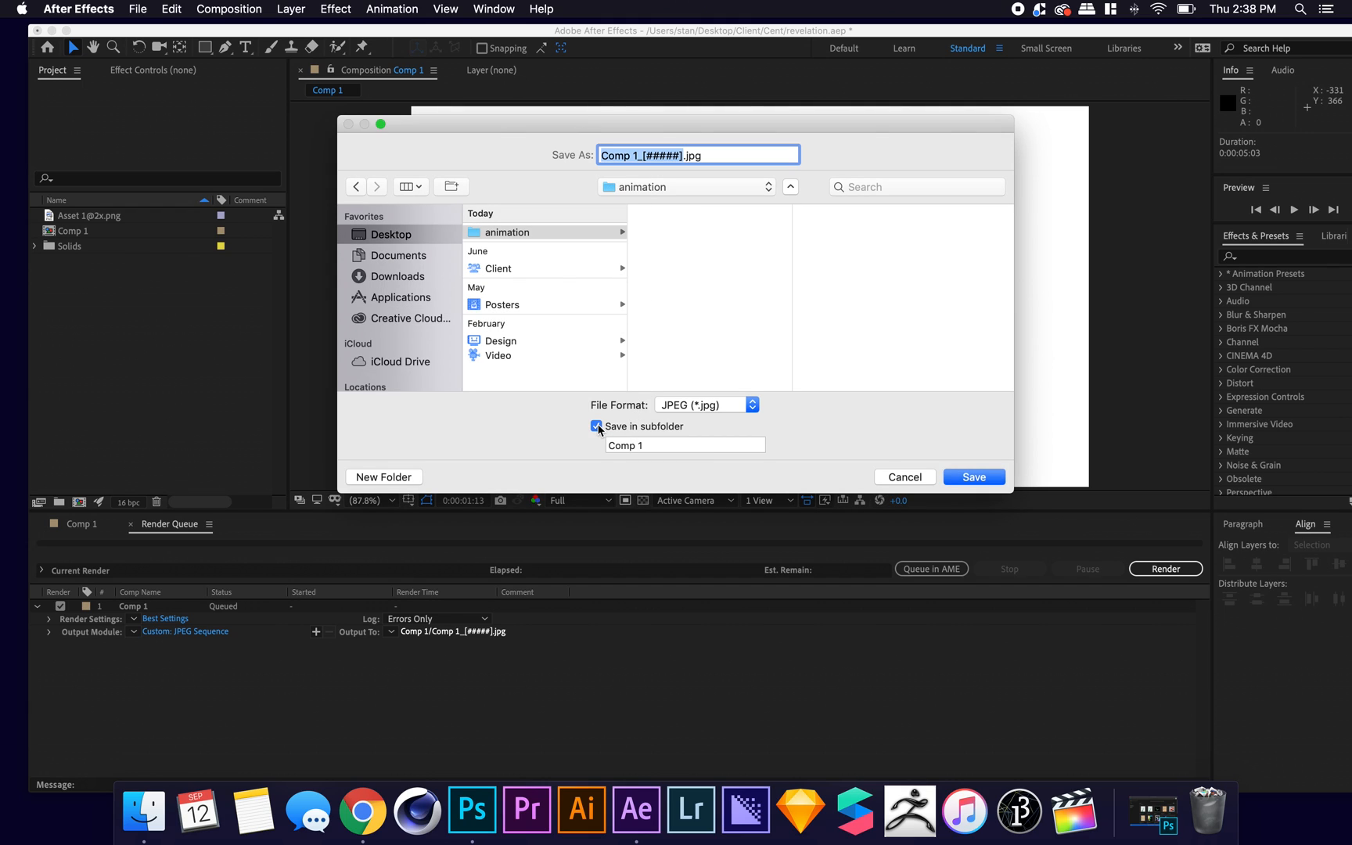
click(596, 426)
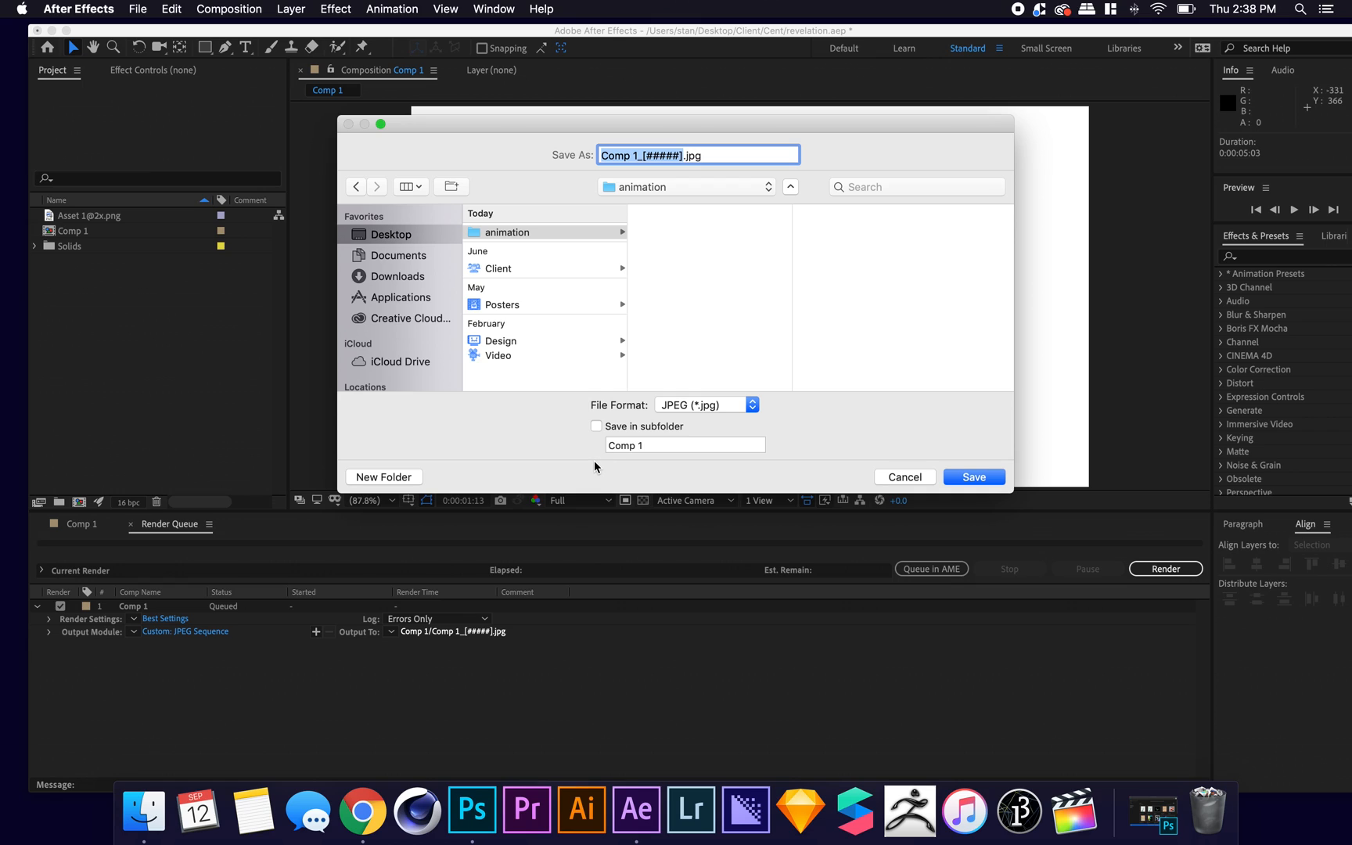
mouse_move(655, 393)
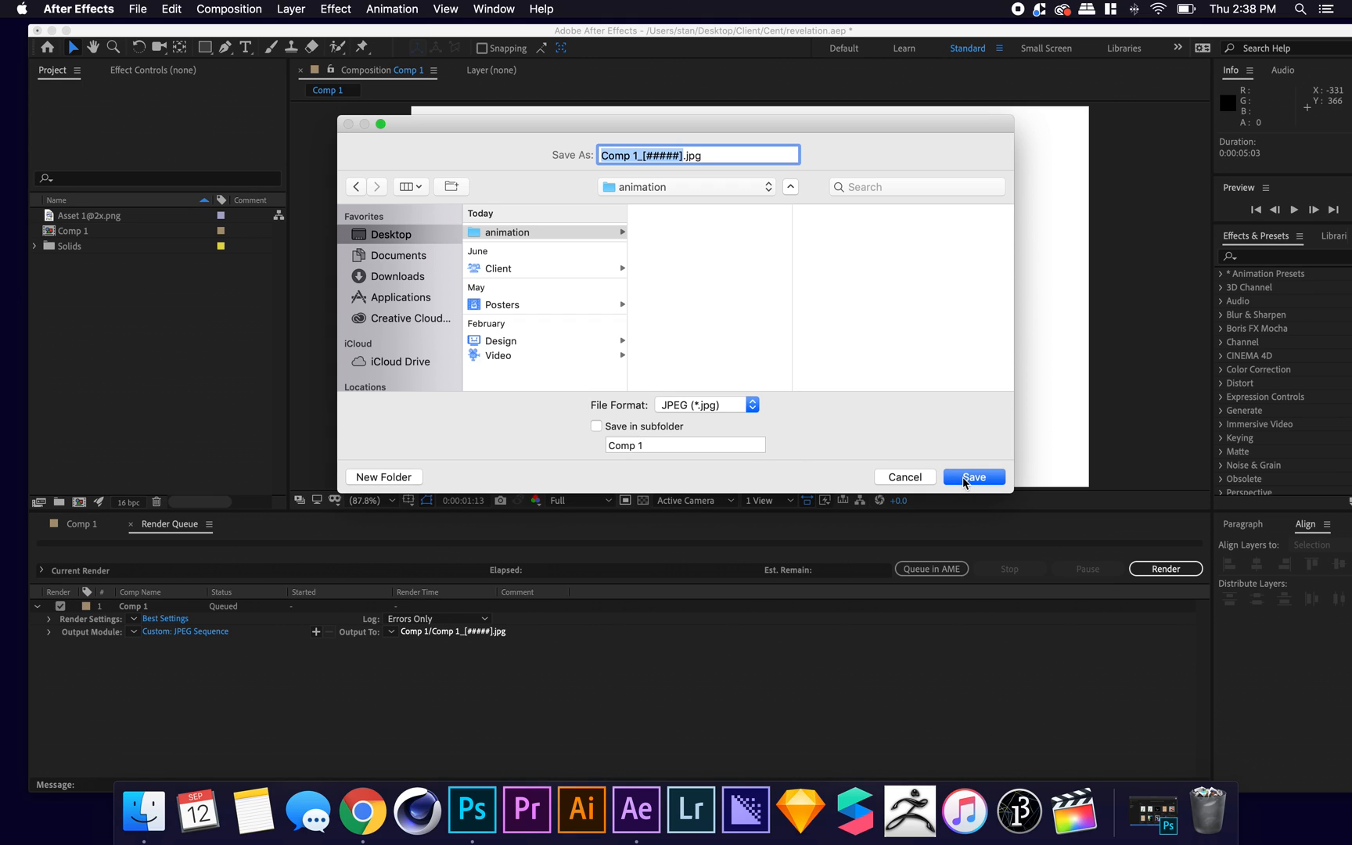
click(974, 477)
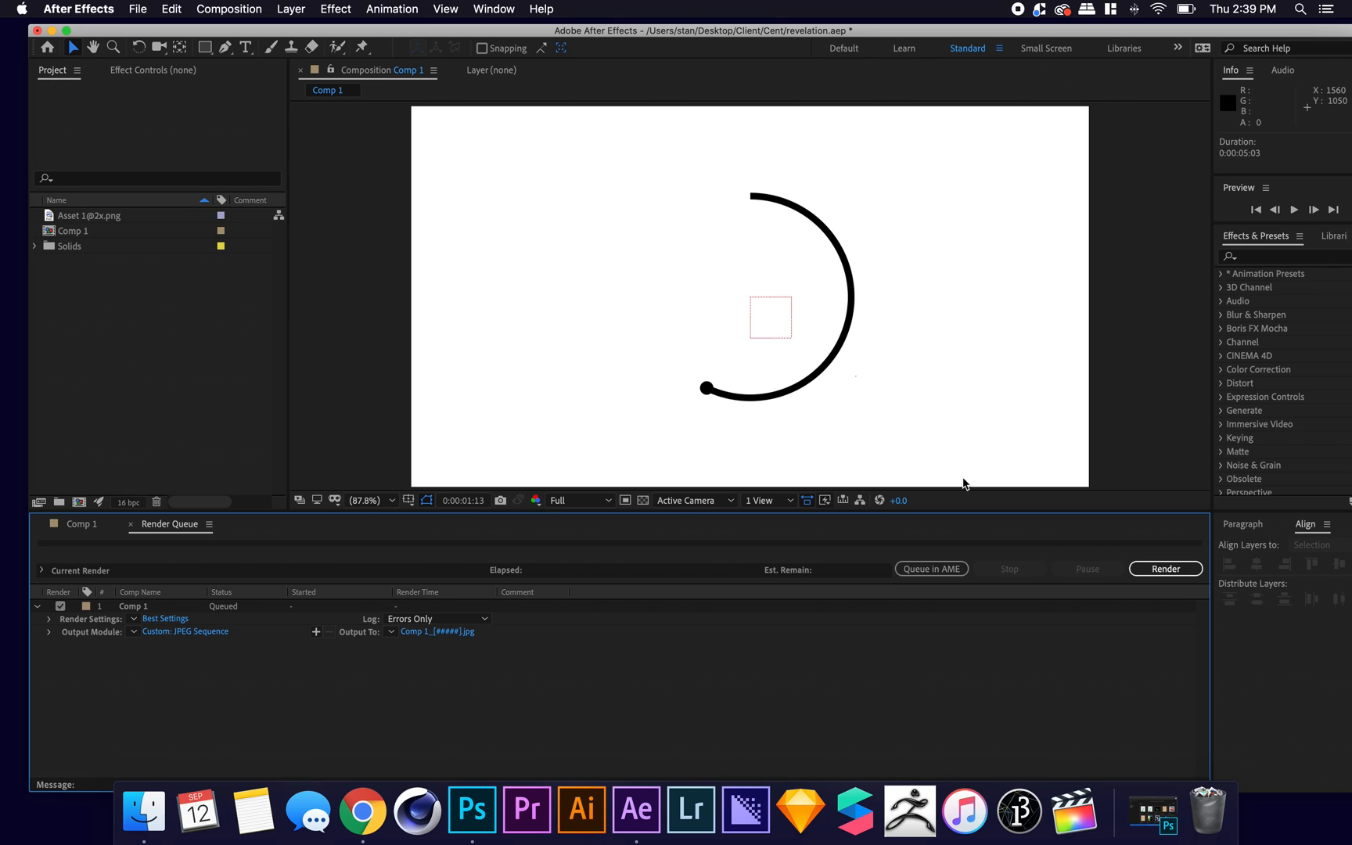
mouse_move(992, 317)
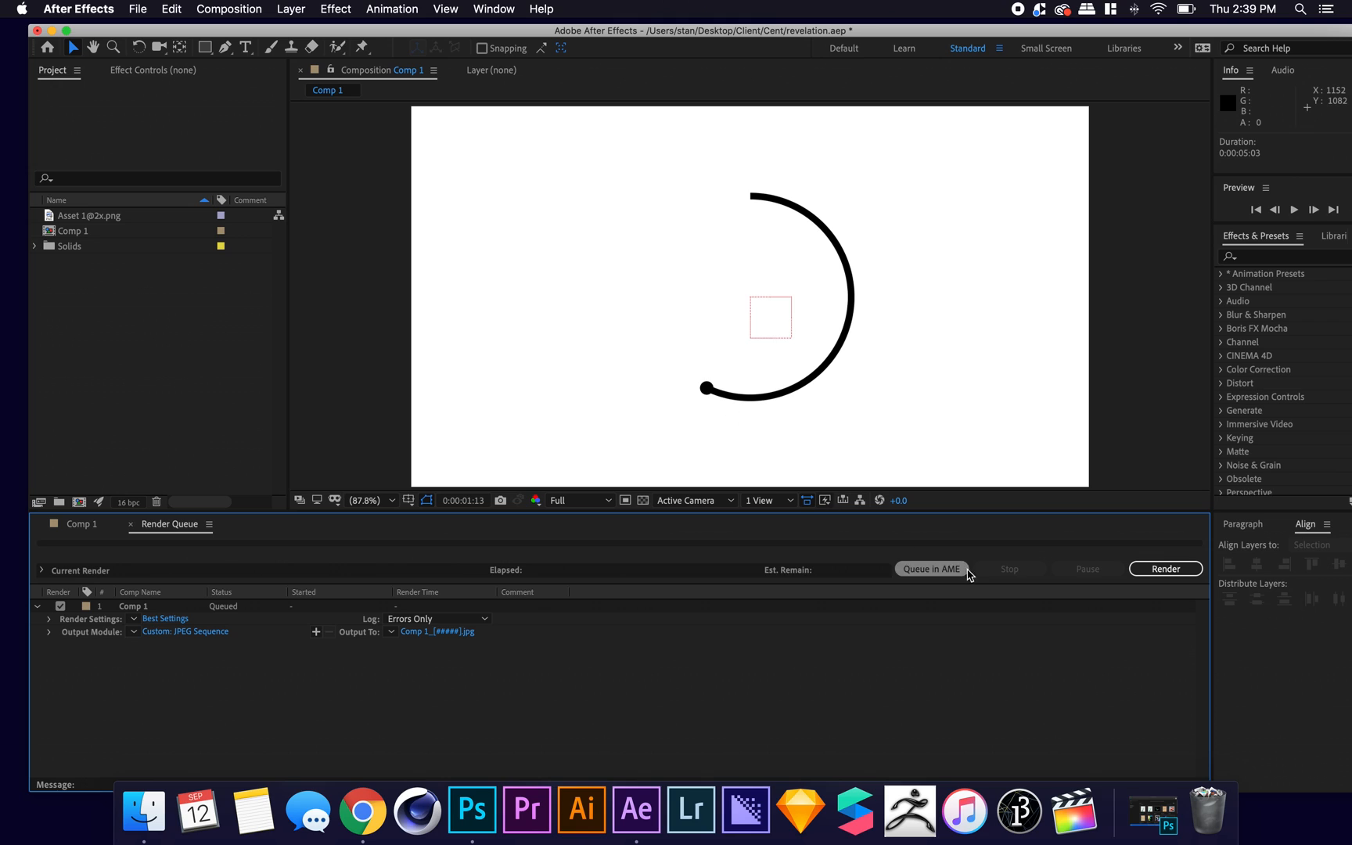
mouse_move(1166, 569)
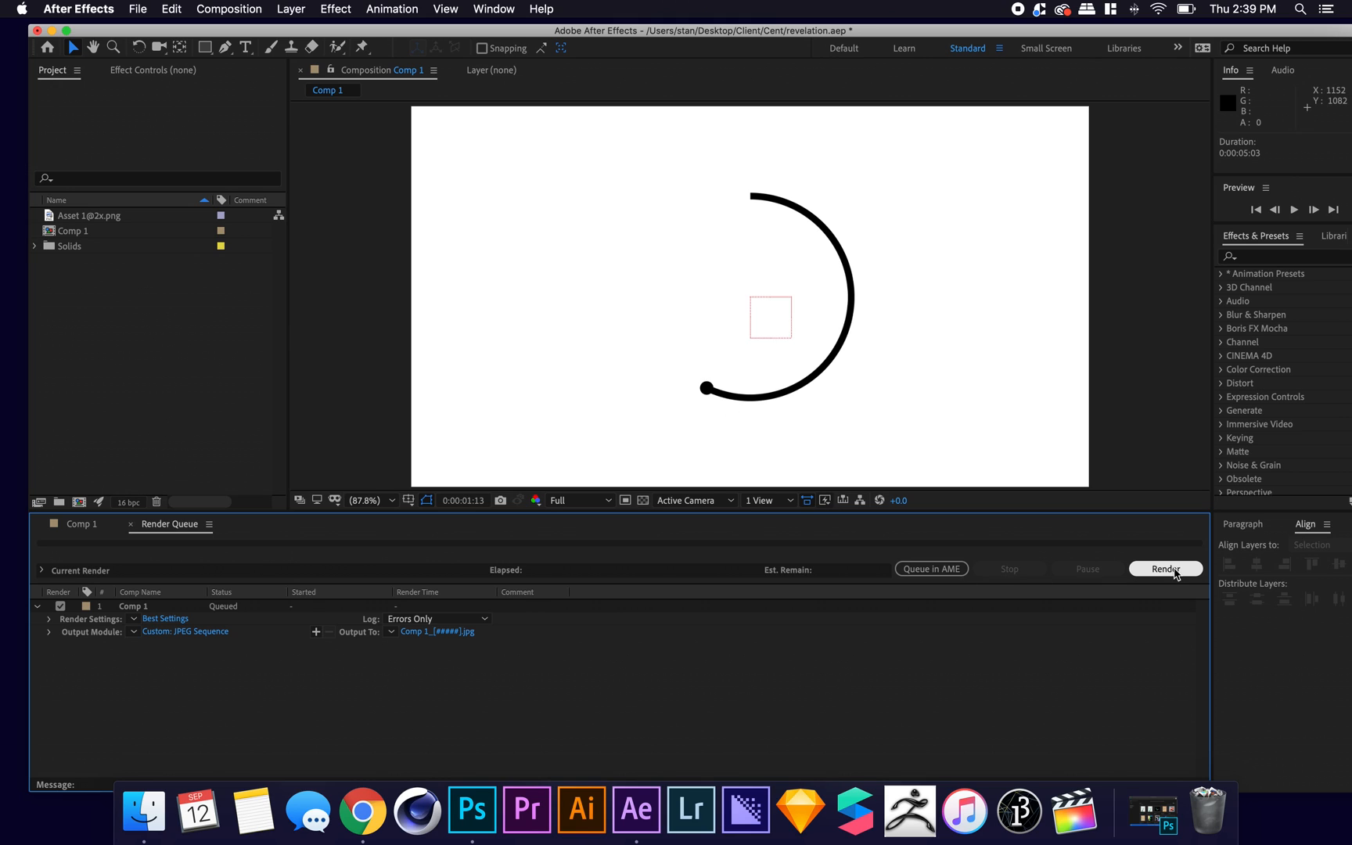
Render the queued Comp 1 out as a JPEG sequence into the animation folder.
click(1165, 568)
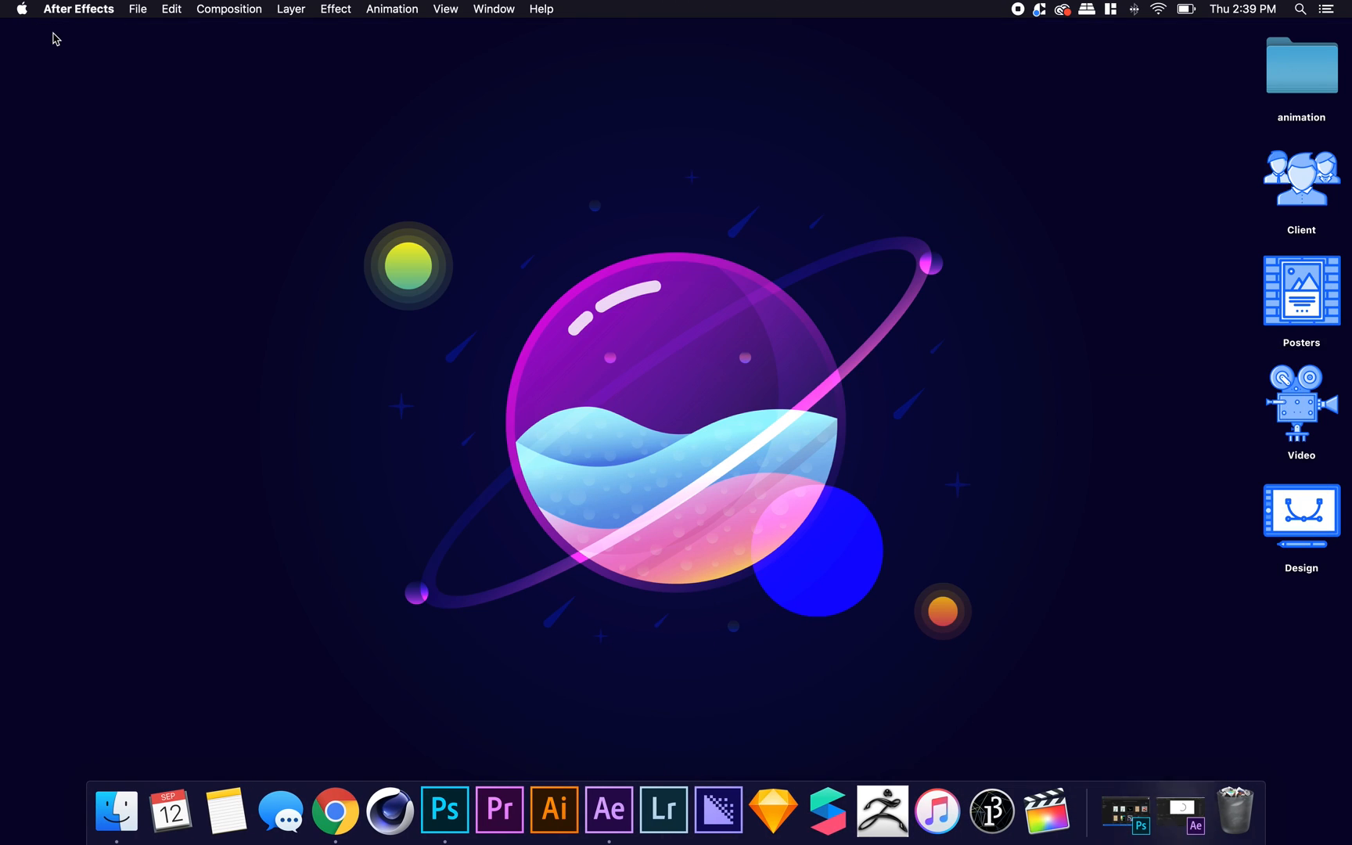
mouse_move(1326, 97)
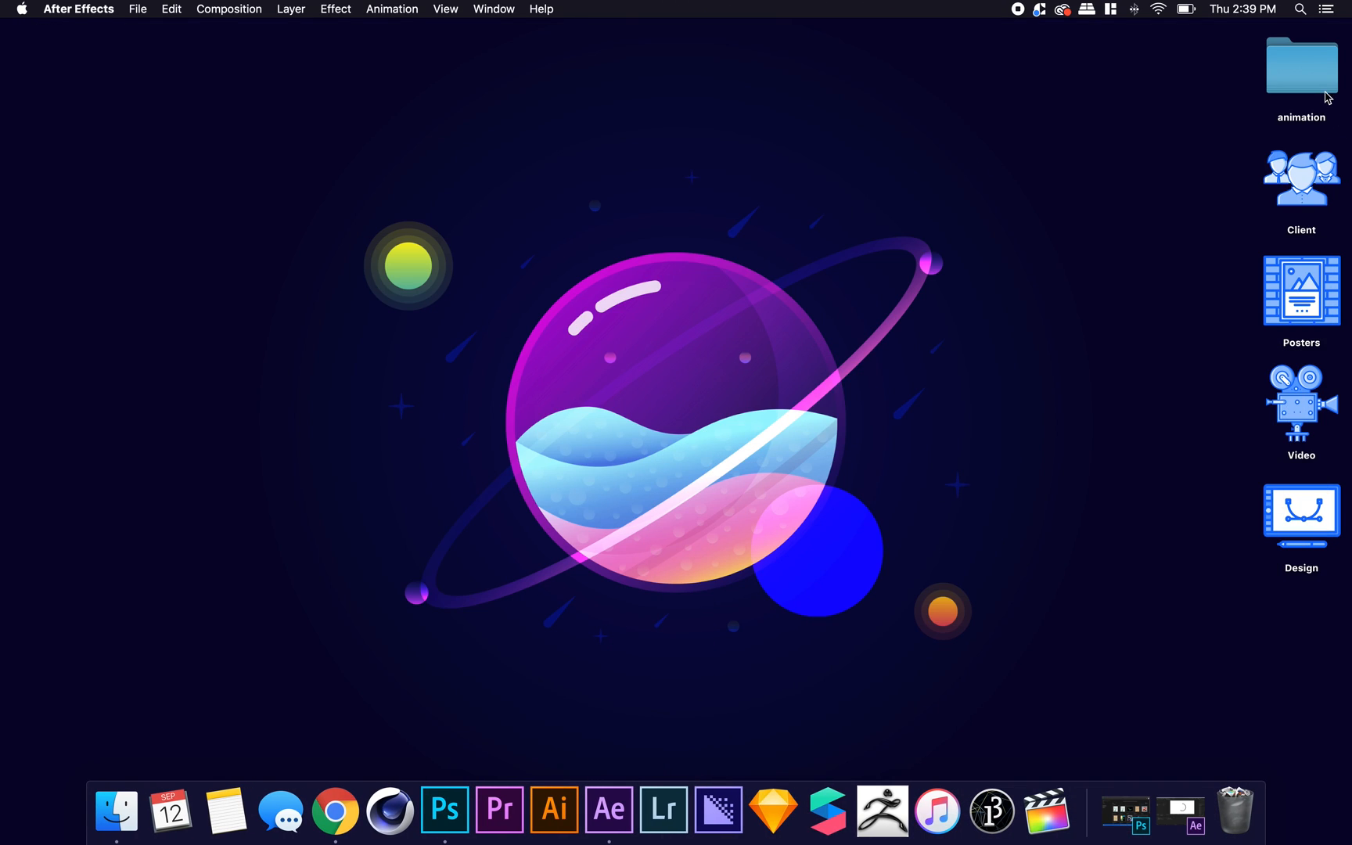
Browse the animation folder's rendered Comp 1 frames and select Comp 1_00000.jpg.
double_click(1300, 67)
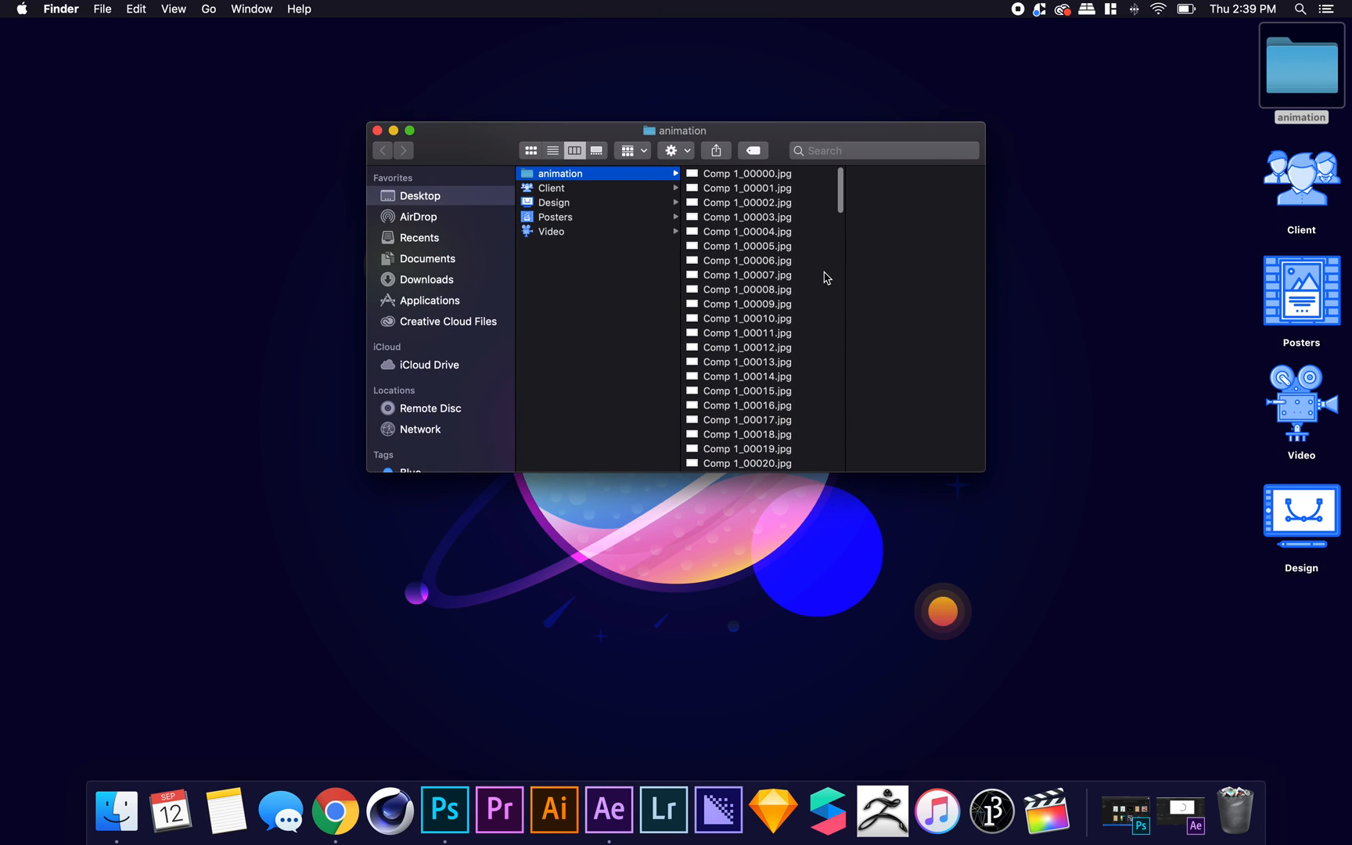
scroll(down, 3)
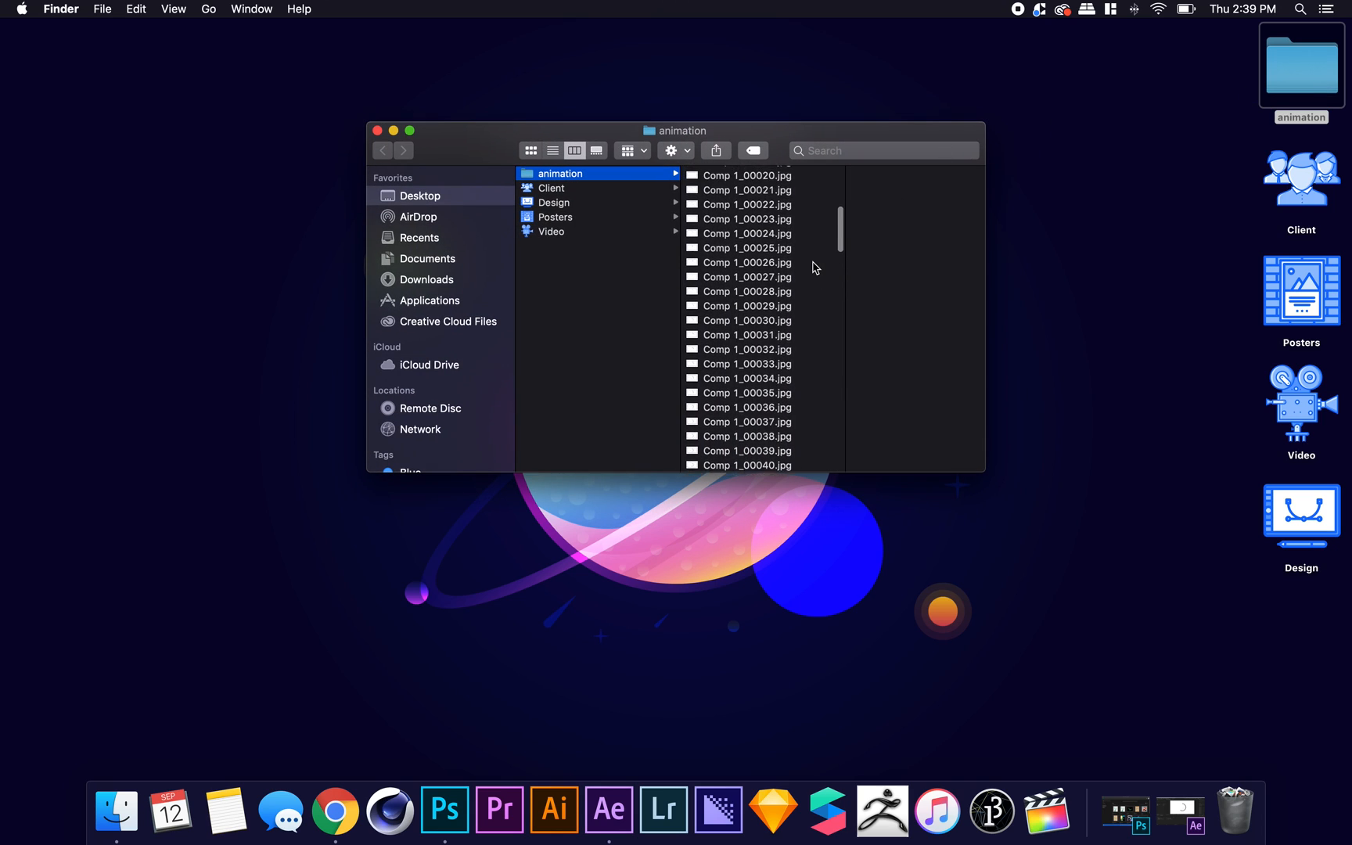
click(746, 175)
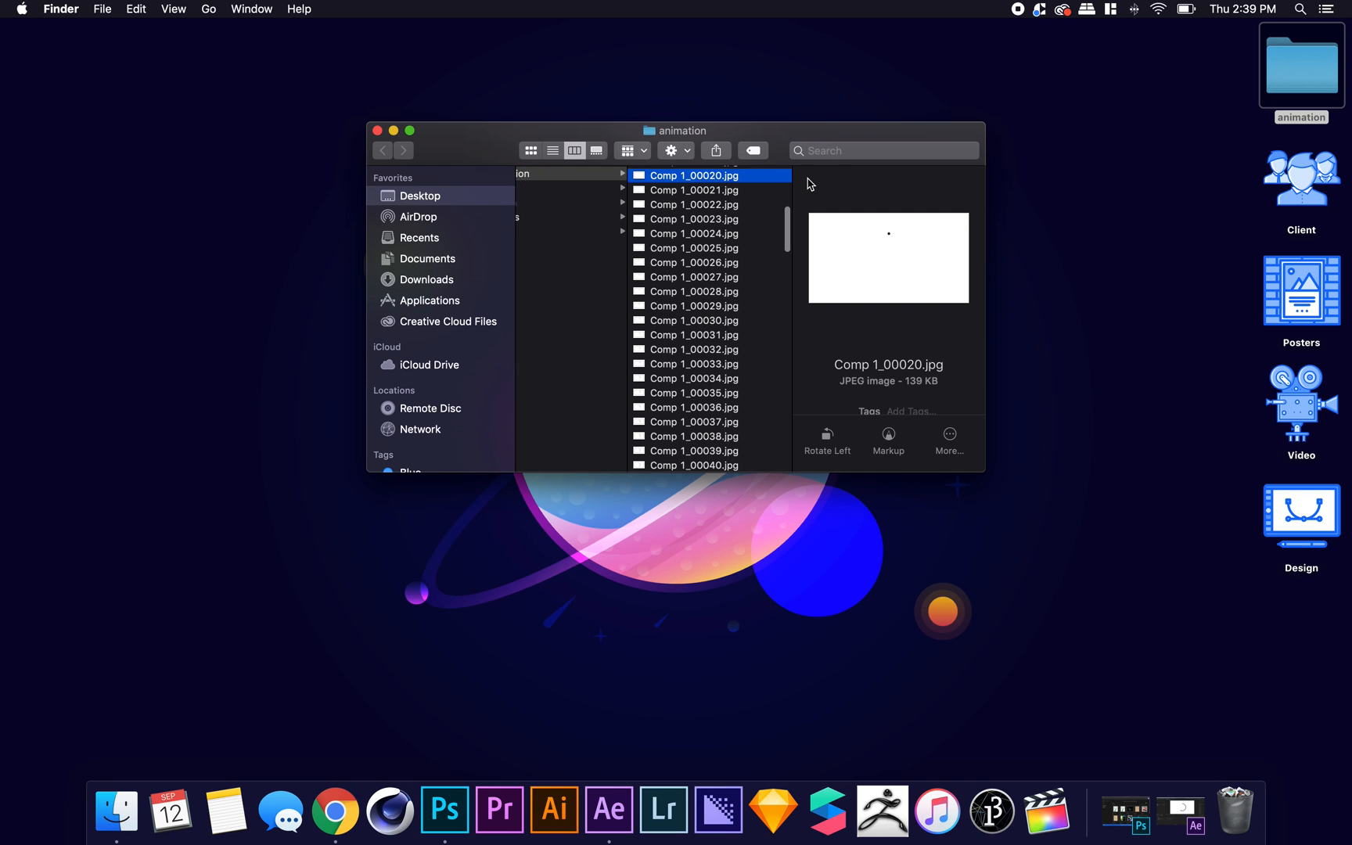
scroll(up, 3)
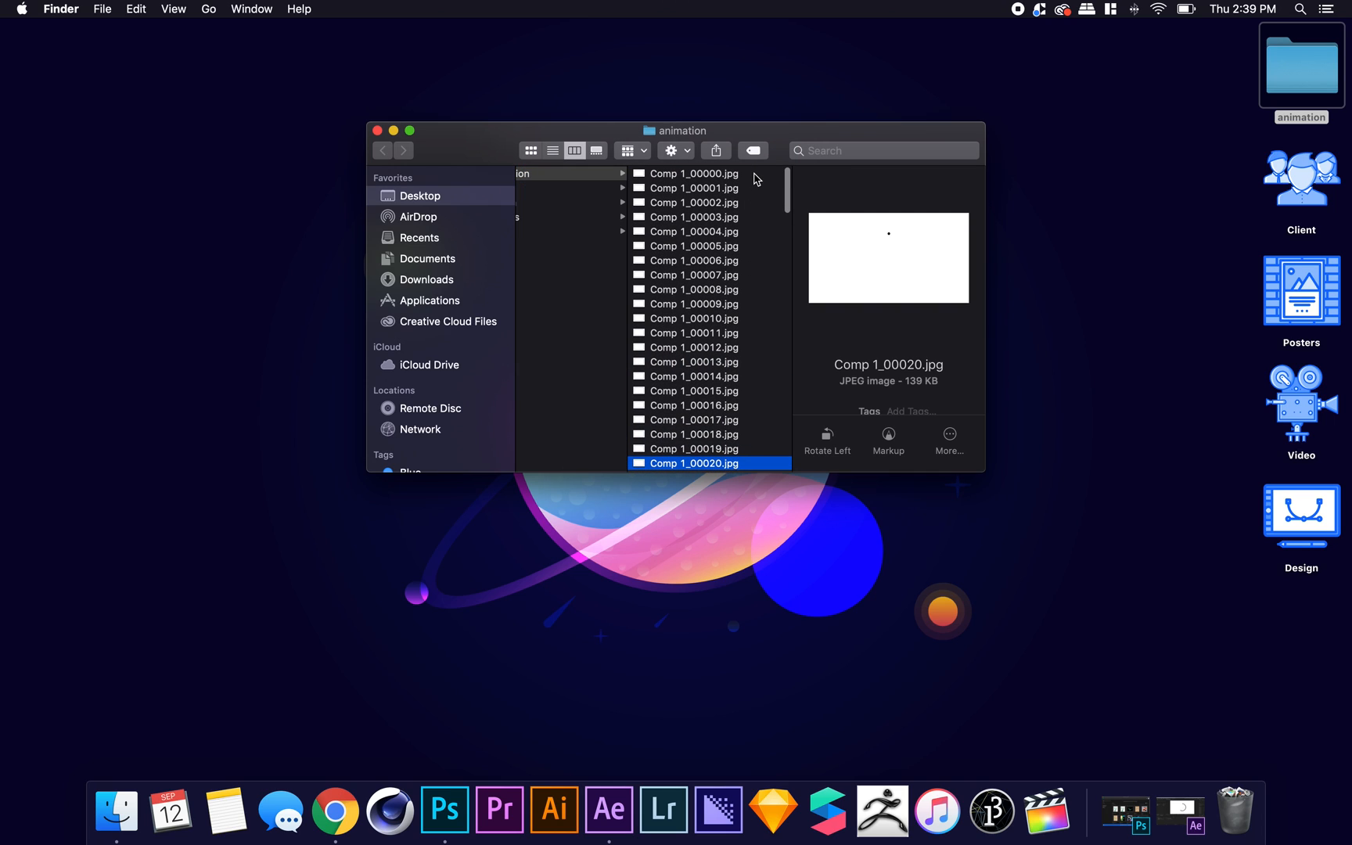
click(694, 173)
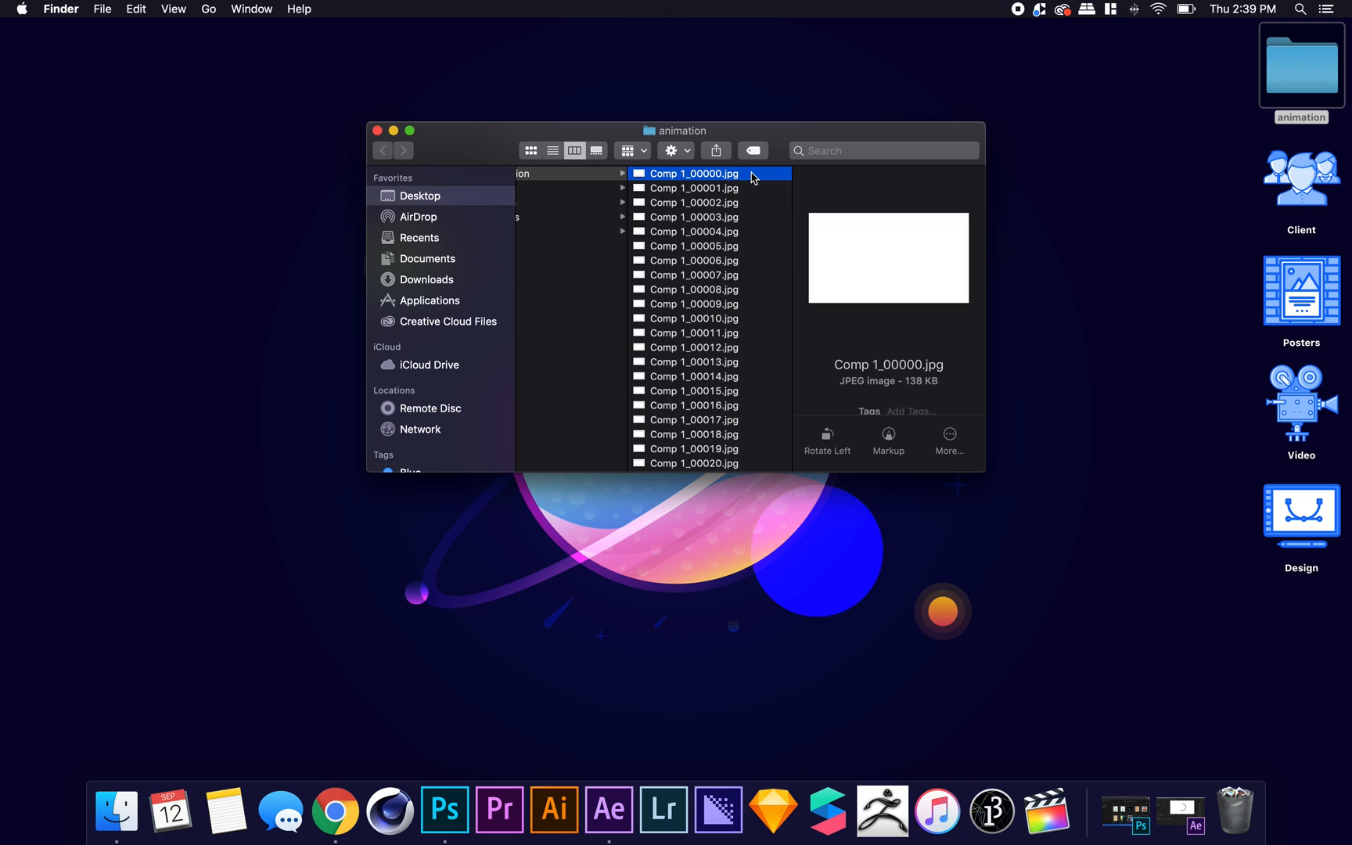
mouse_move(590, 346)
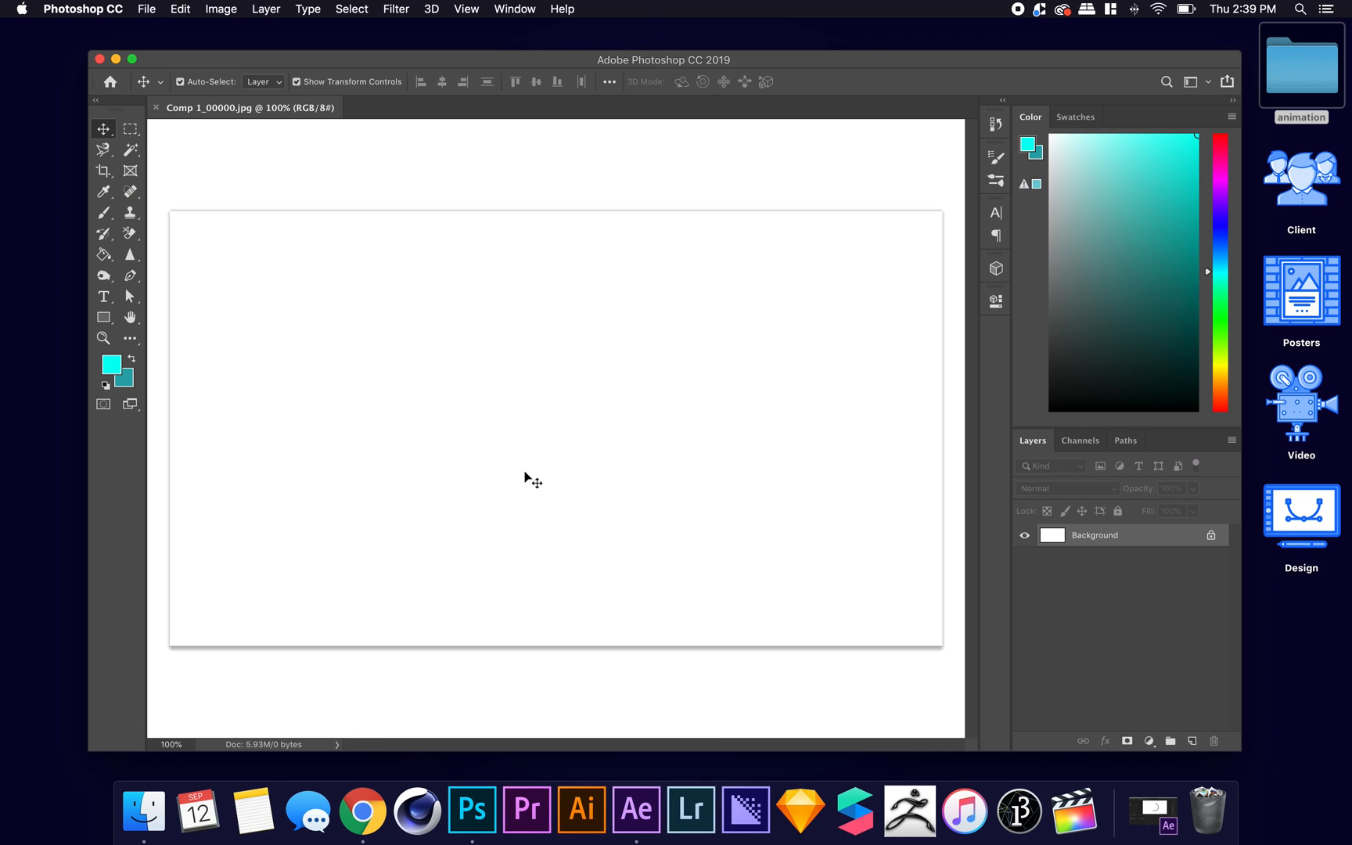
mouse_move(618, 264)
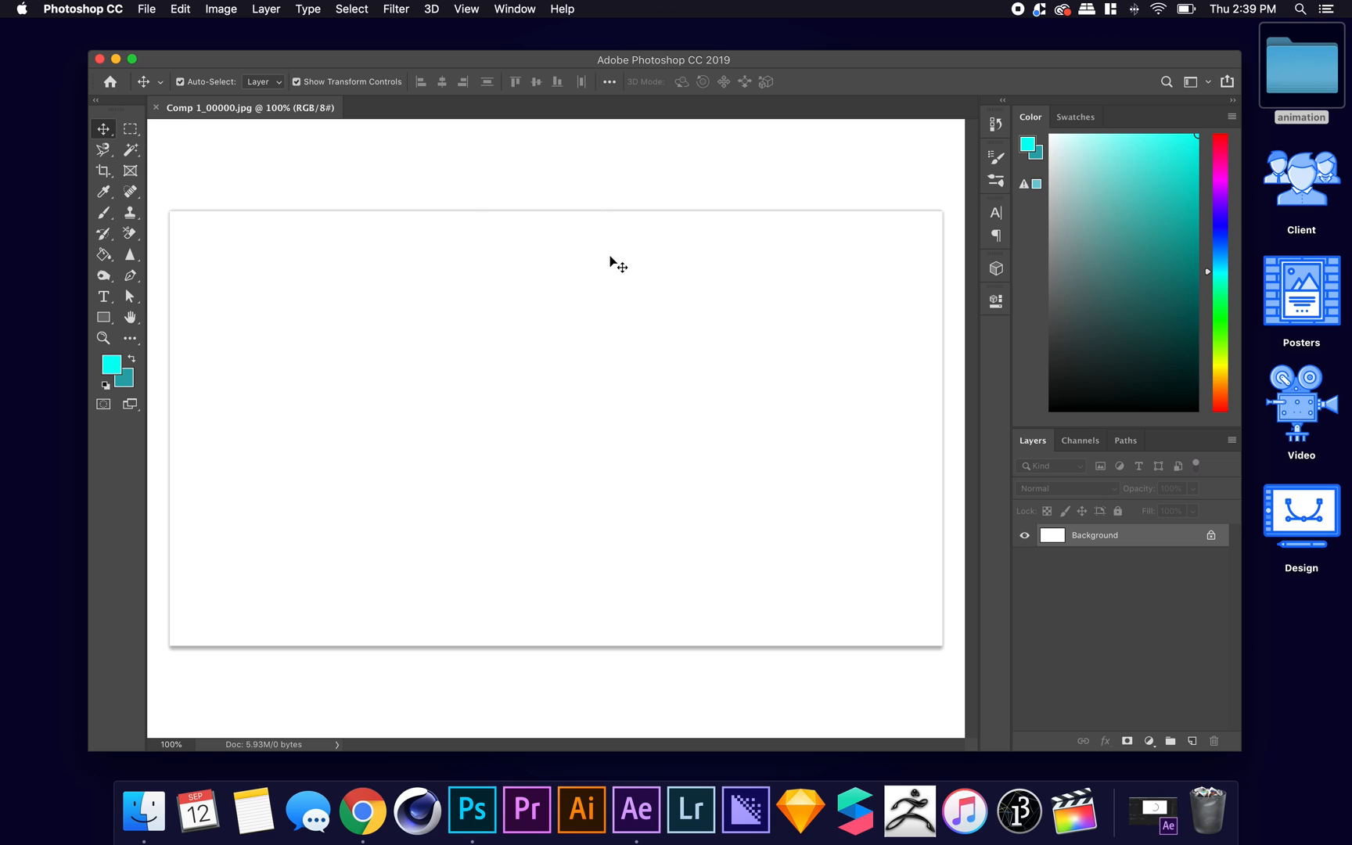
mouse_move(788, 452)
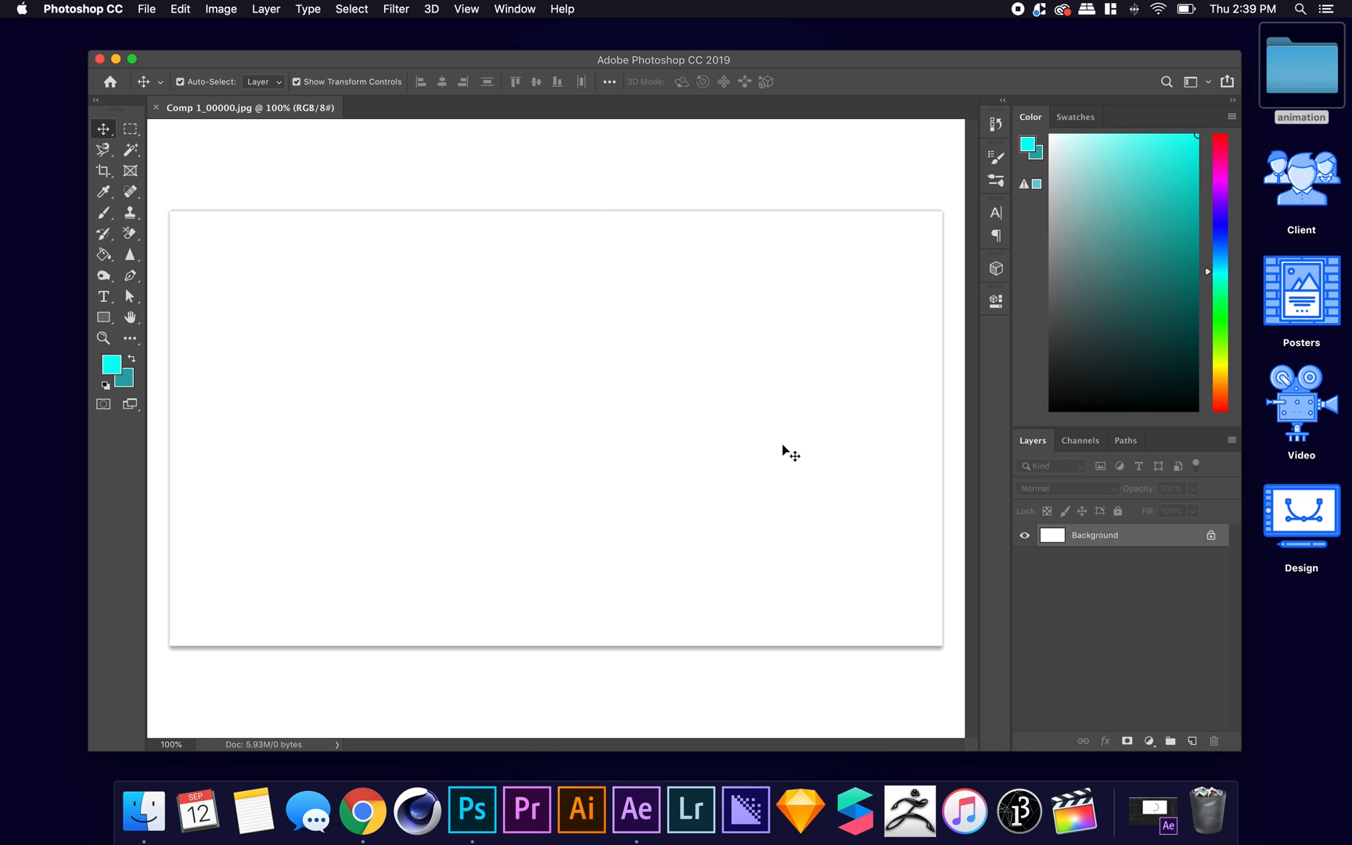
mouse_move(938, 601)
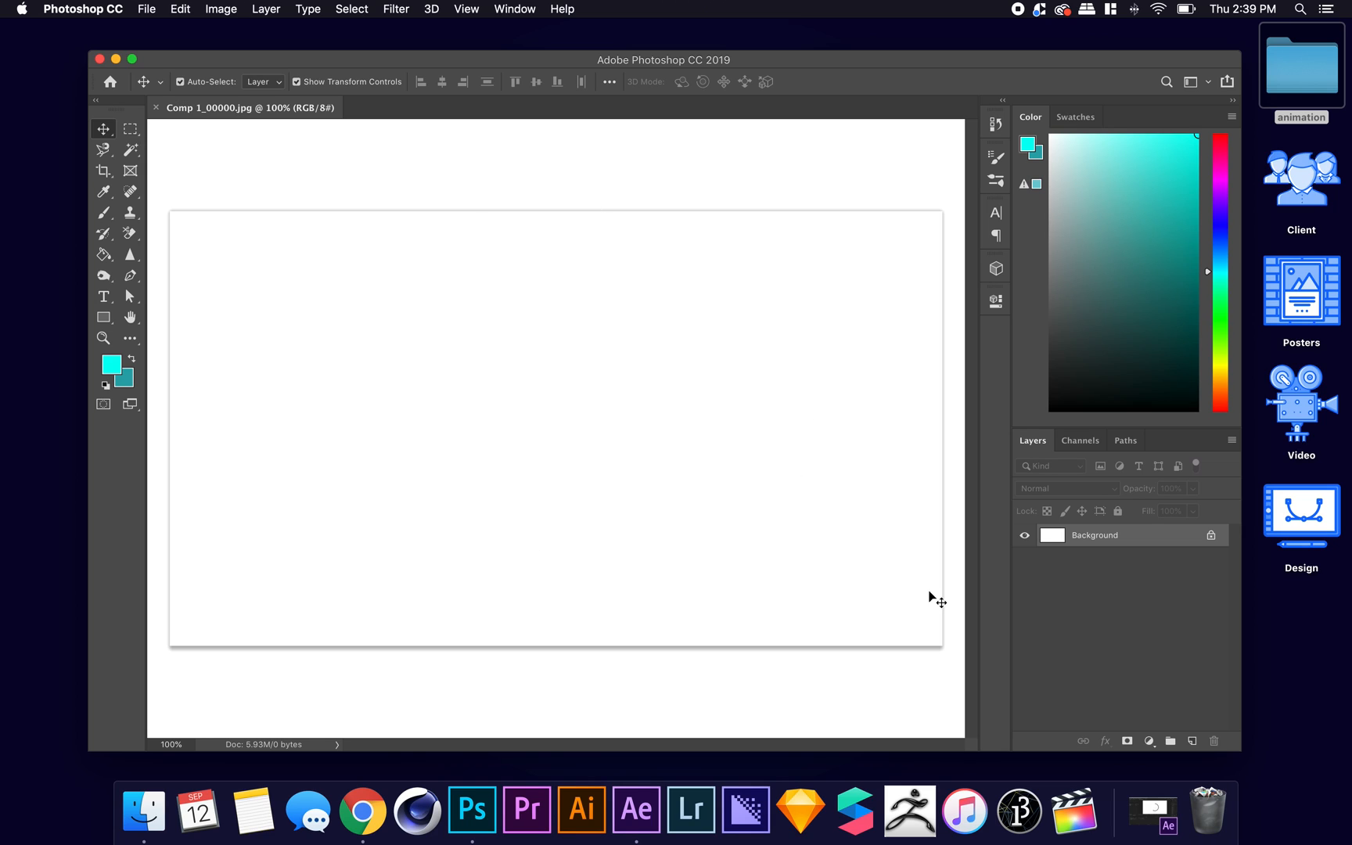
mouse_move(1213, 535)
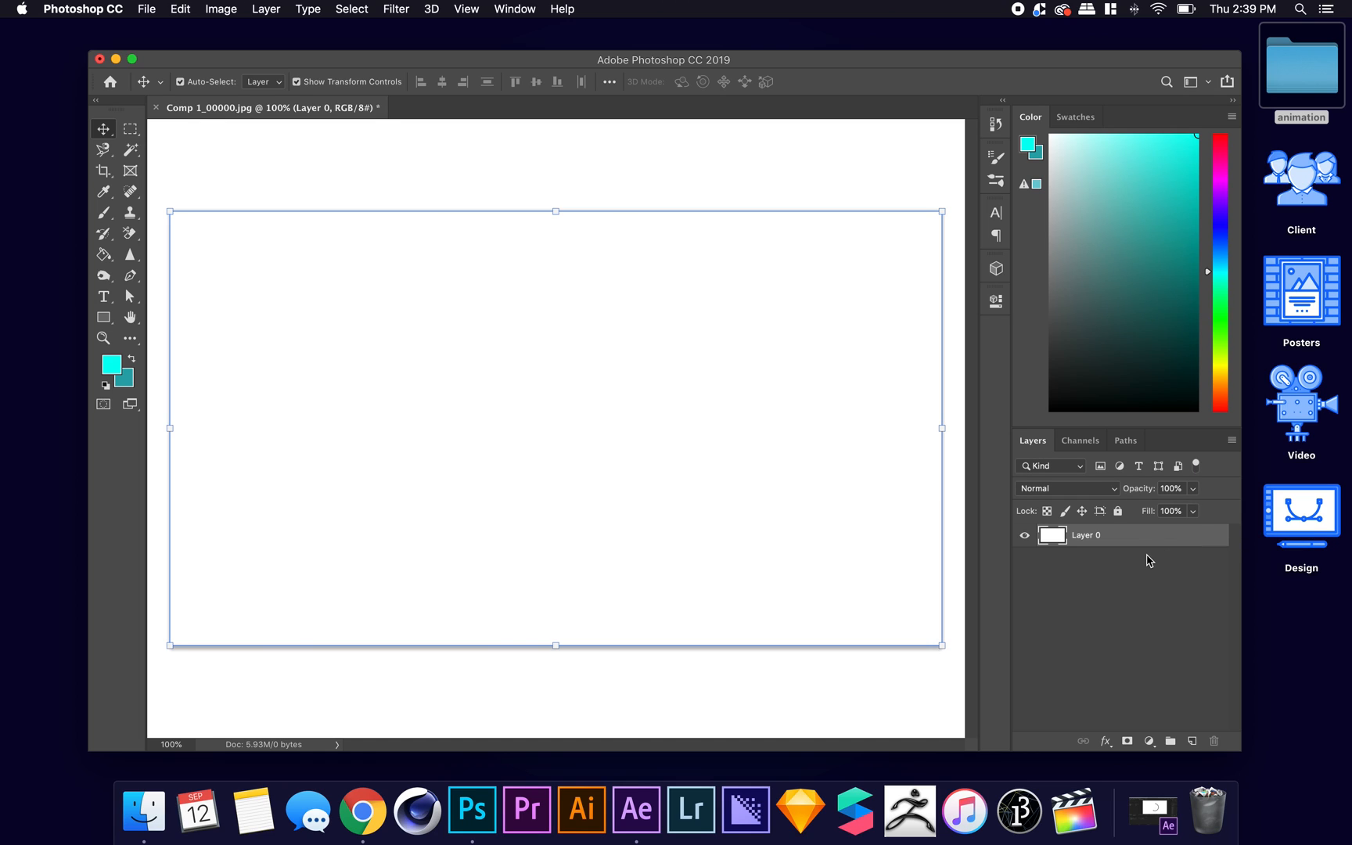
mouse_move(295, 29)
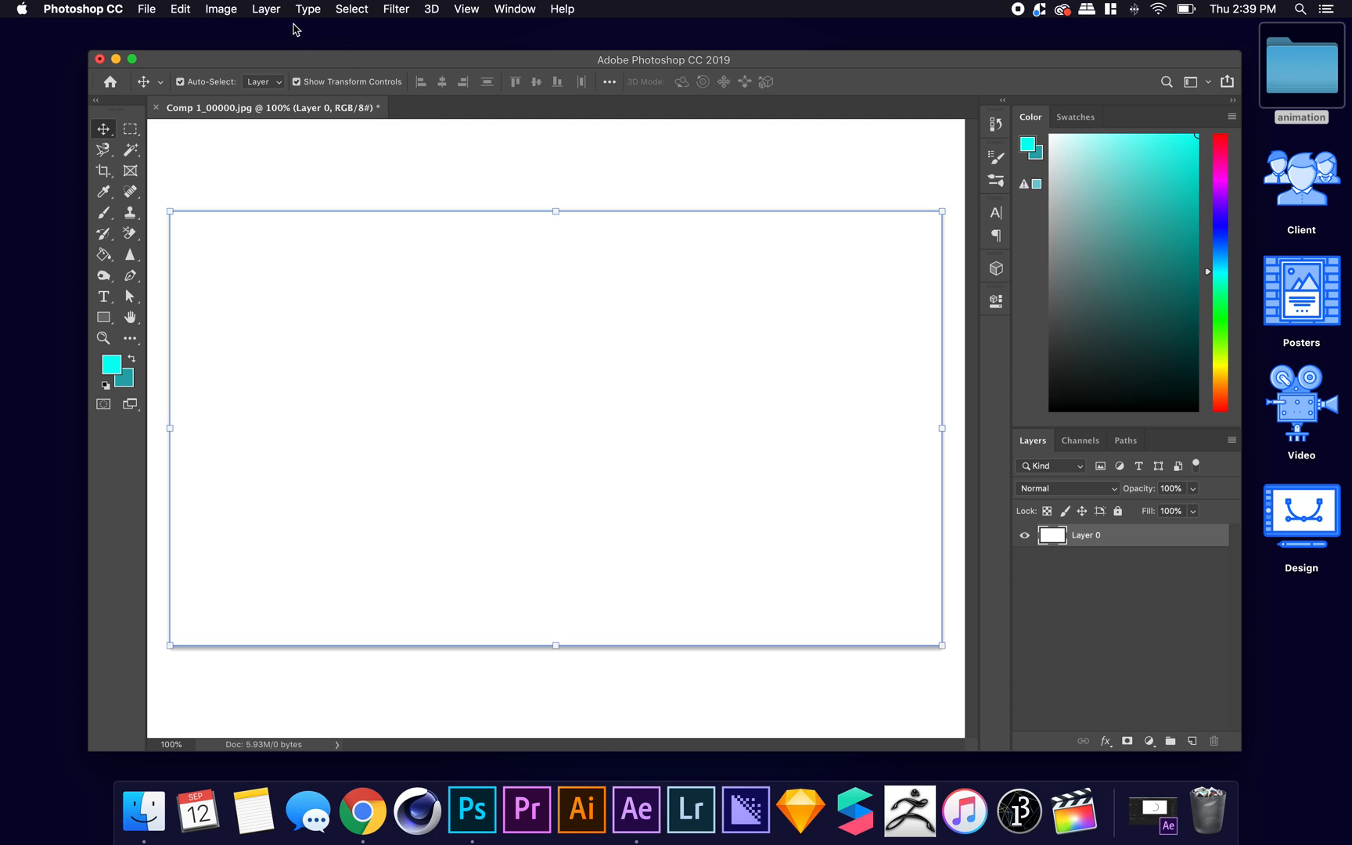
mouse_move(266, 9)
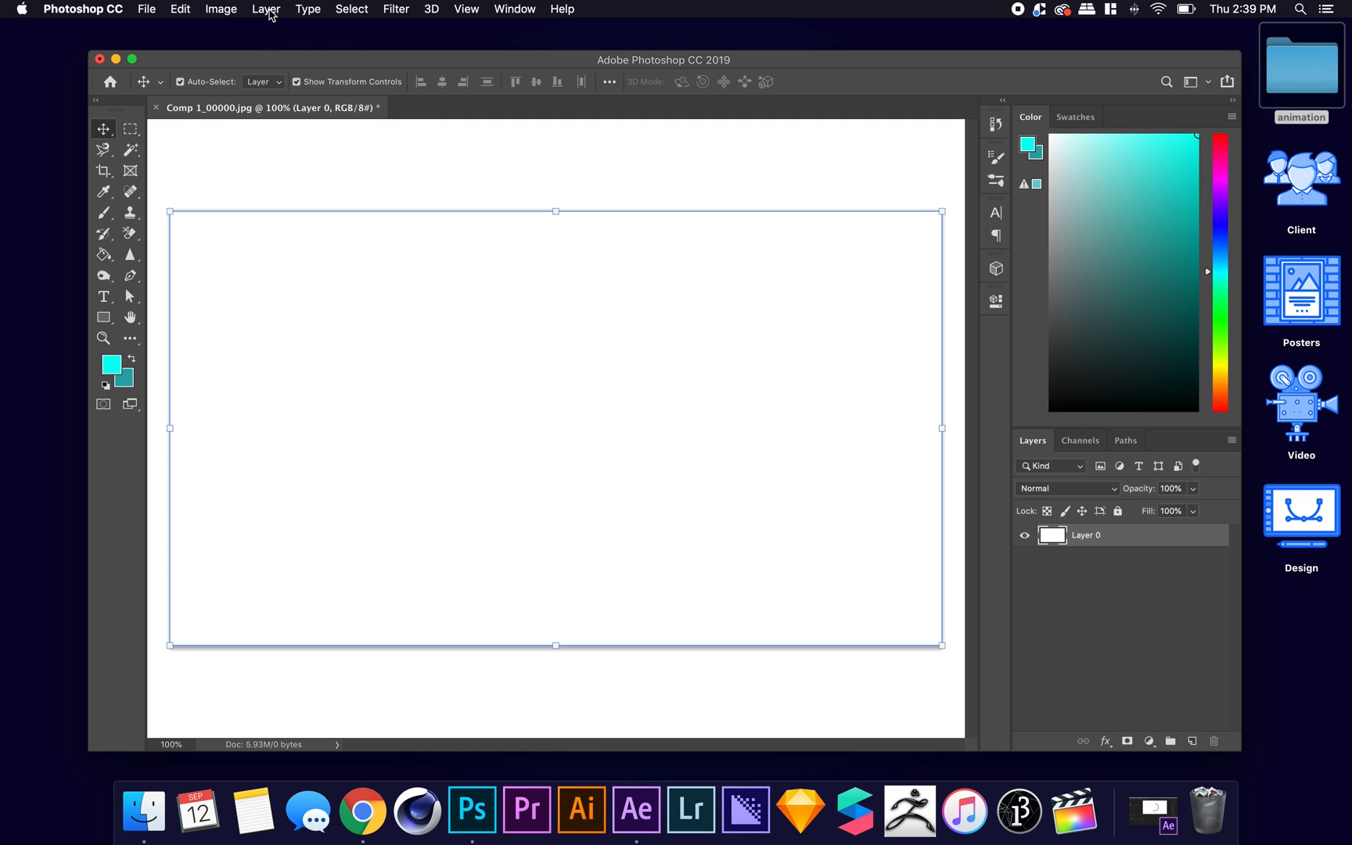
Import Comp 1_00000.jpg from the animation folder as a new video layer (Layer 1).
click(266, 9)
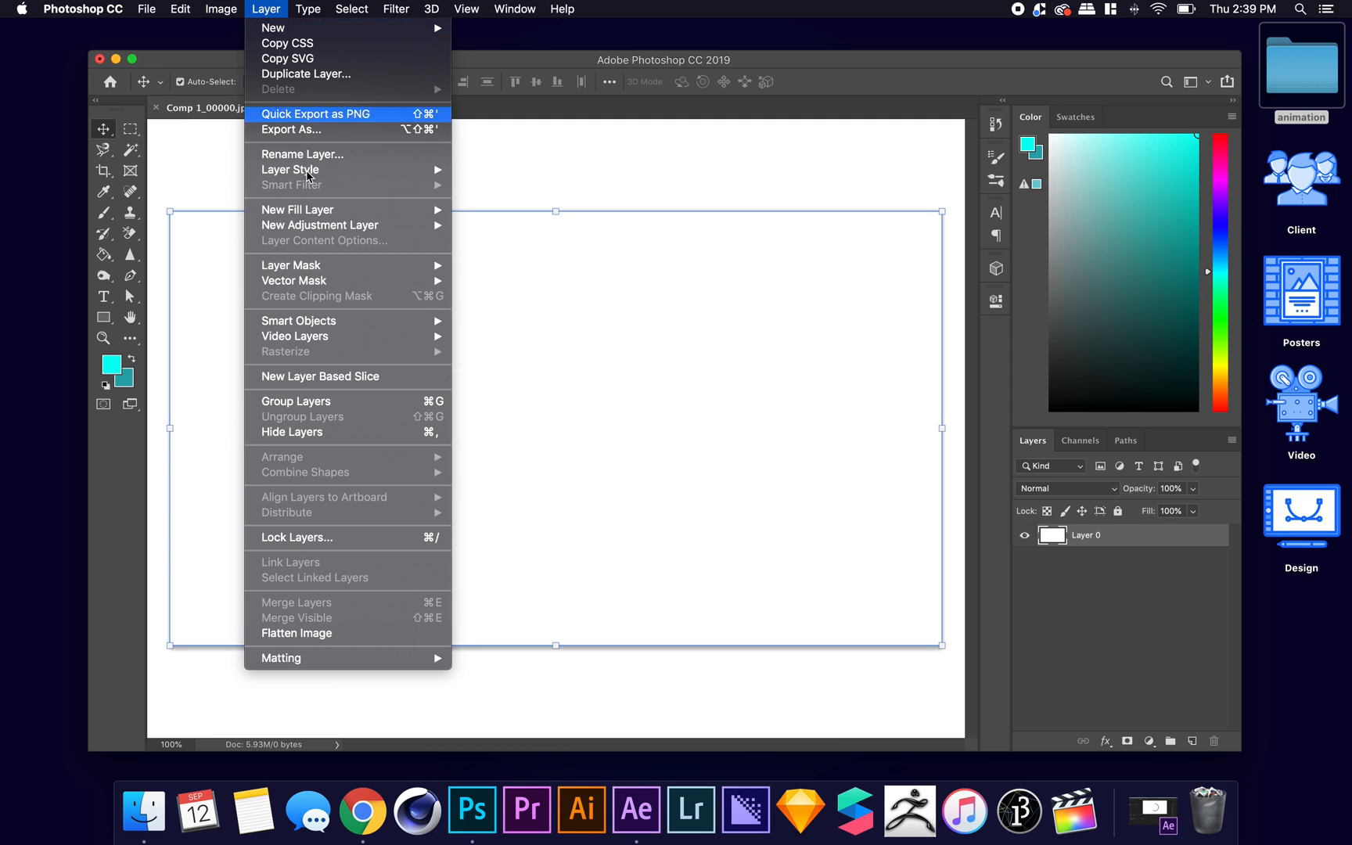
mouse_move(331, 349)
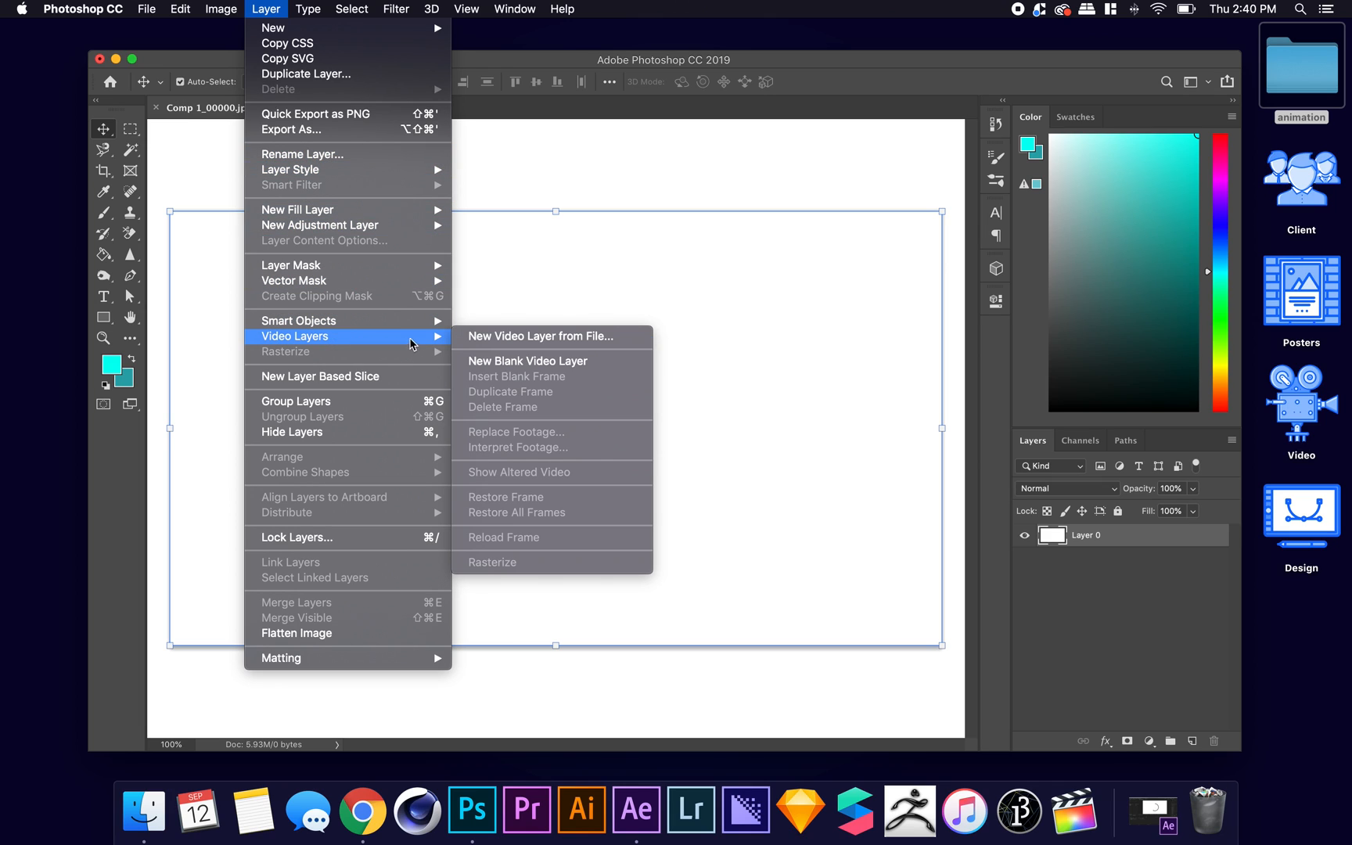
mouse_move(513, 337)
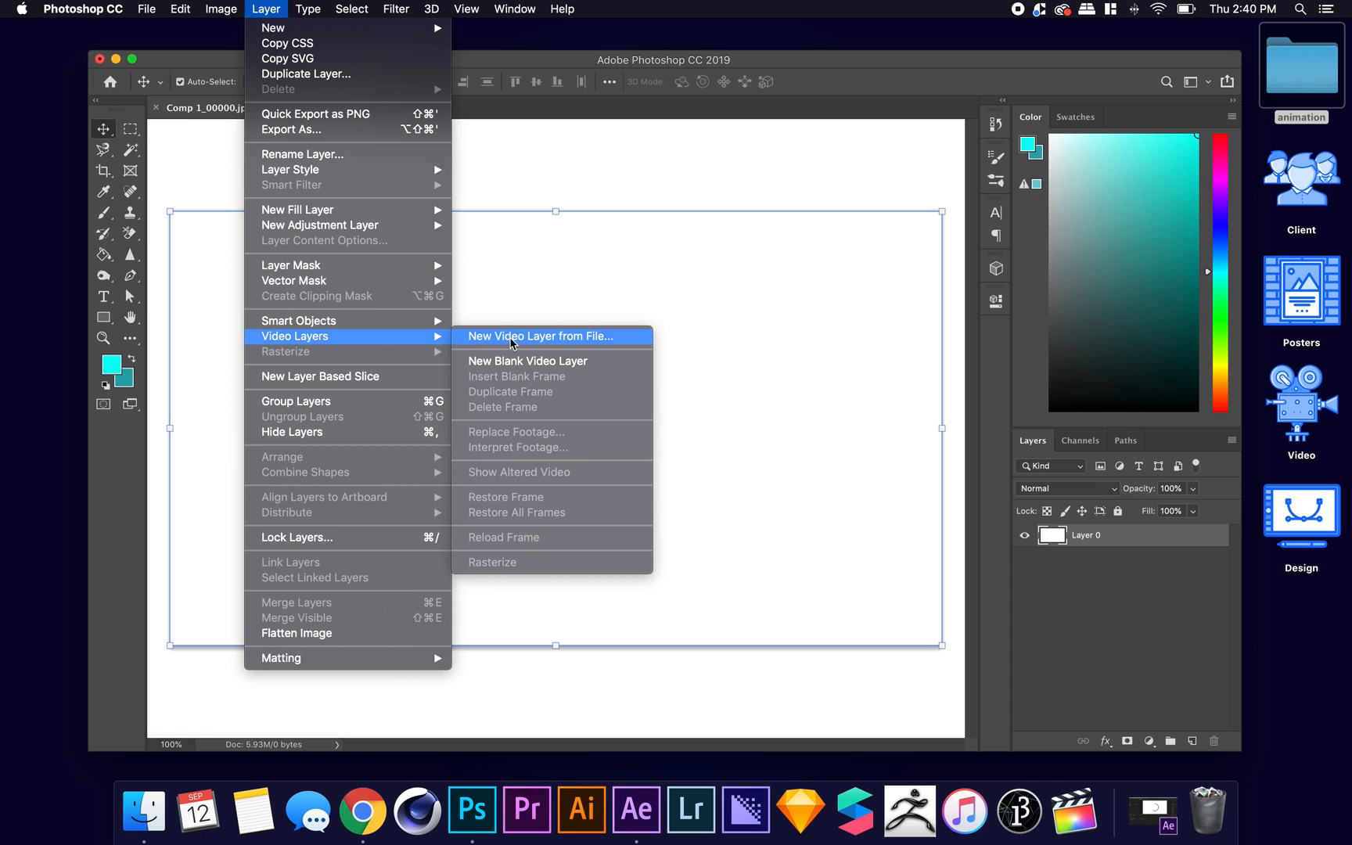
click(537, 336)
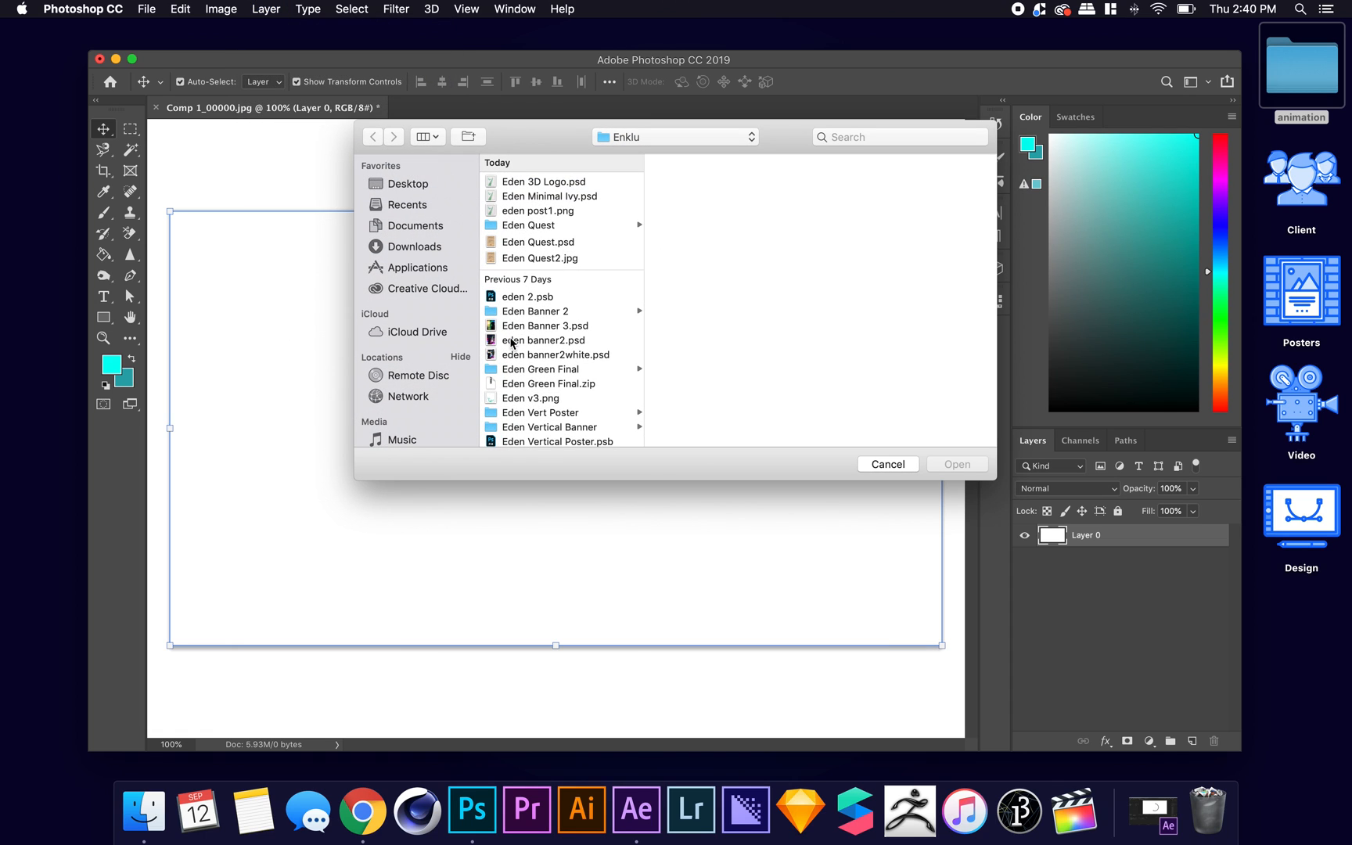
click(407, 183)
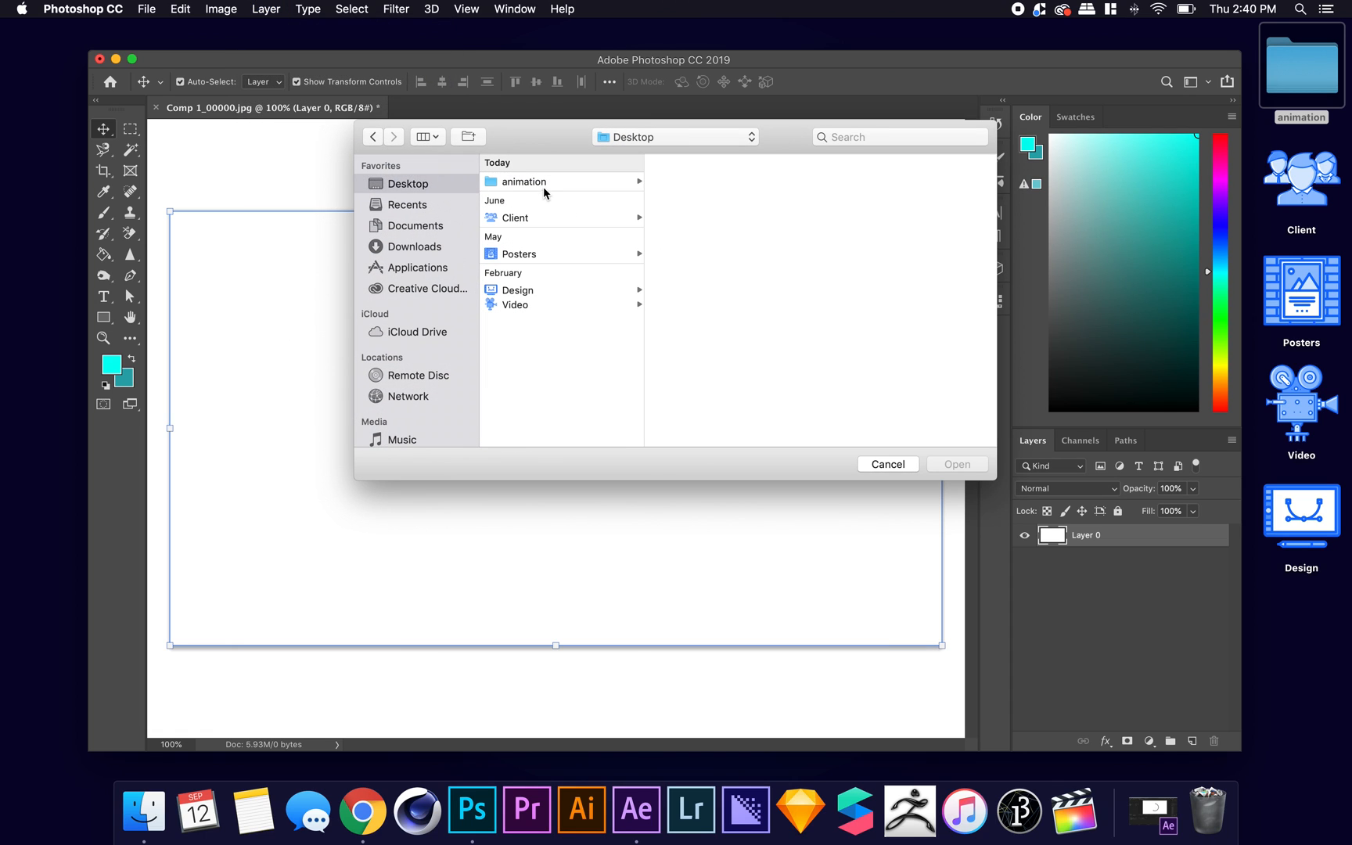
click(523, 182)
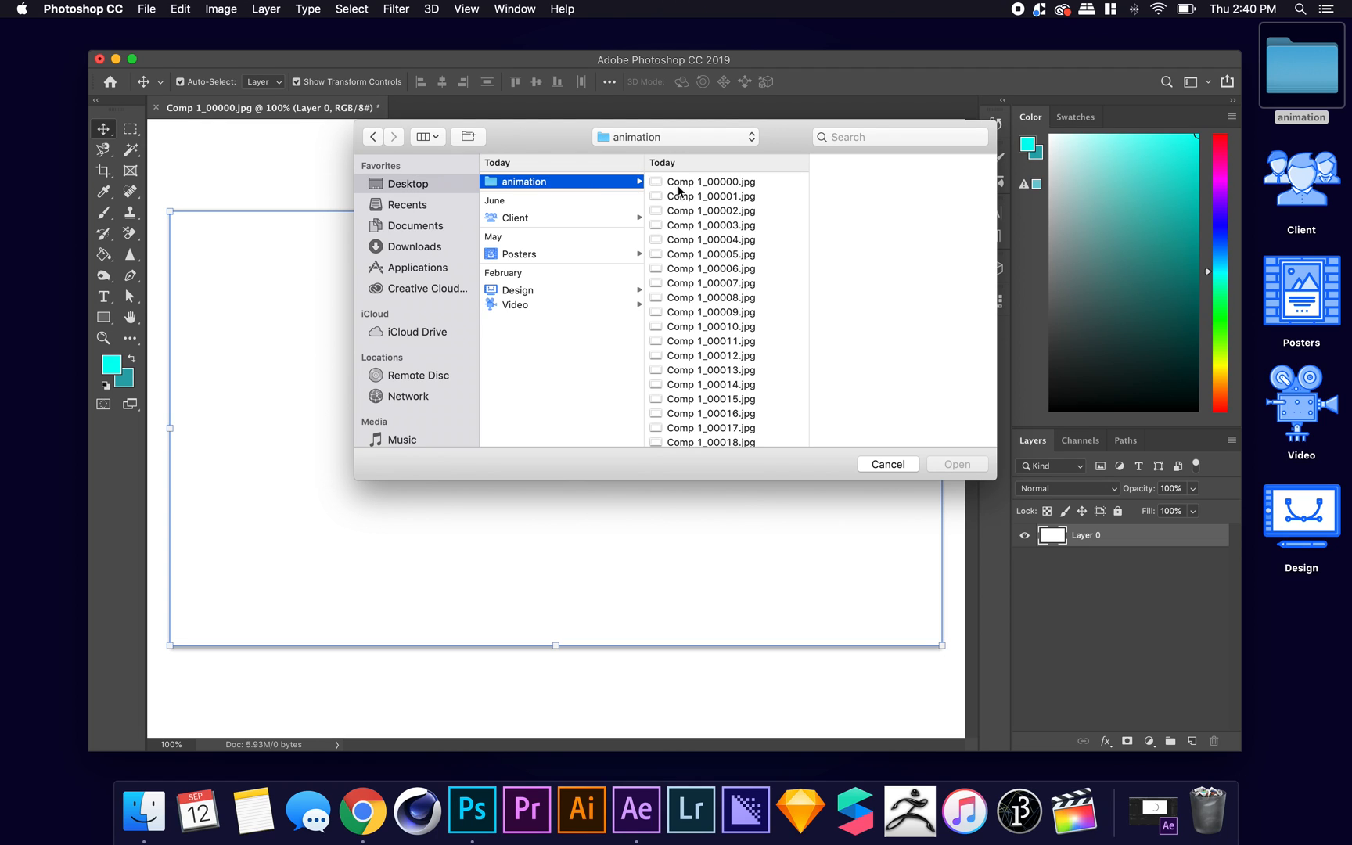
click(711, 181)
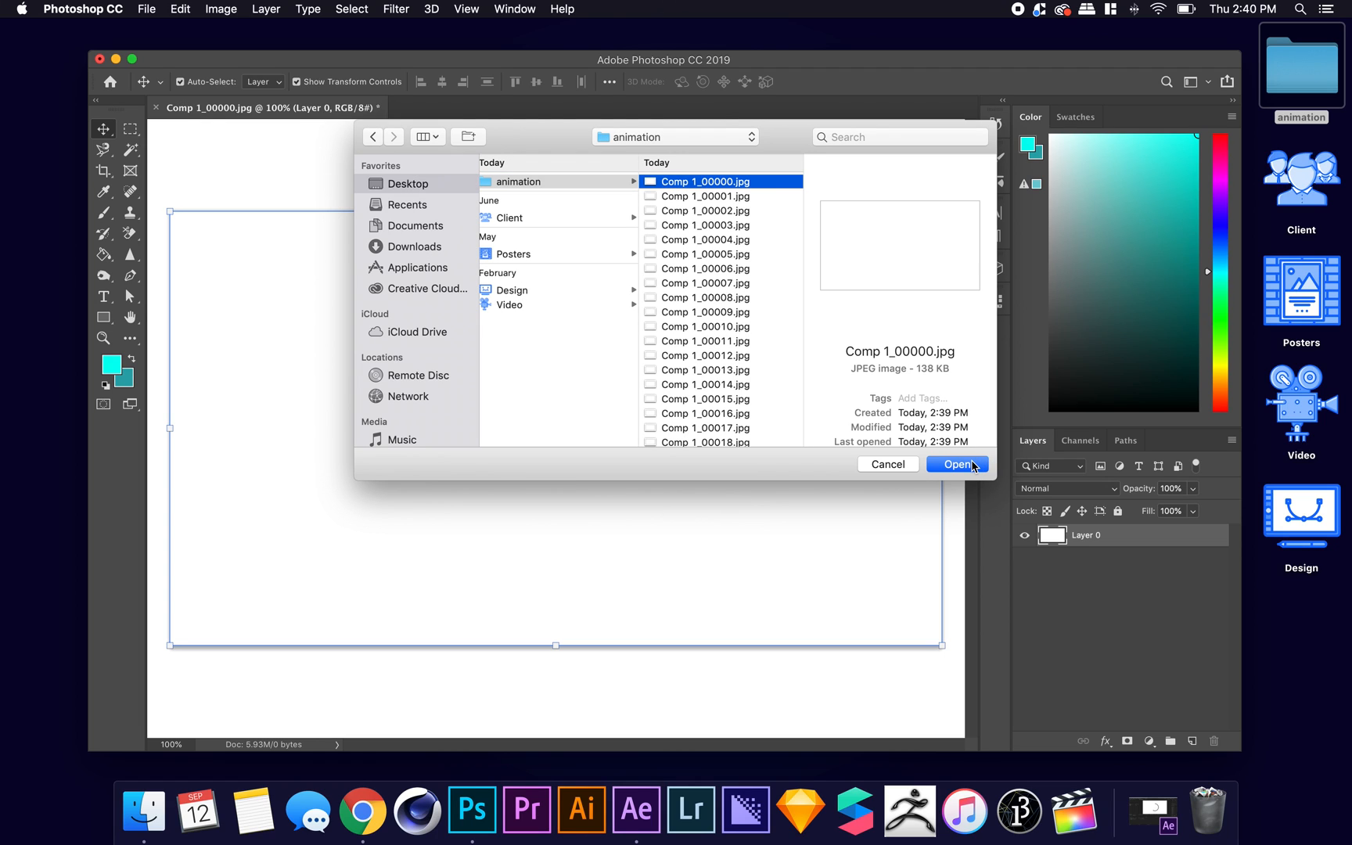
click(957, 464)
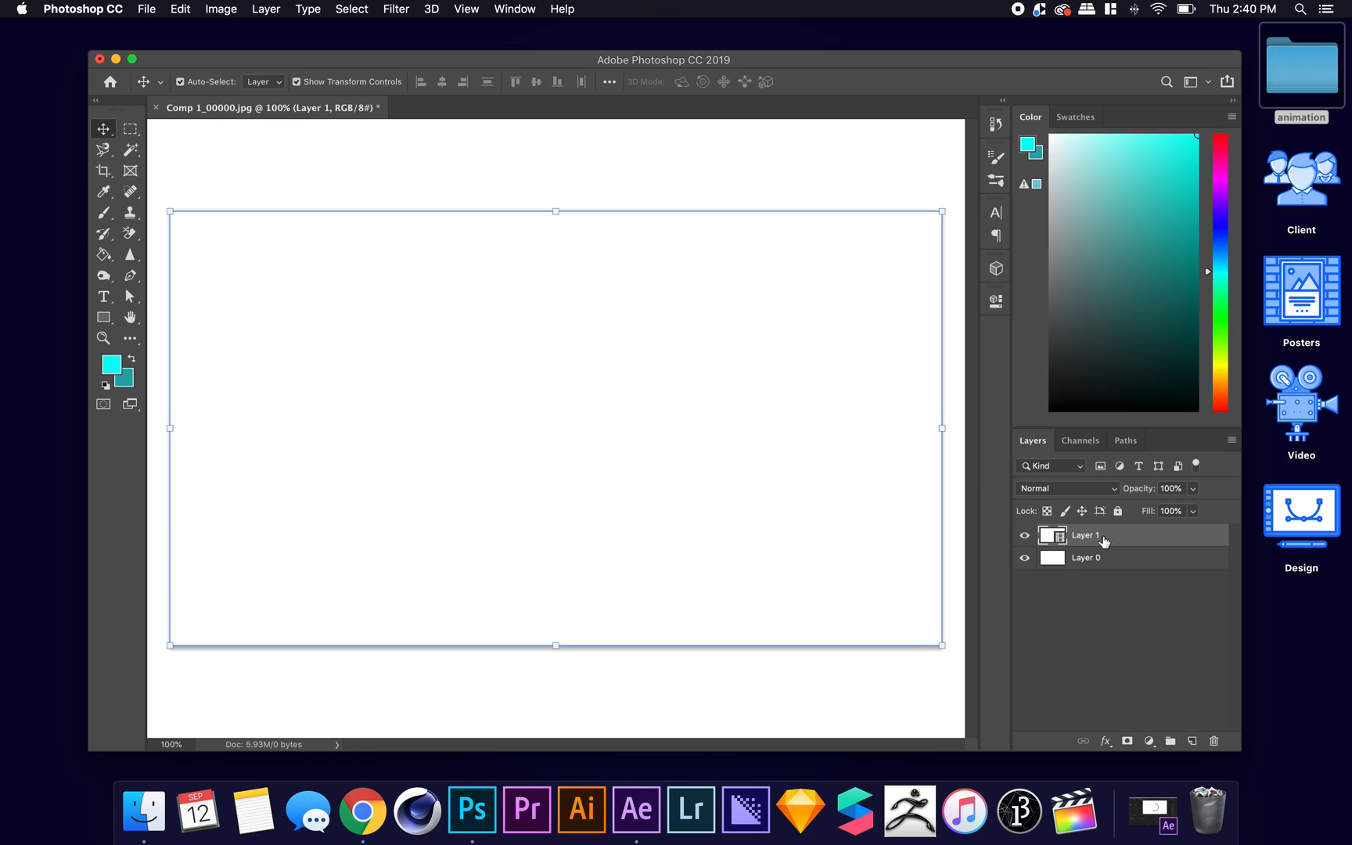
mouse_move(1097, 545)
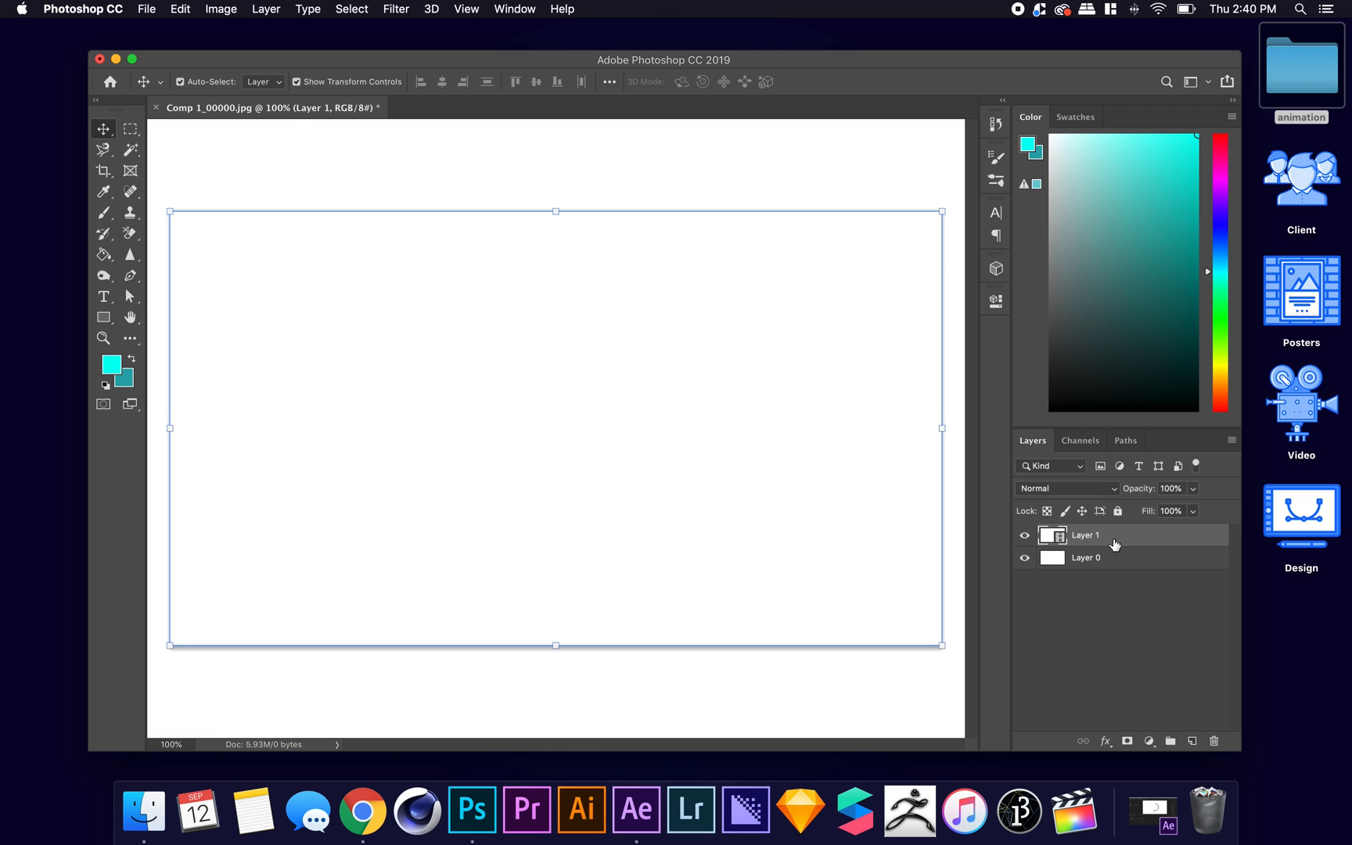
mouse_move(1088, 558)
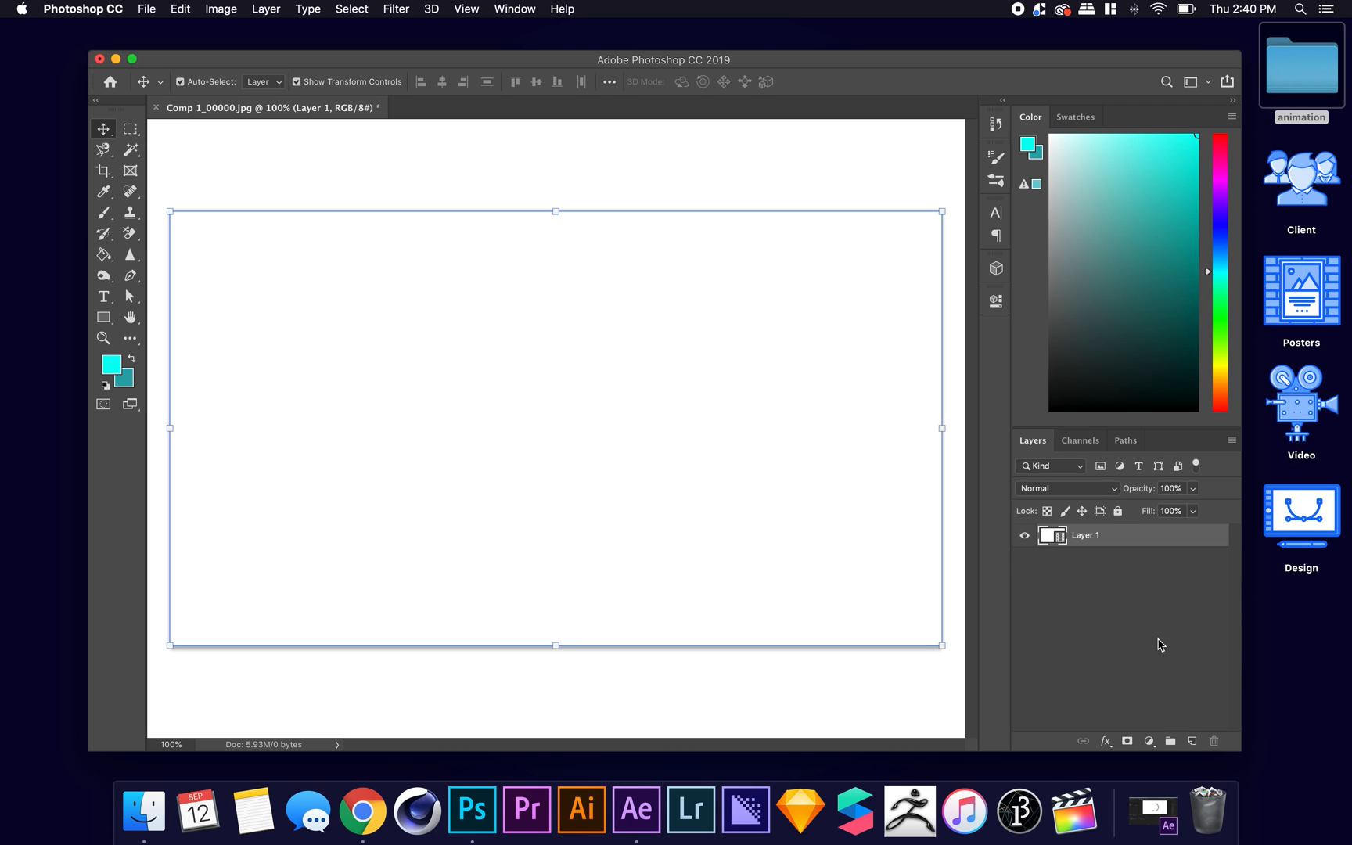
mouse_move(867, 199)
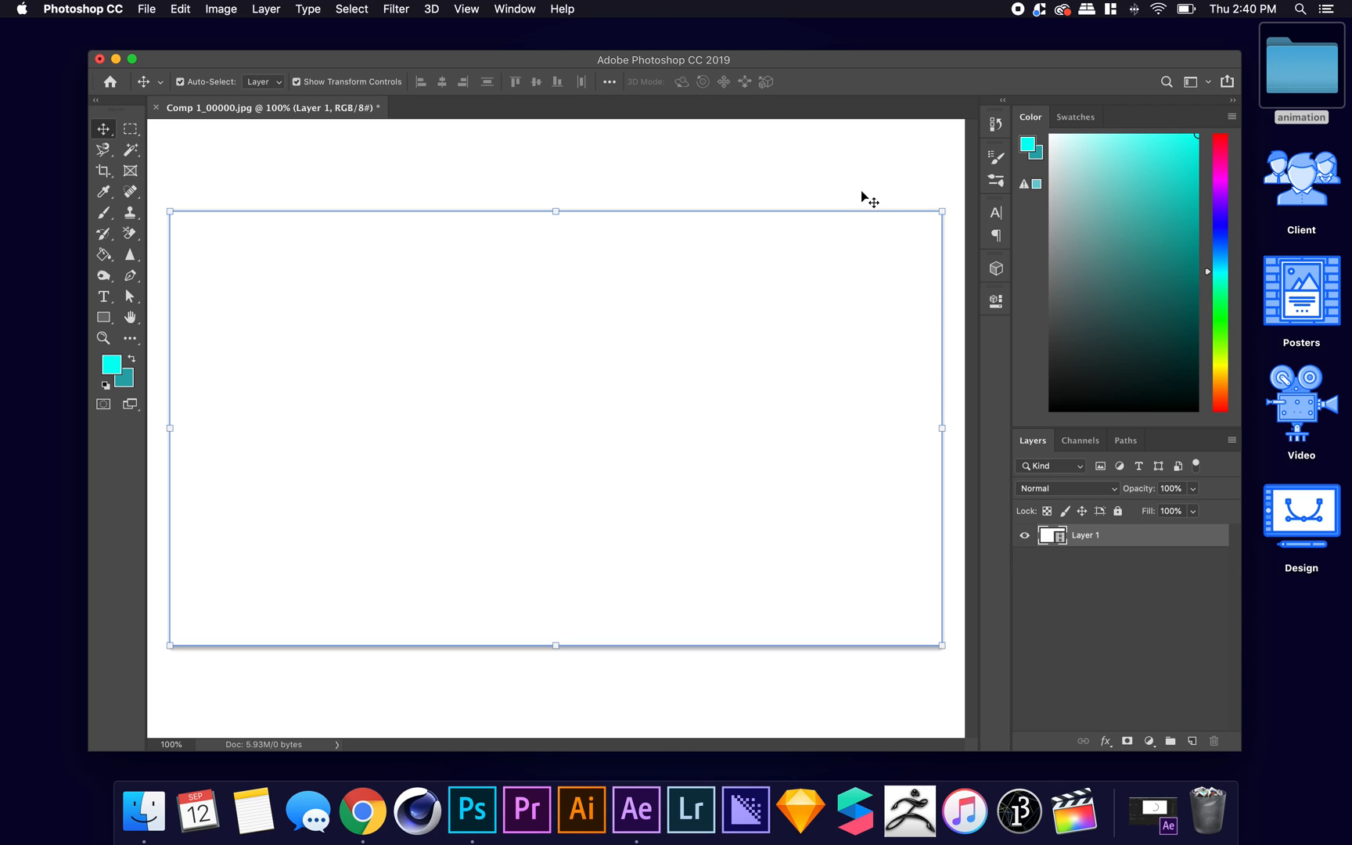
mouse_move(759, 218)
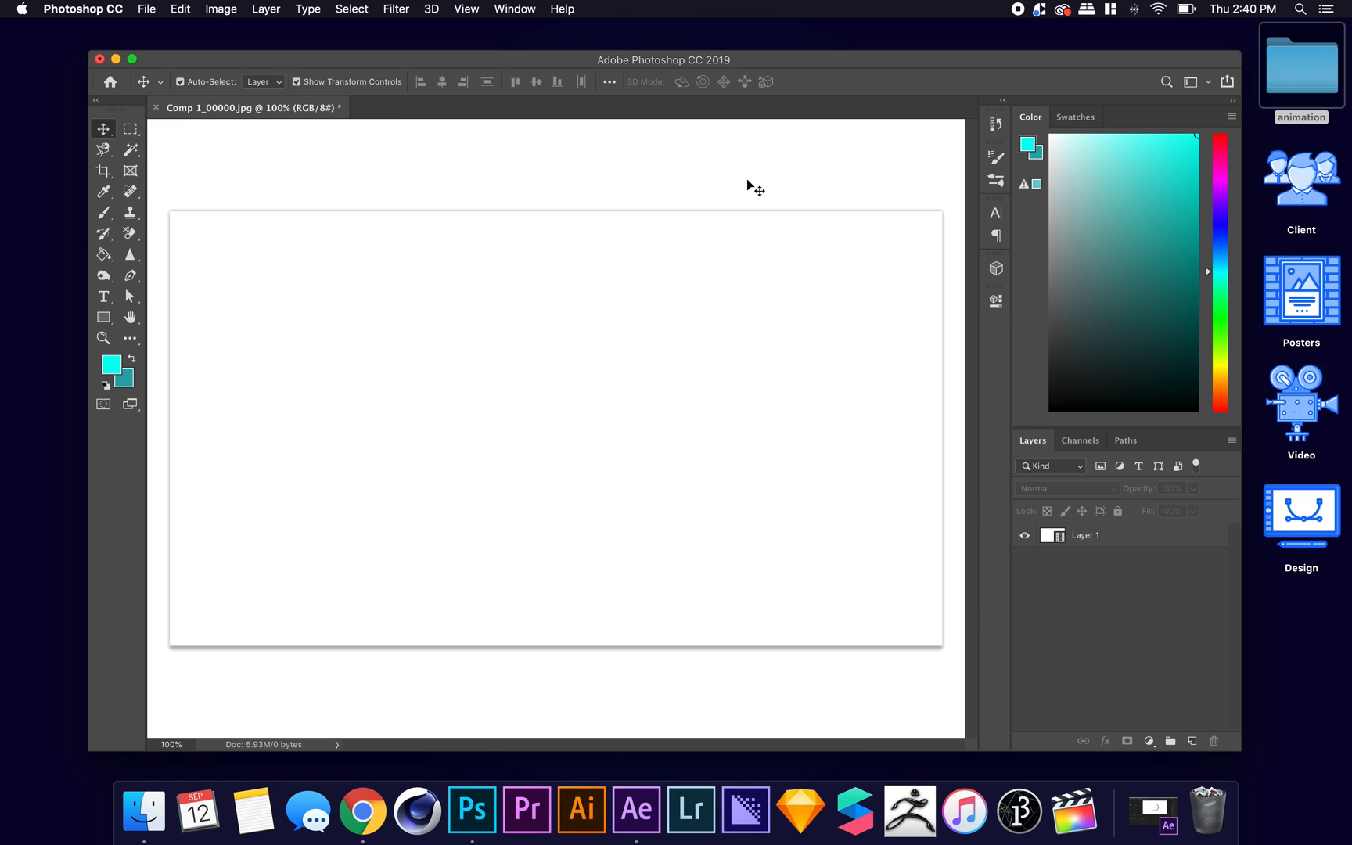
mouse_move(461, 142)
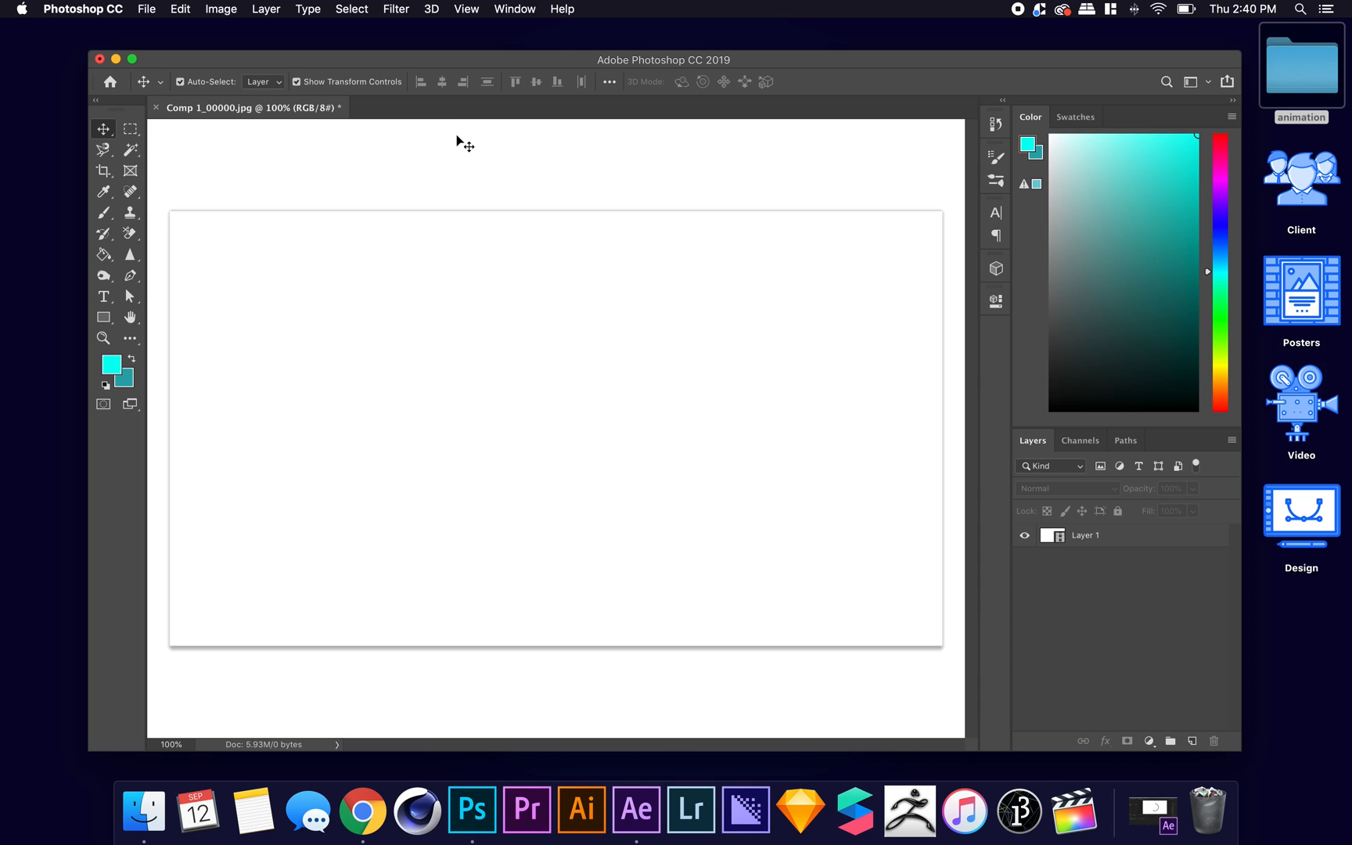
mouse_move(451, 175)
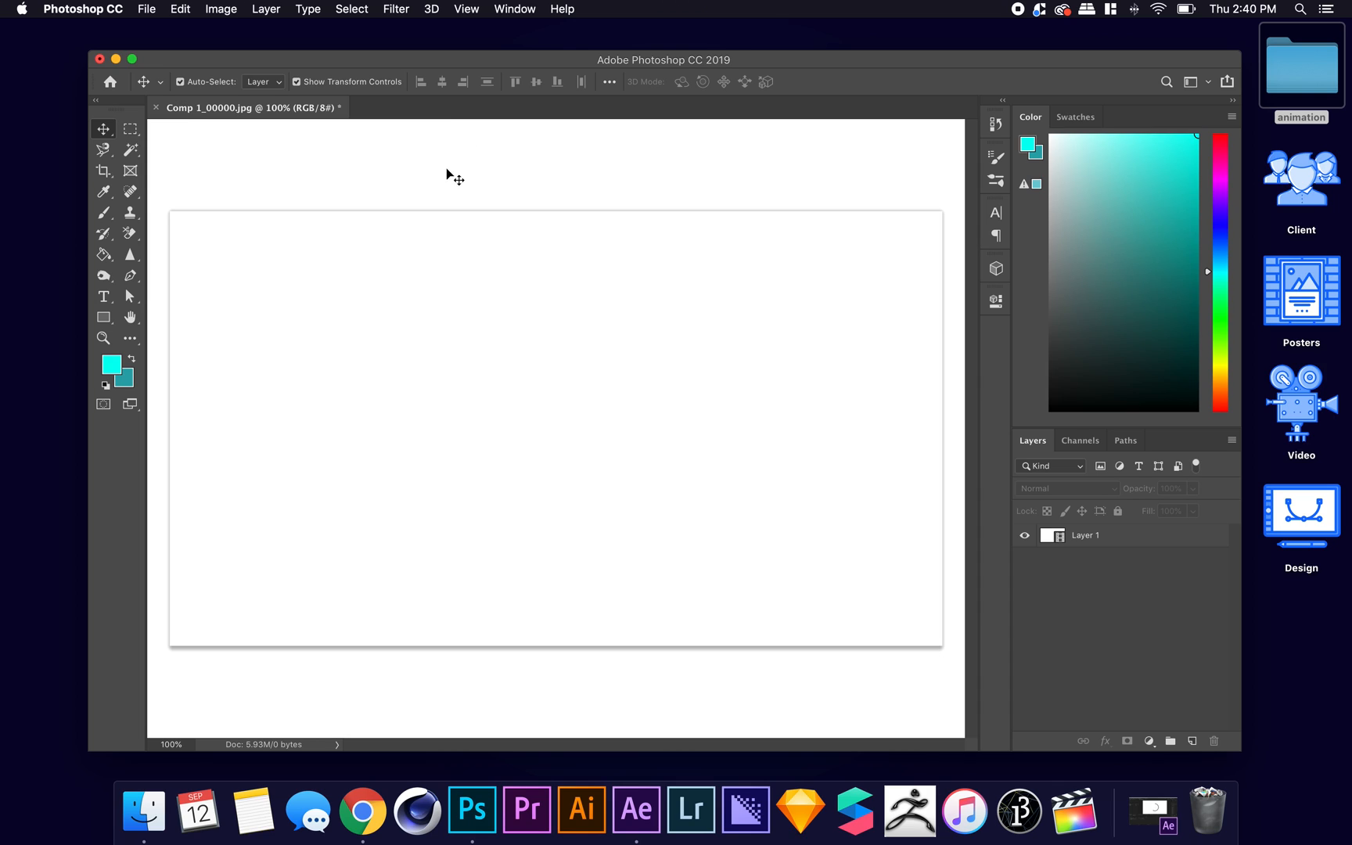
mouse_move(357, 95)
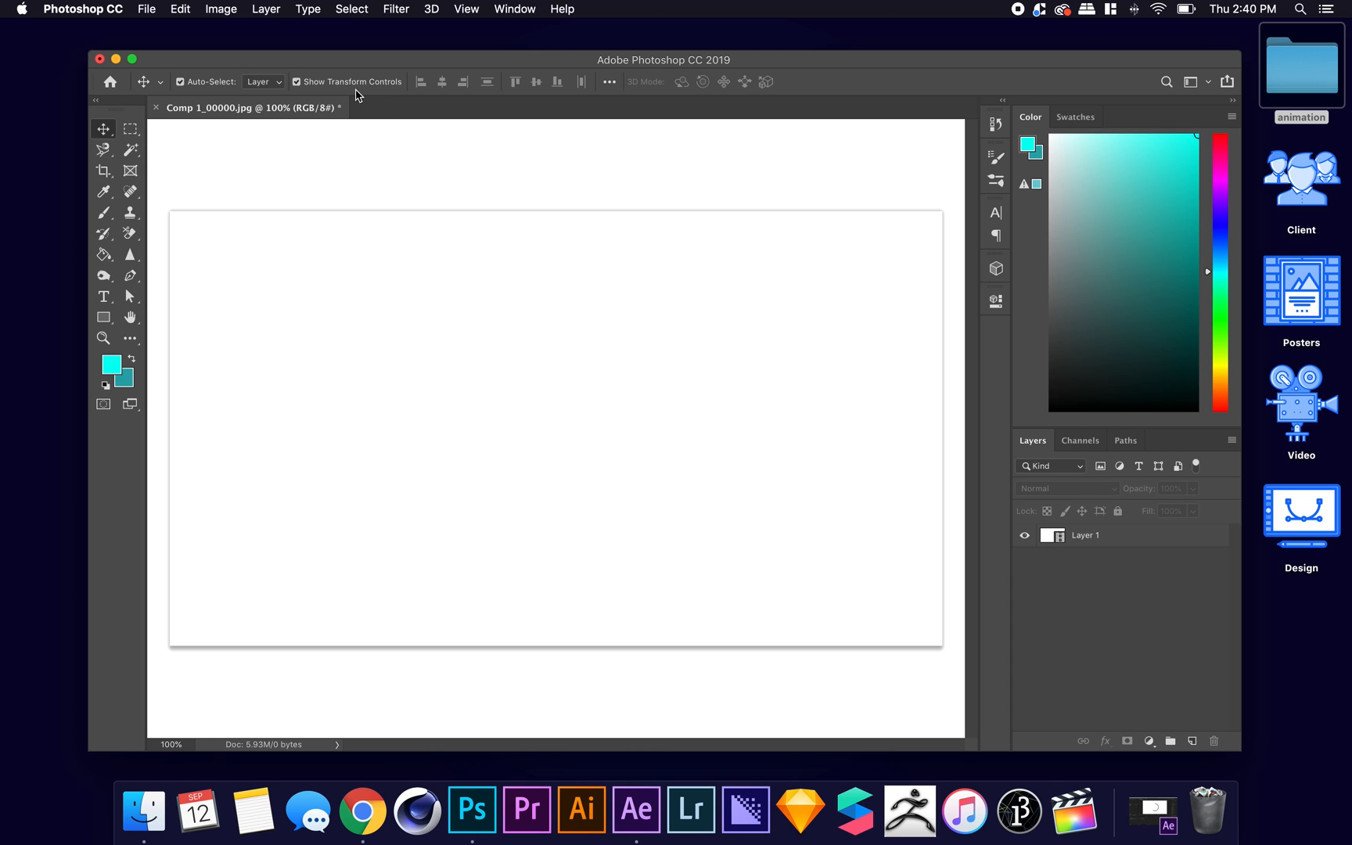
Resize the image to 715×402 pixels, converting the video layer to a smart object.
click(221, 10)
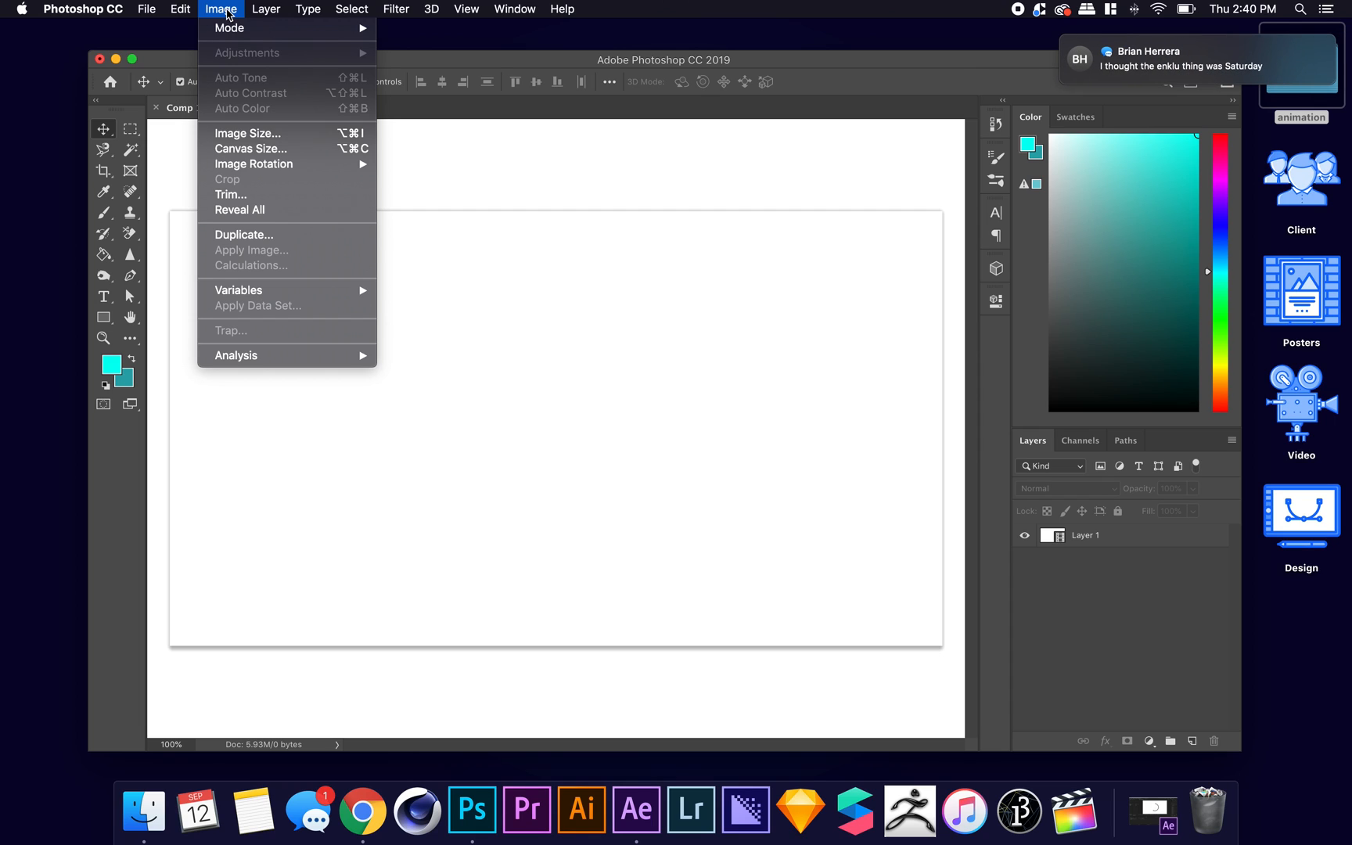
mouse_move(248, 133)
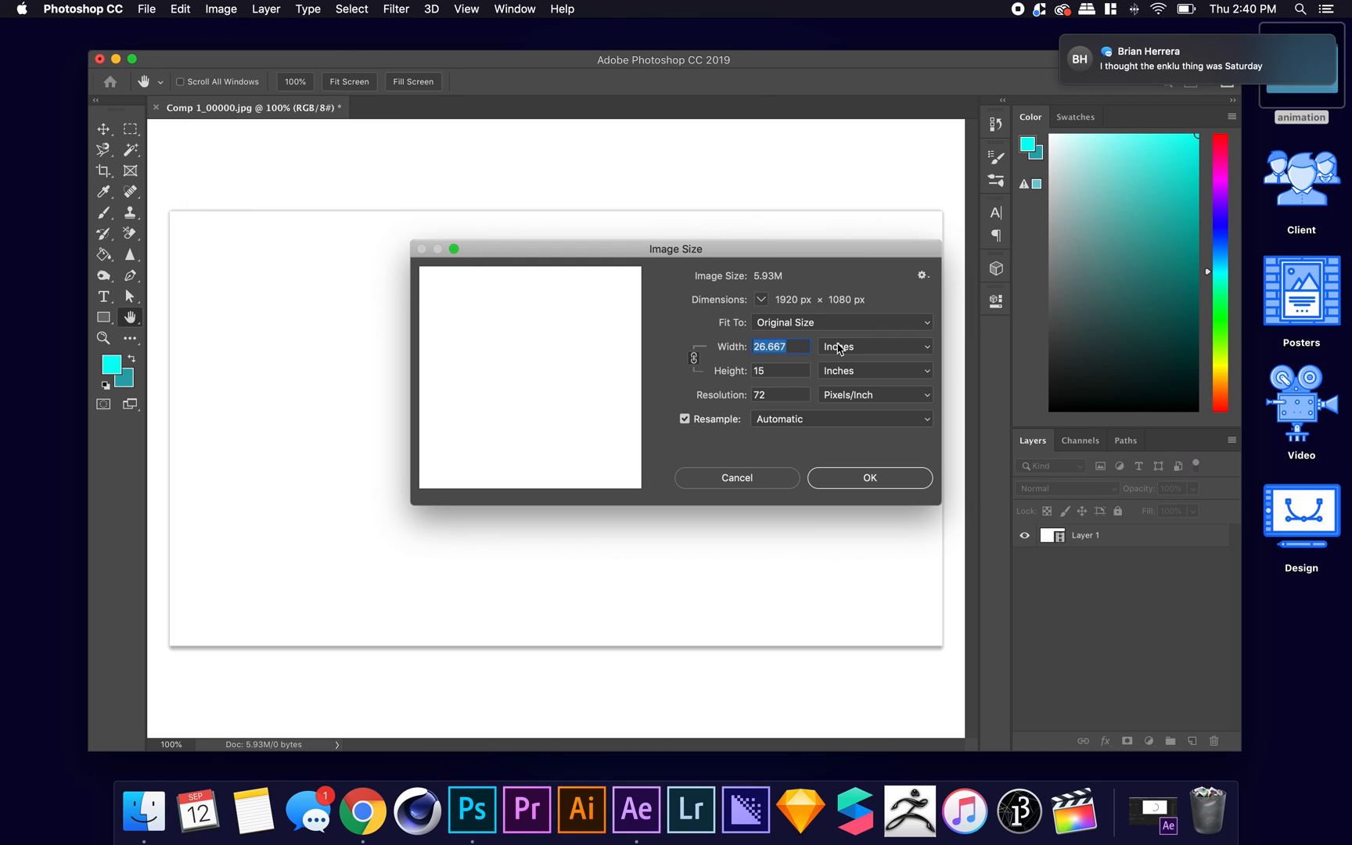
click(874, 346)
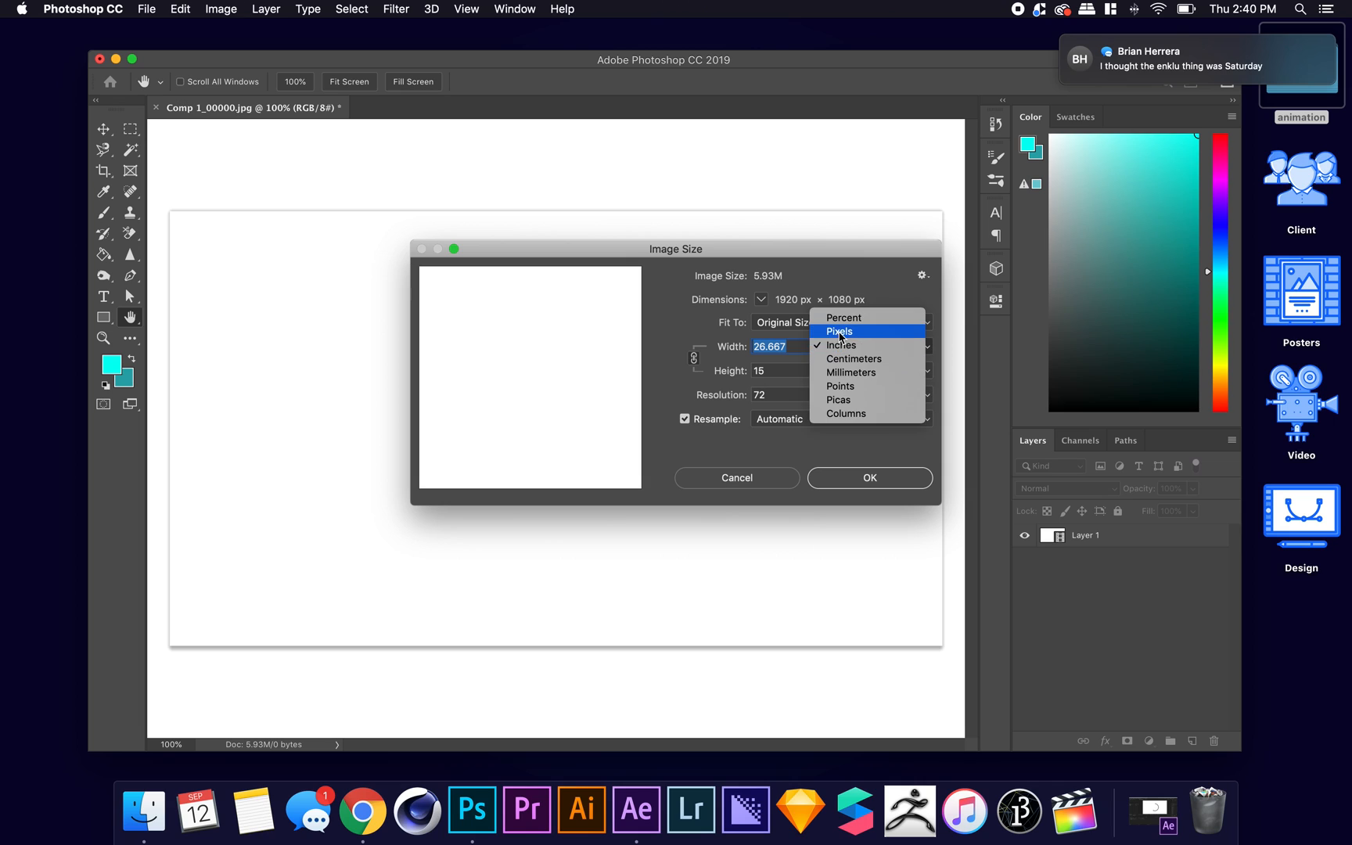
click(839, 332)
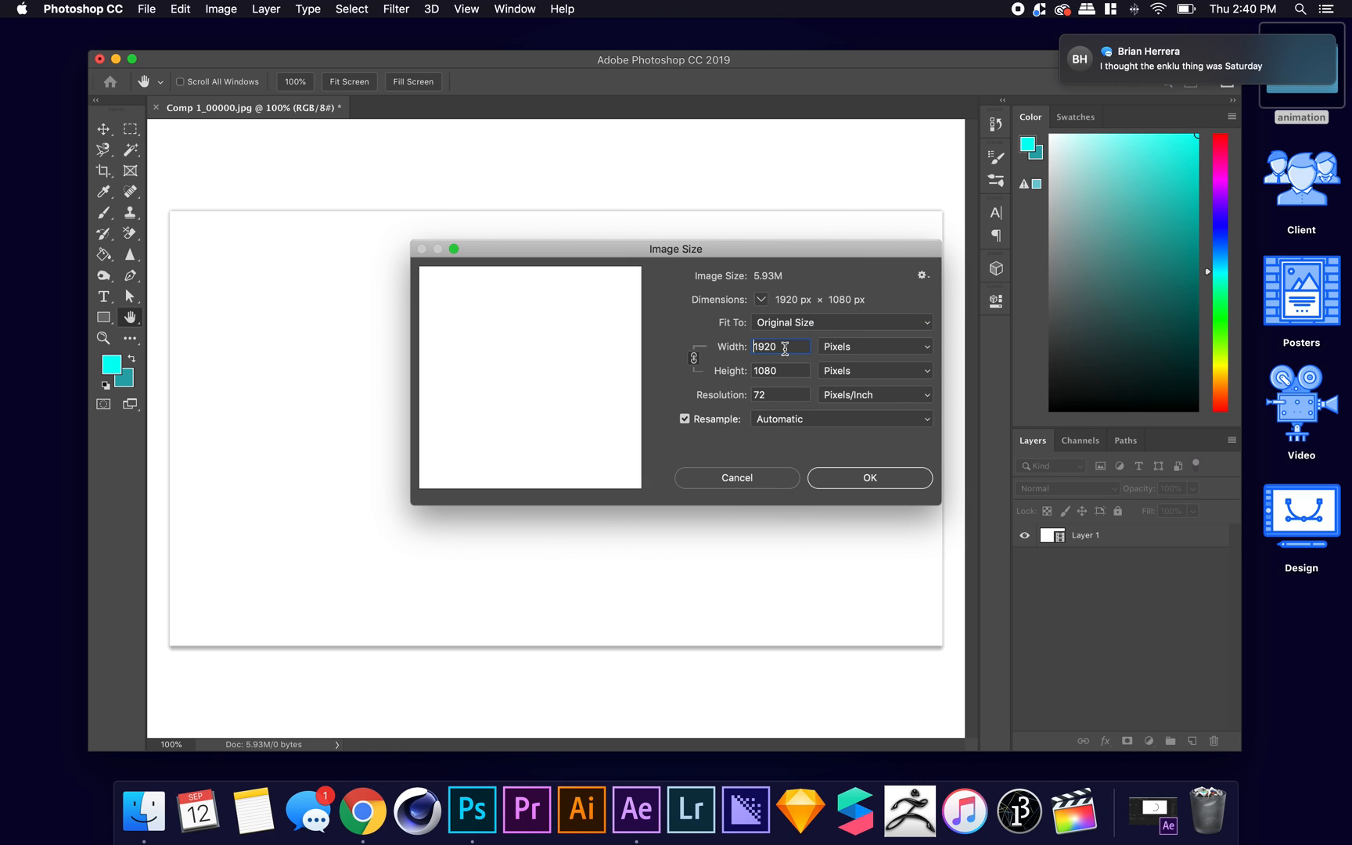
mouse_move(783, 349)
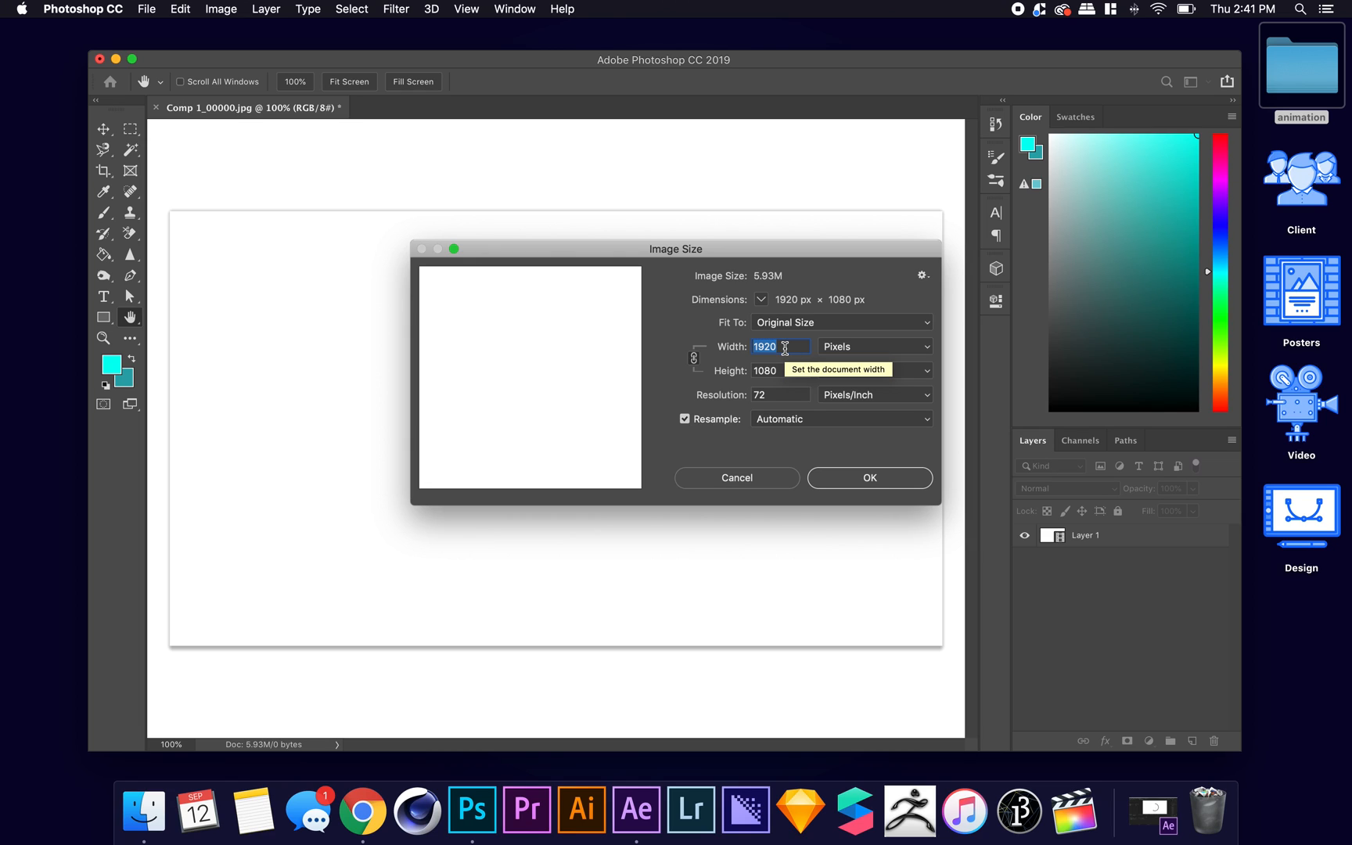
text(715)
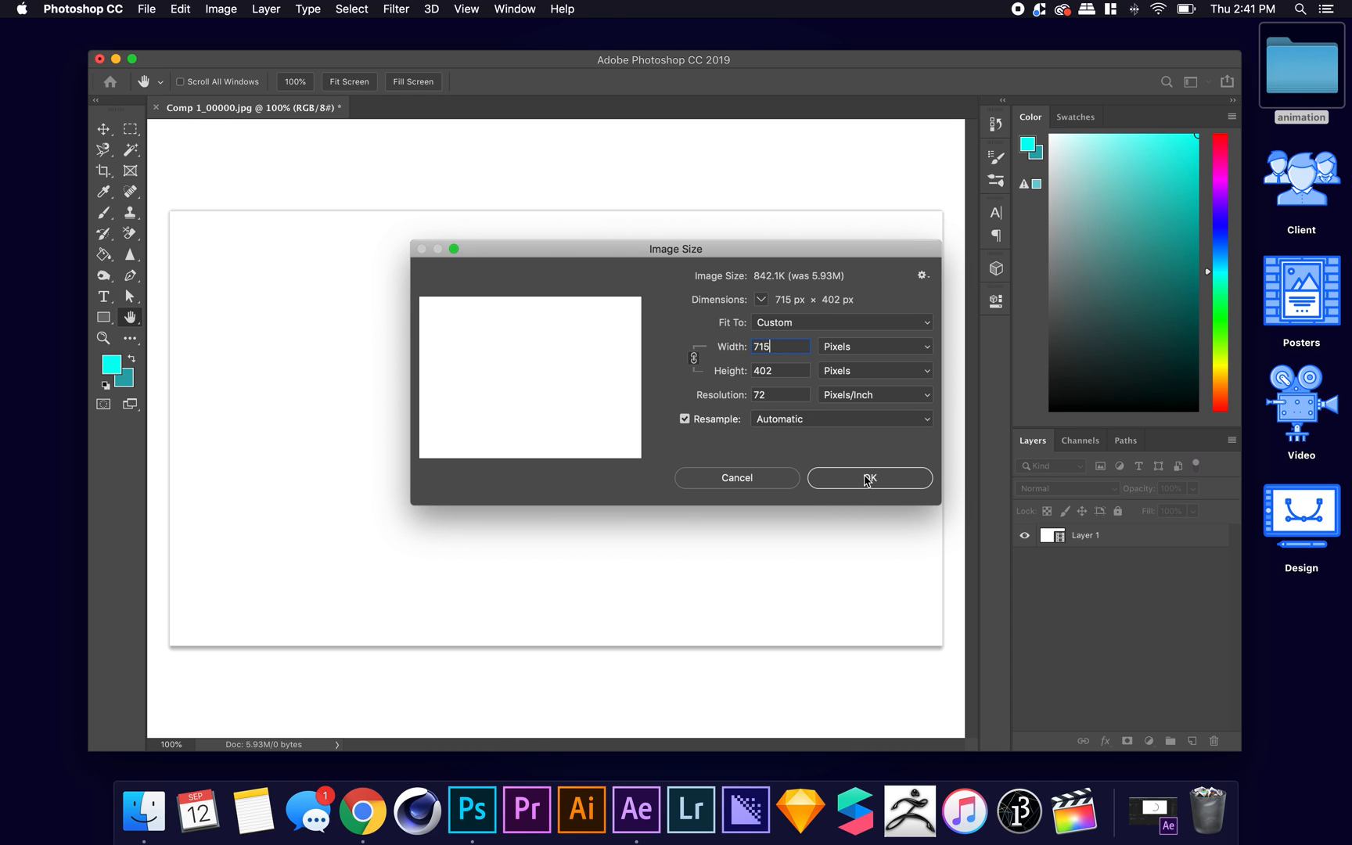
mouse_move(793, 297)
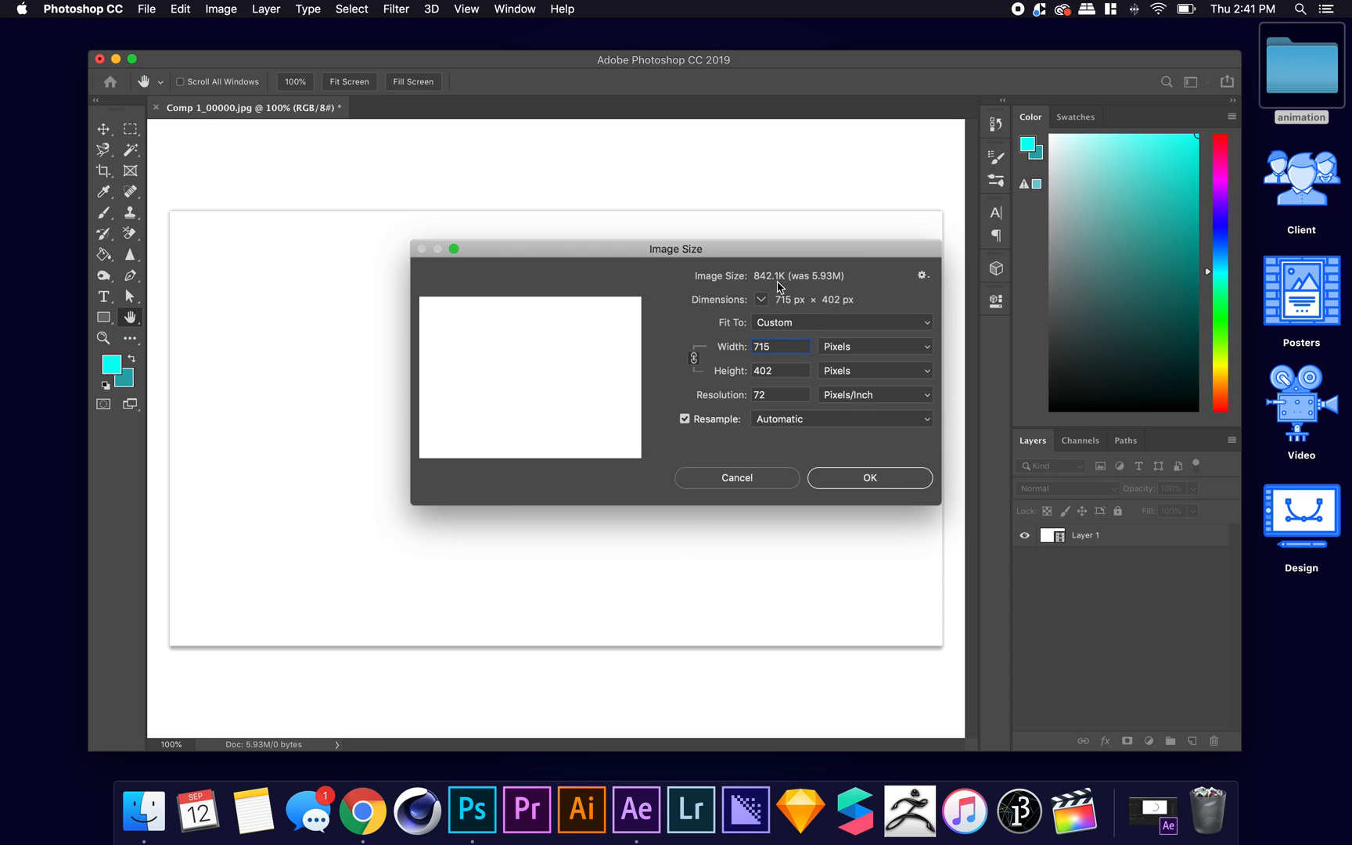
click(869, 477)
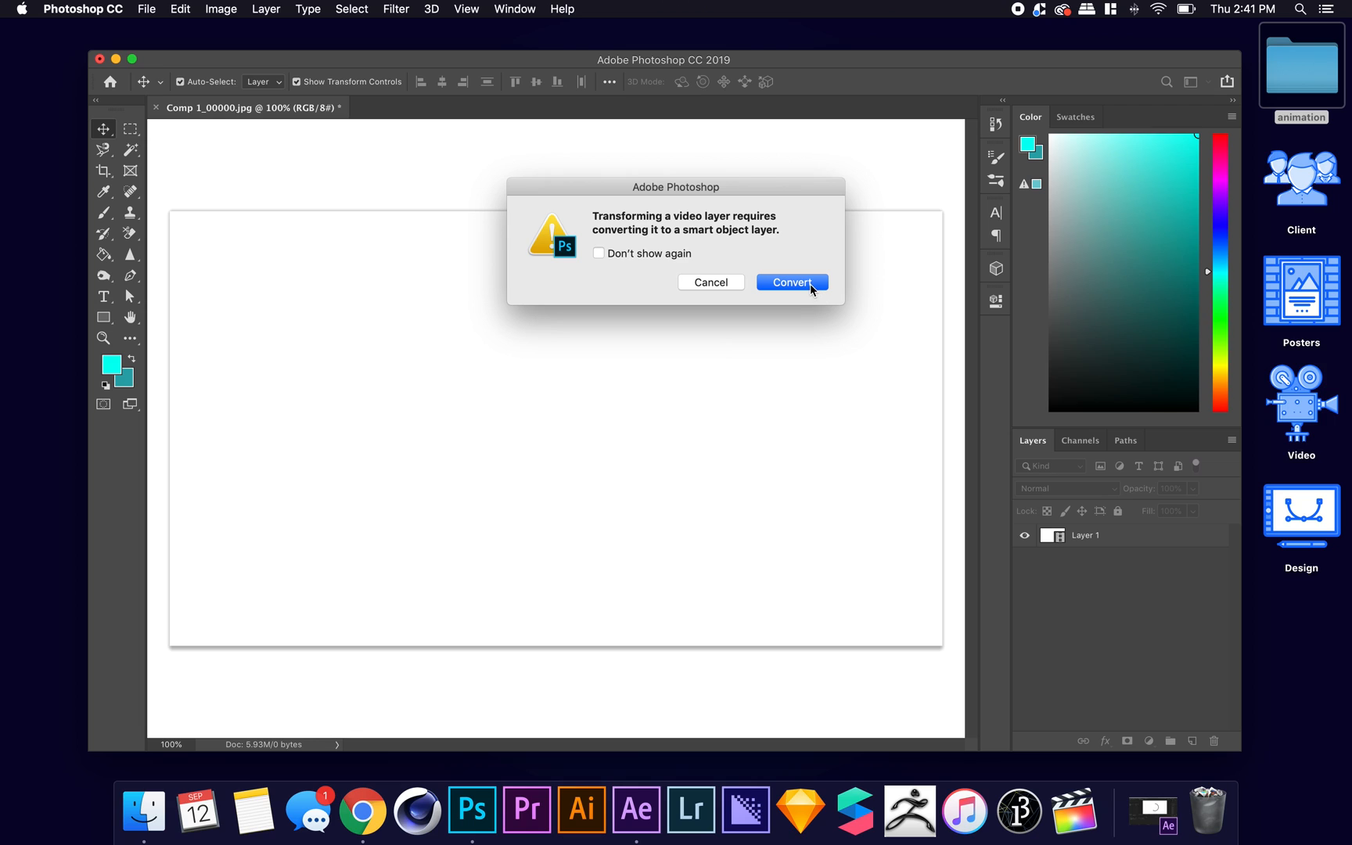
click(790, 281)
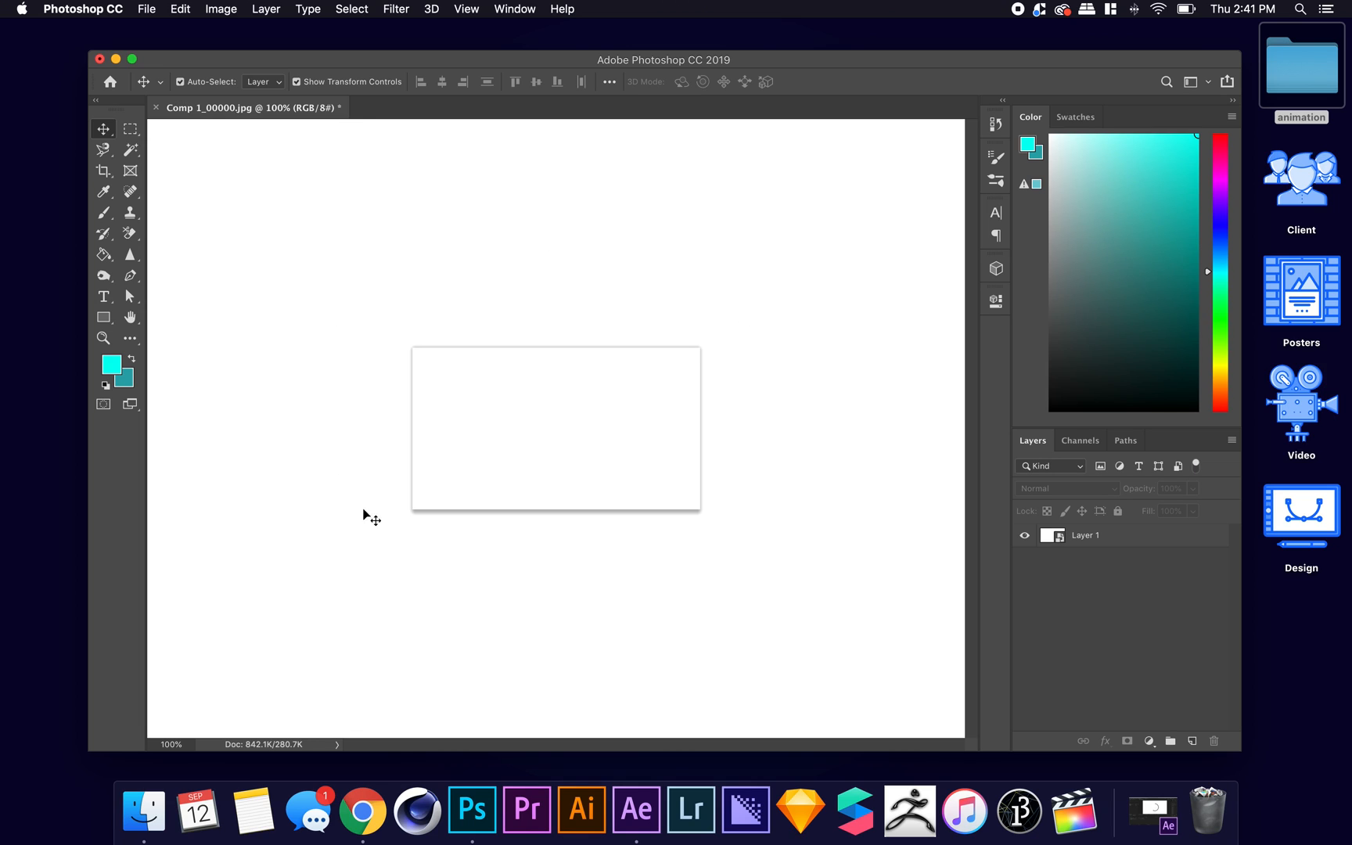
mouse_move(369, 404)
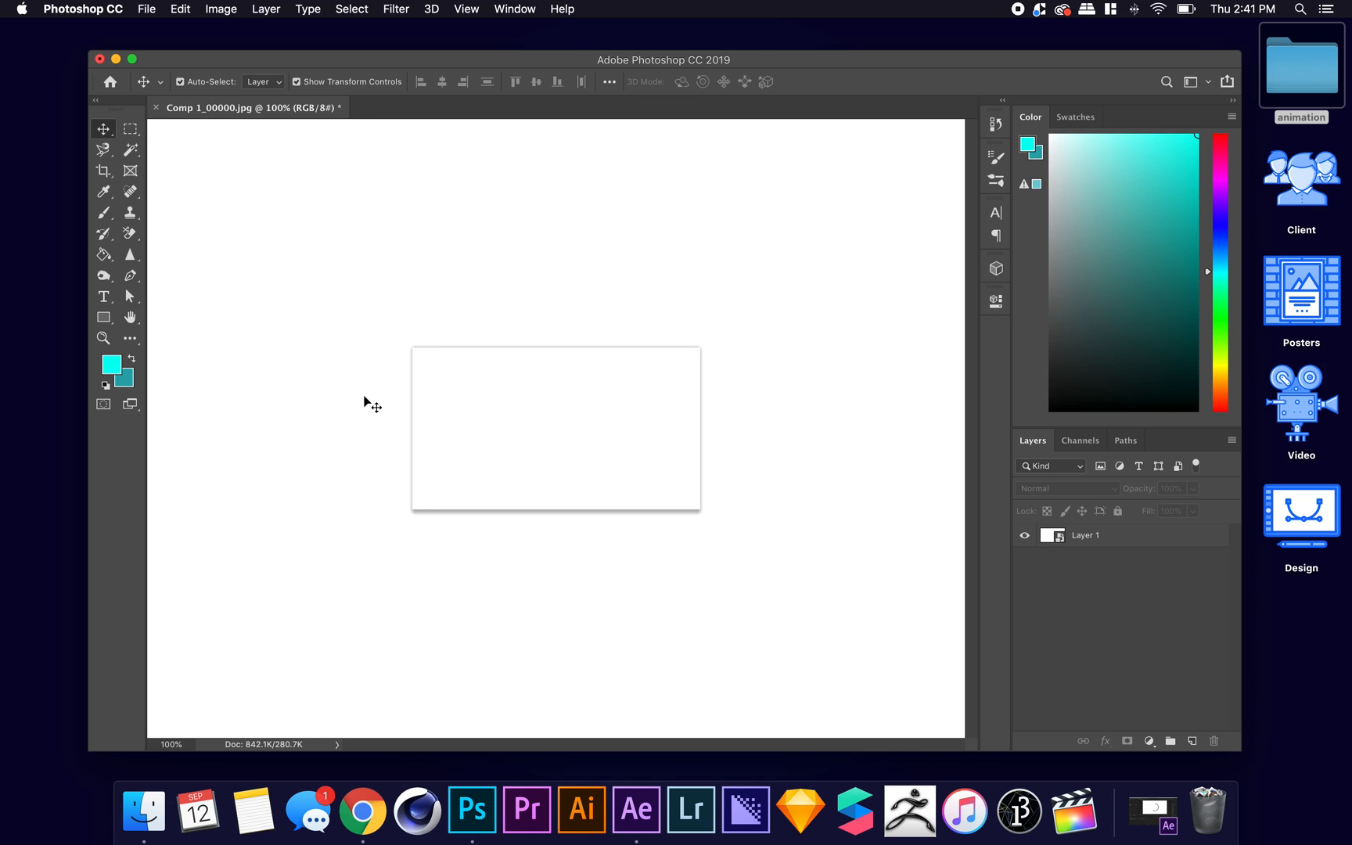
mouse_move(508, 487)
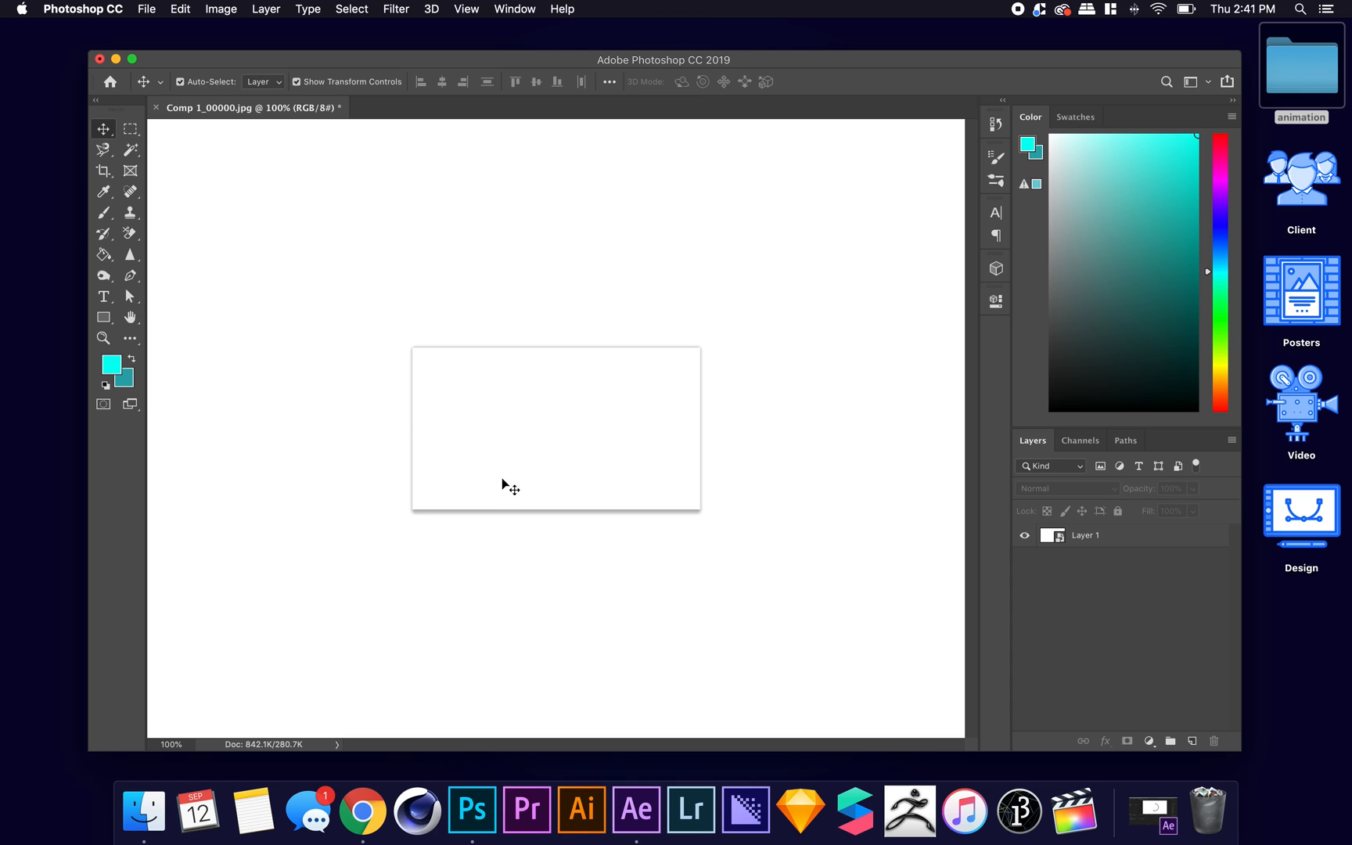
mouse_move(597, 343)
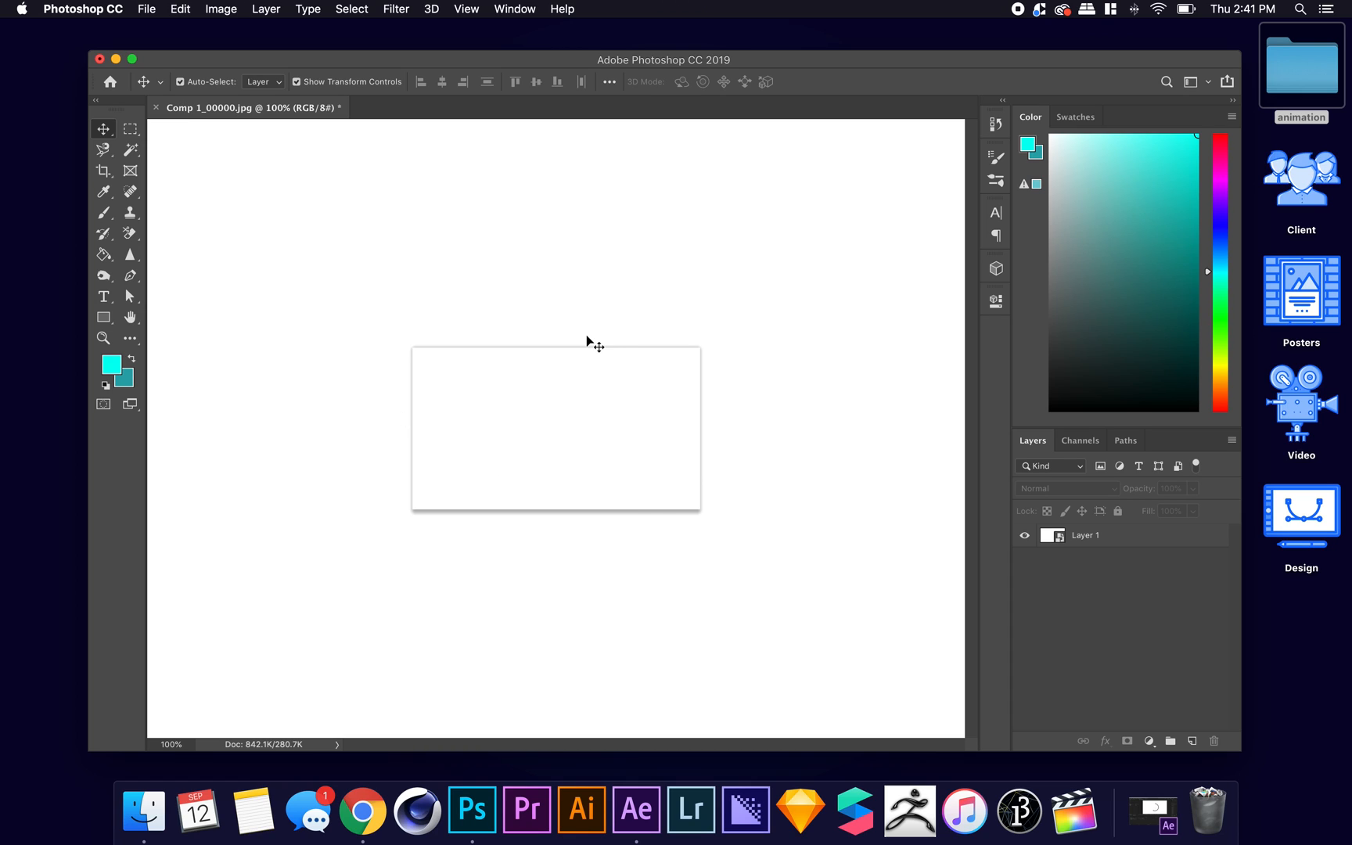
mouse_move(166, 11)
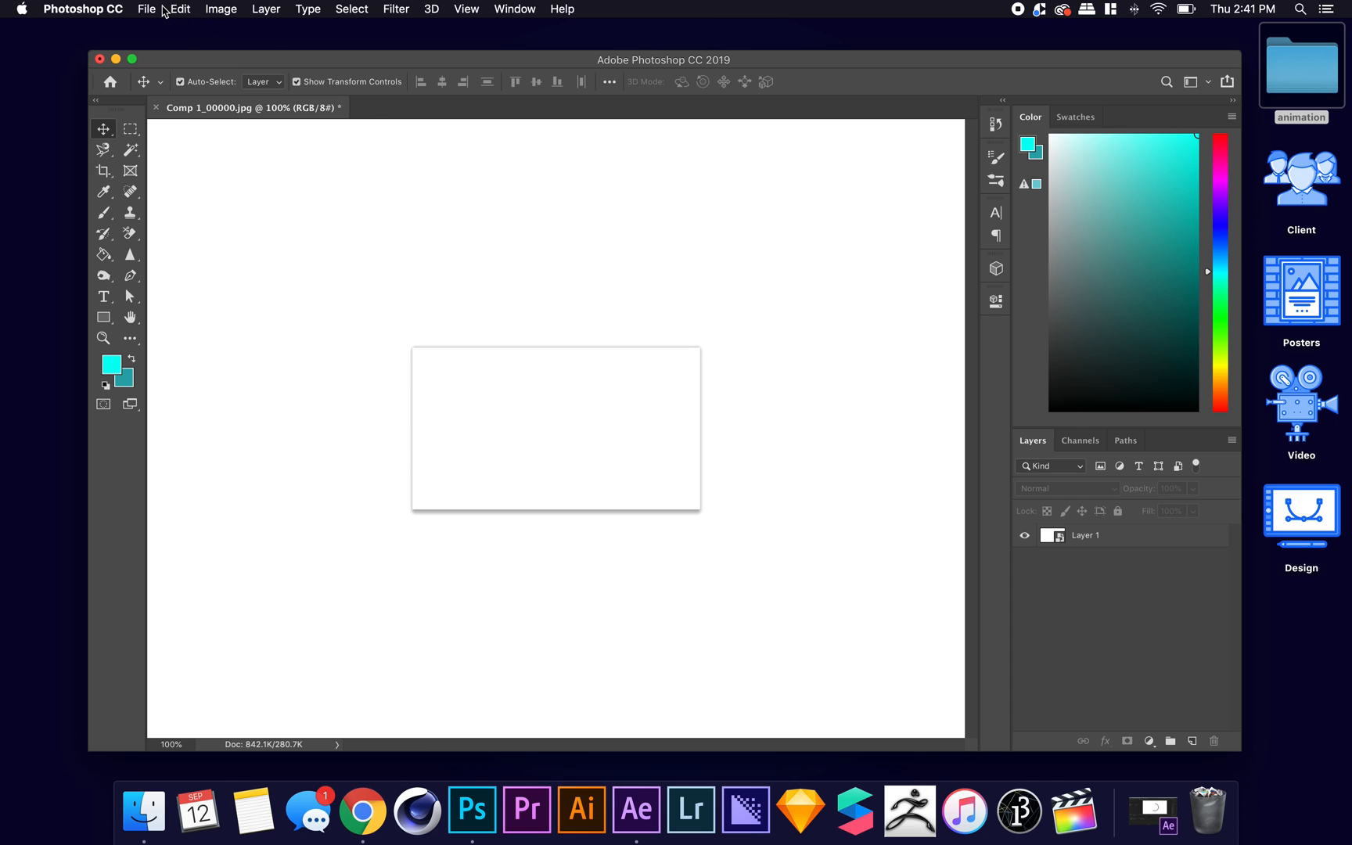
Open Photoshop's File commands to reach Save for Web (Legacy).
click(146, 10)
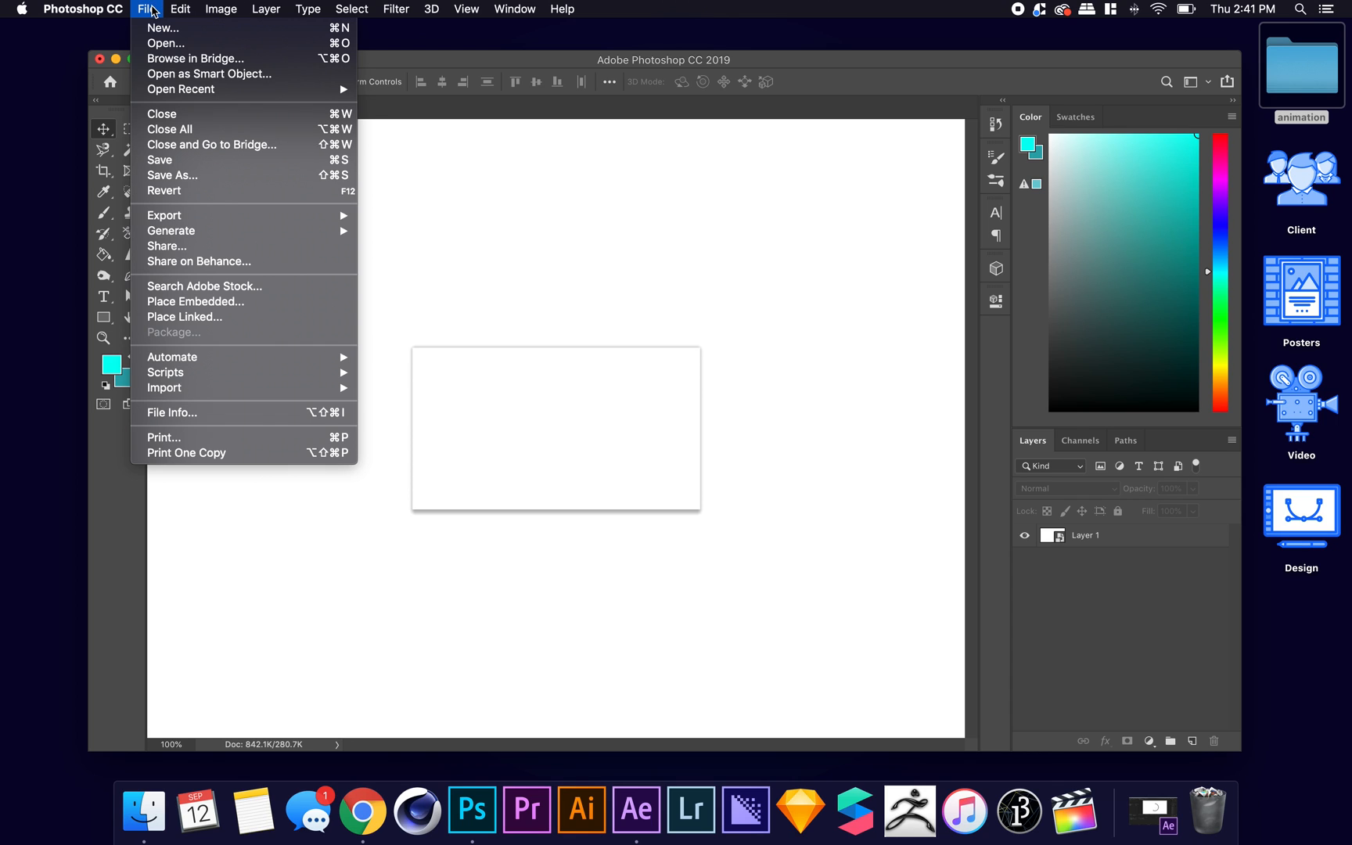
mouse_move(165, 216)
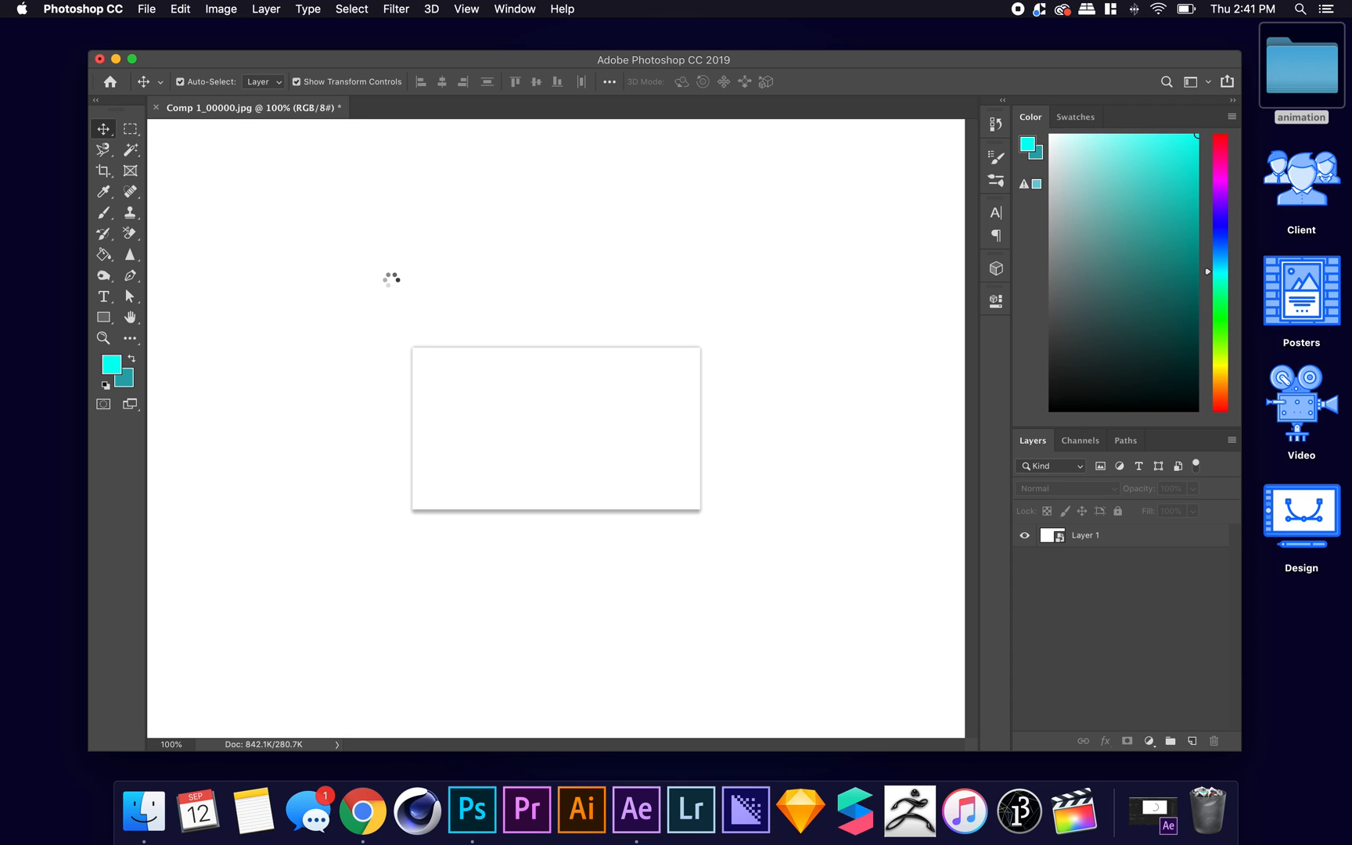
click(146, 9)
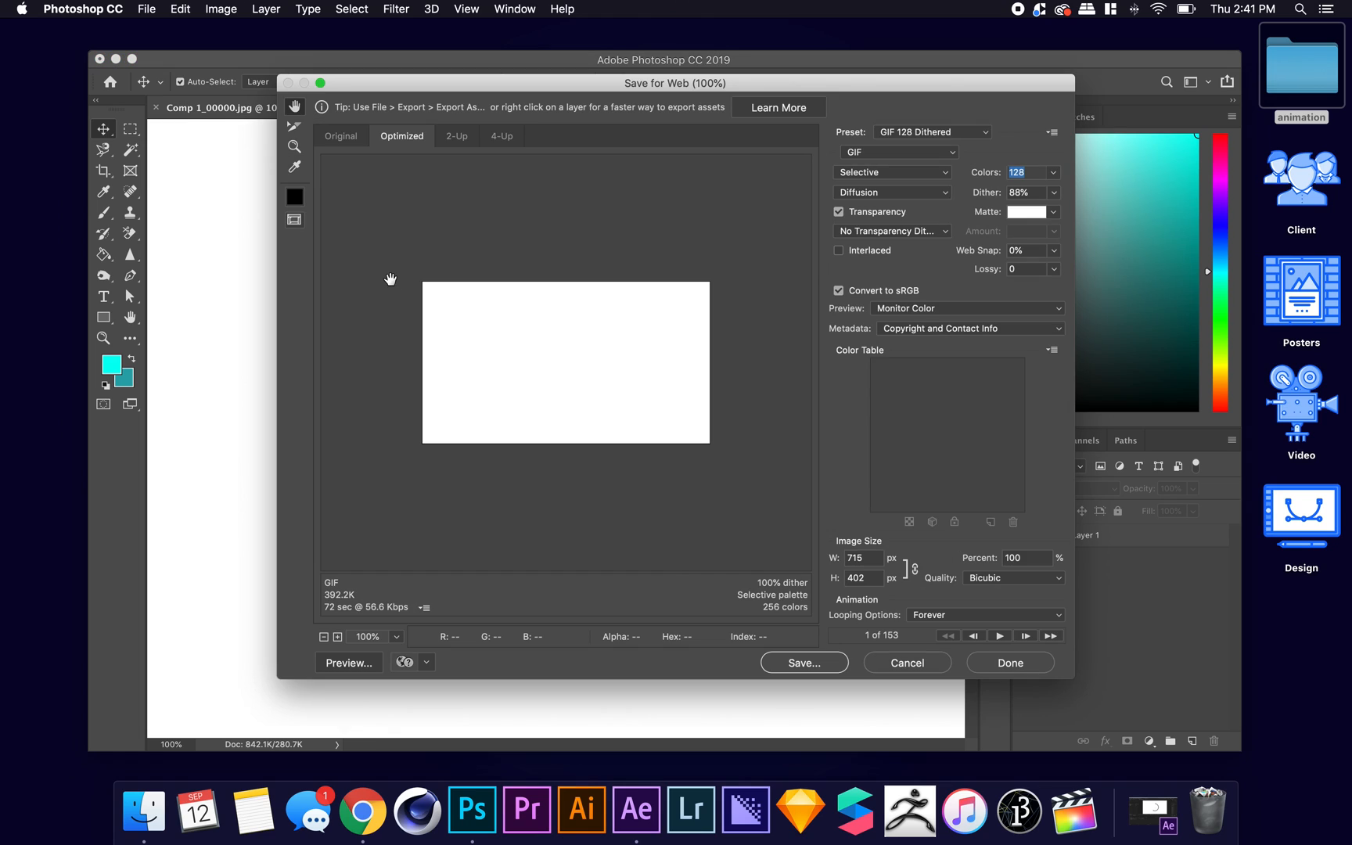
mouse_move(417, 423)
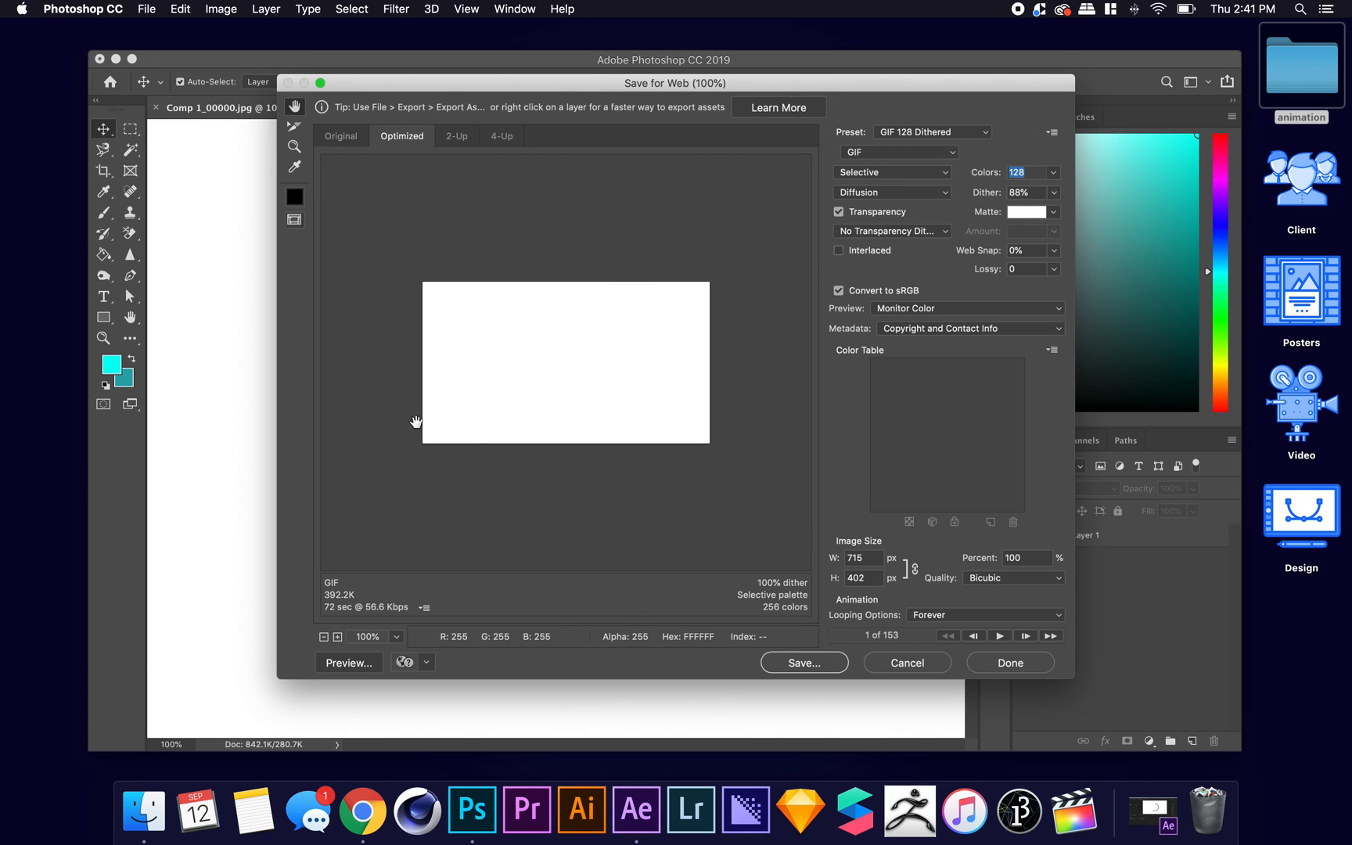
mouse_move(723, 393)
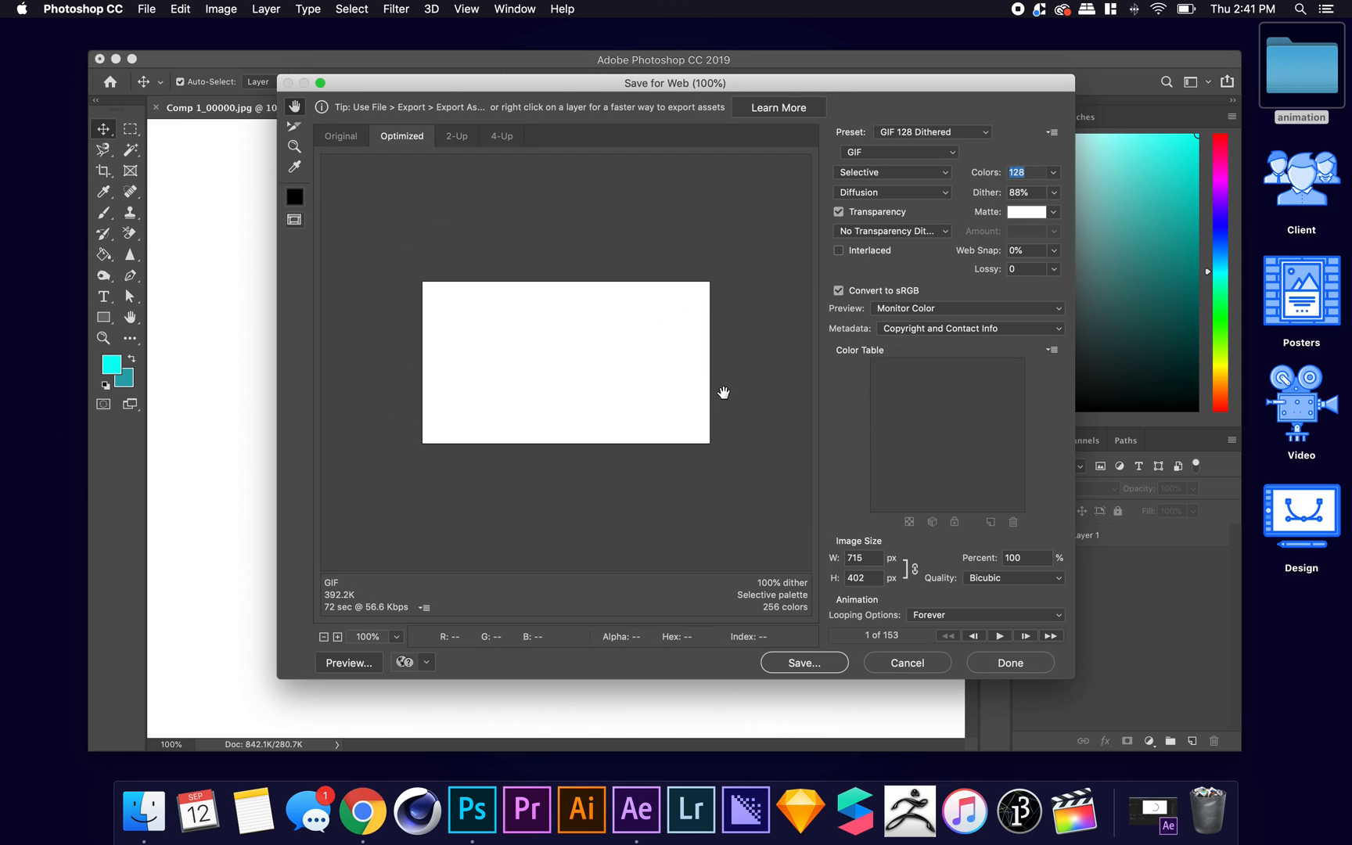
mouse_move(953, 170)
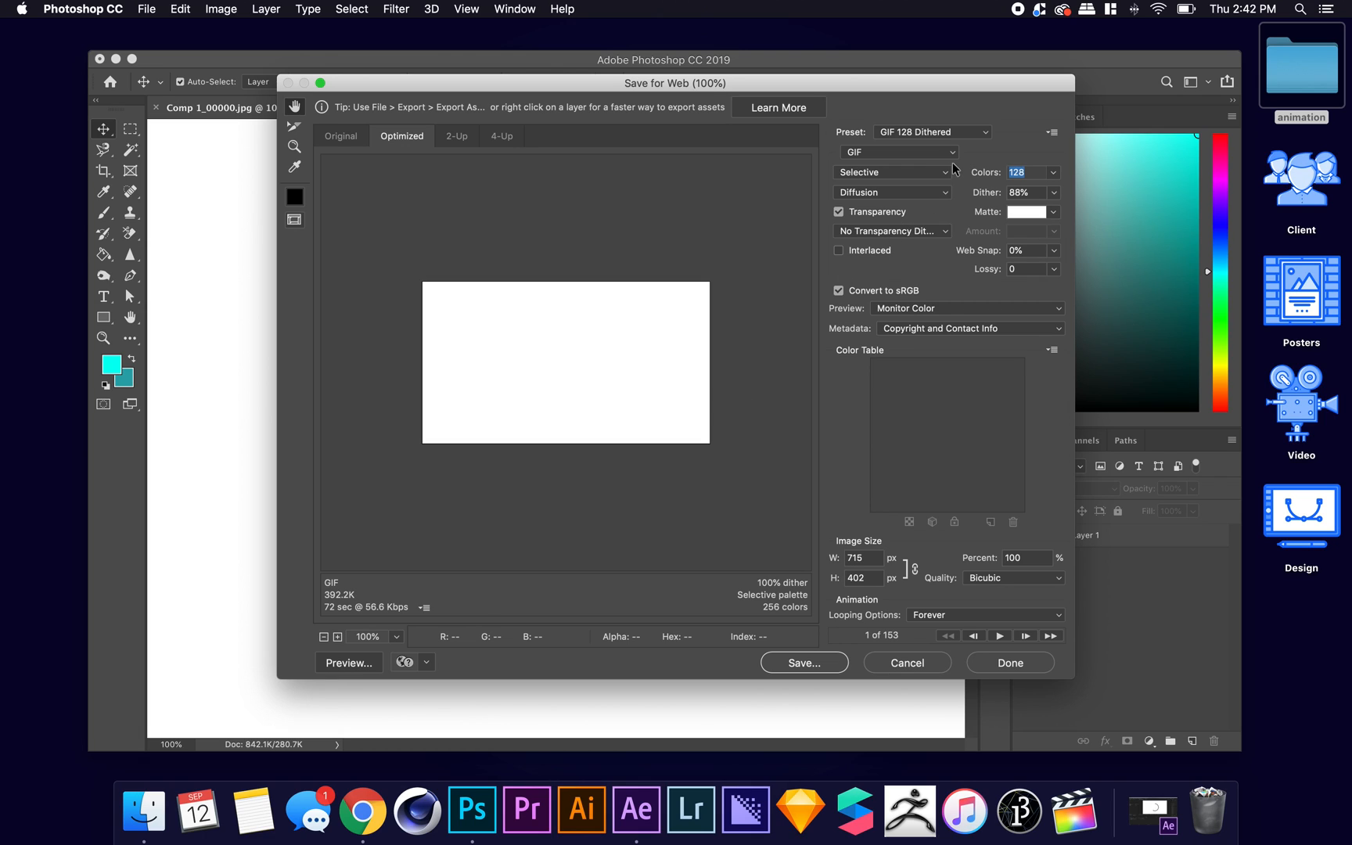
click(931, 132)
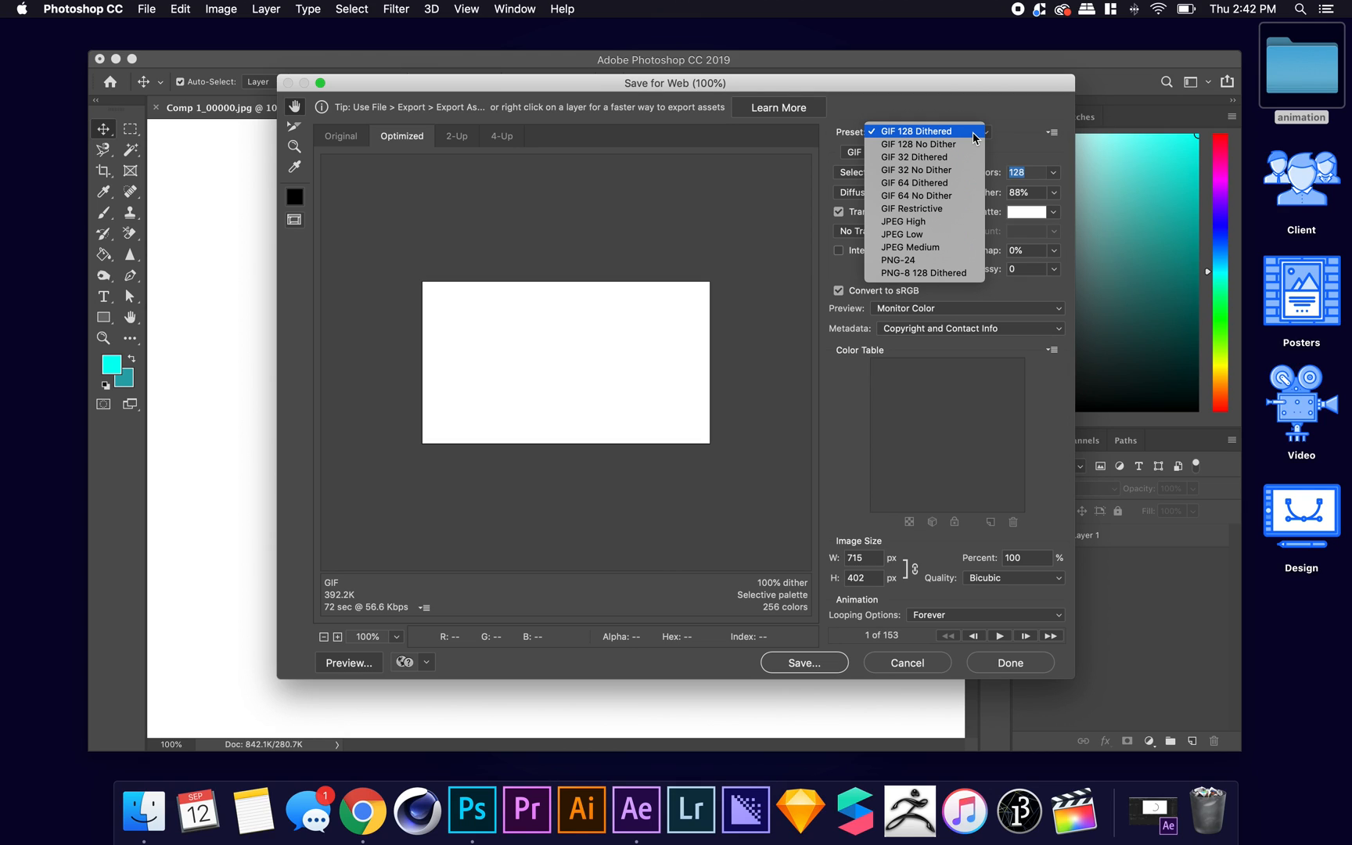
mouse_move(993, 138)
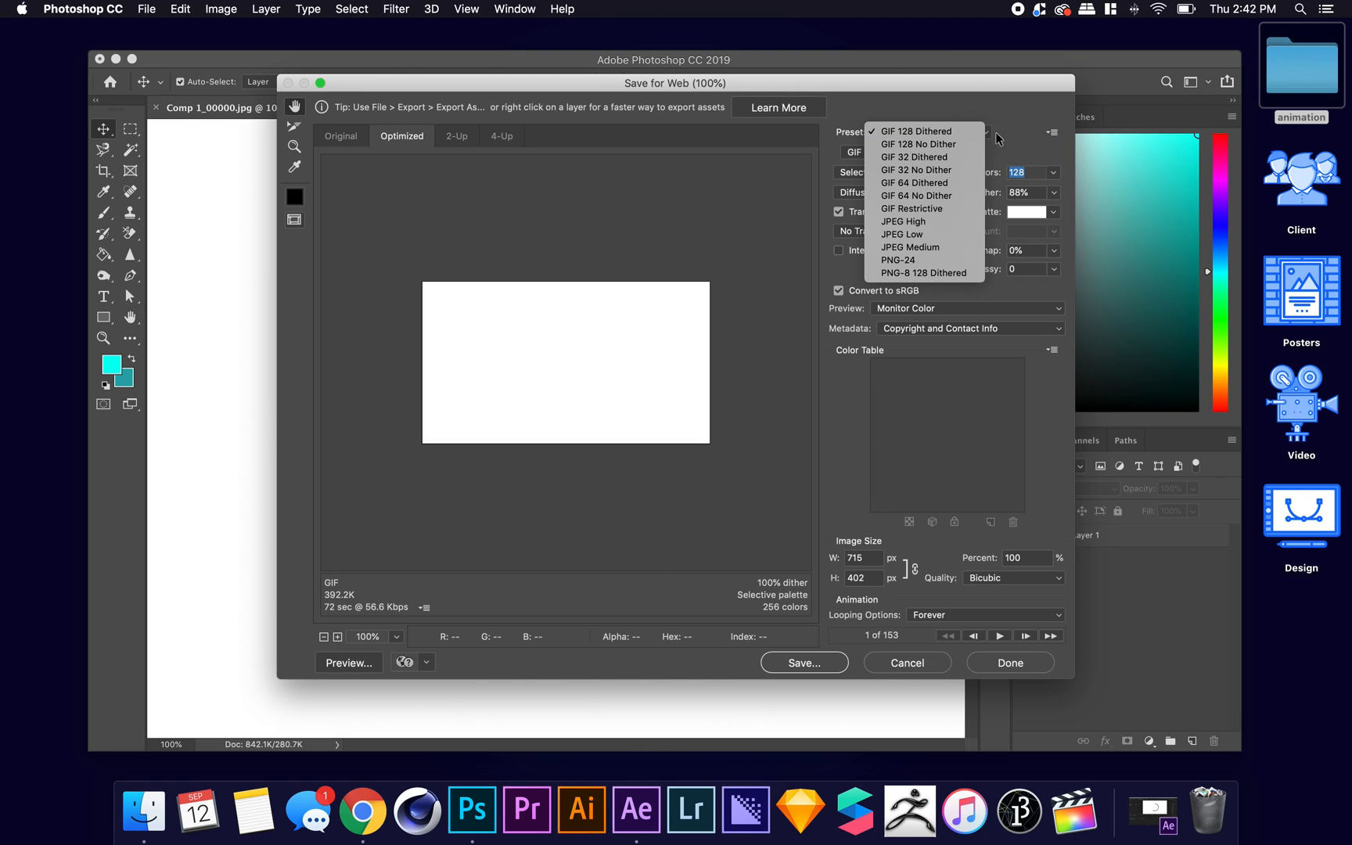
click(916, 131)
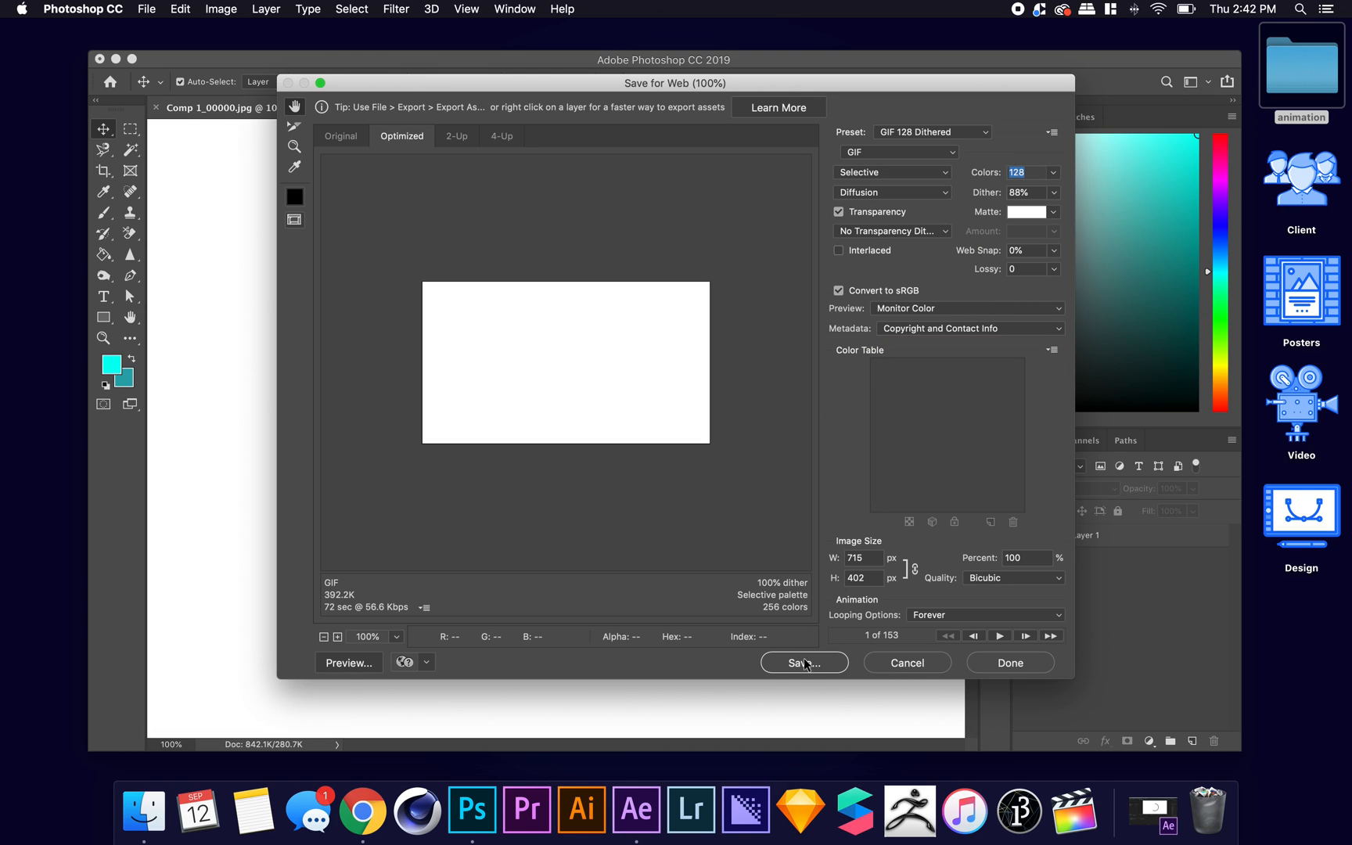
Save the optimized GIF to the Desktop as ANIMATION.gif and close the Save for Web dialog with Done.
click(801, 663)
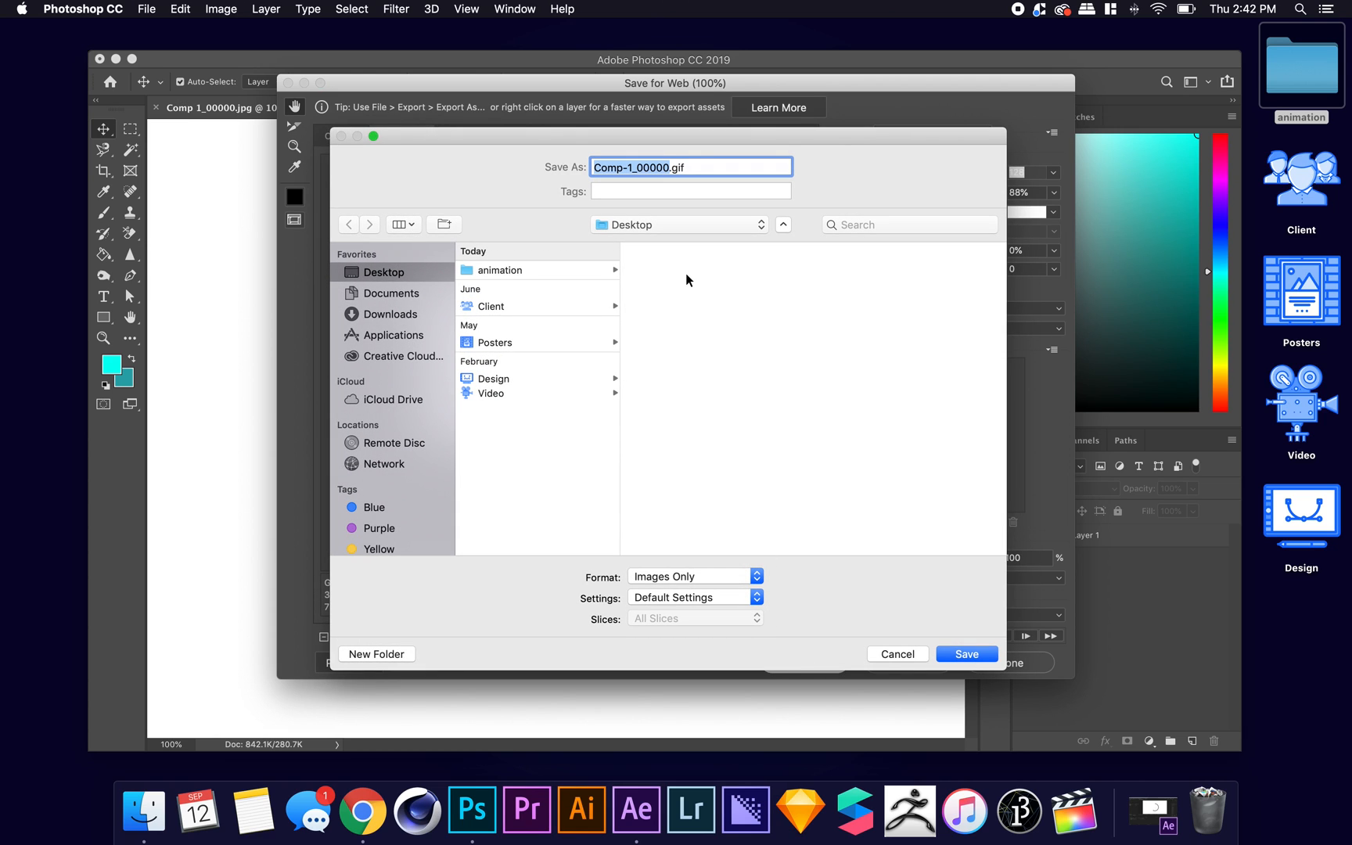
text(ANIMATIO.gif)
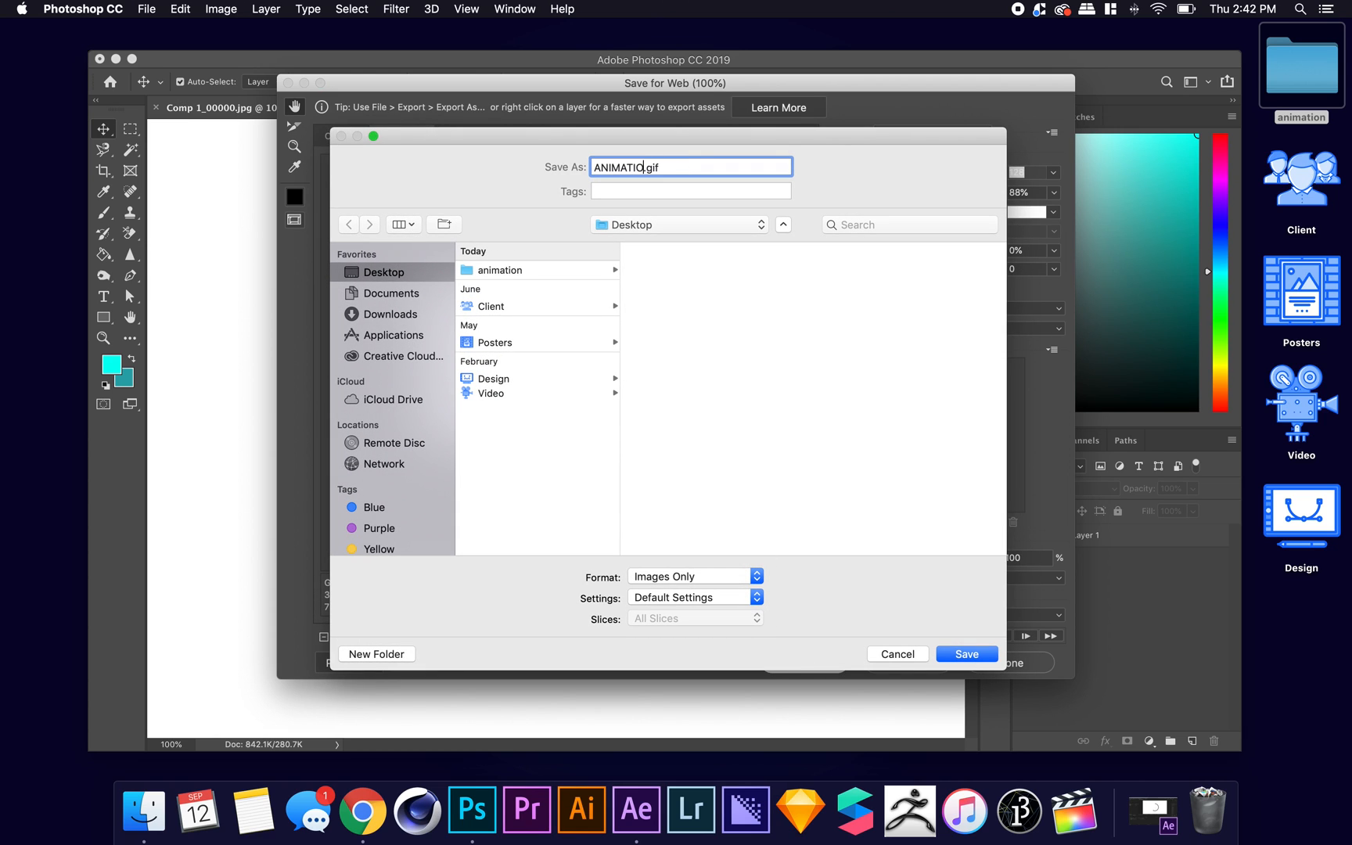
text(N)
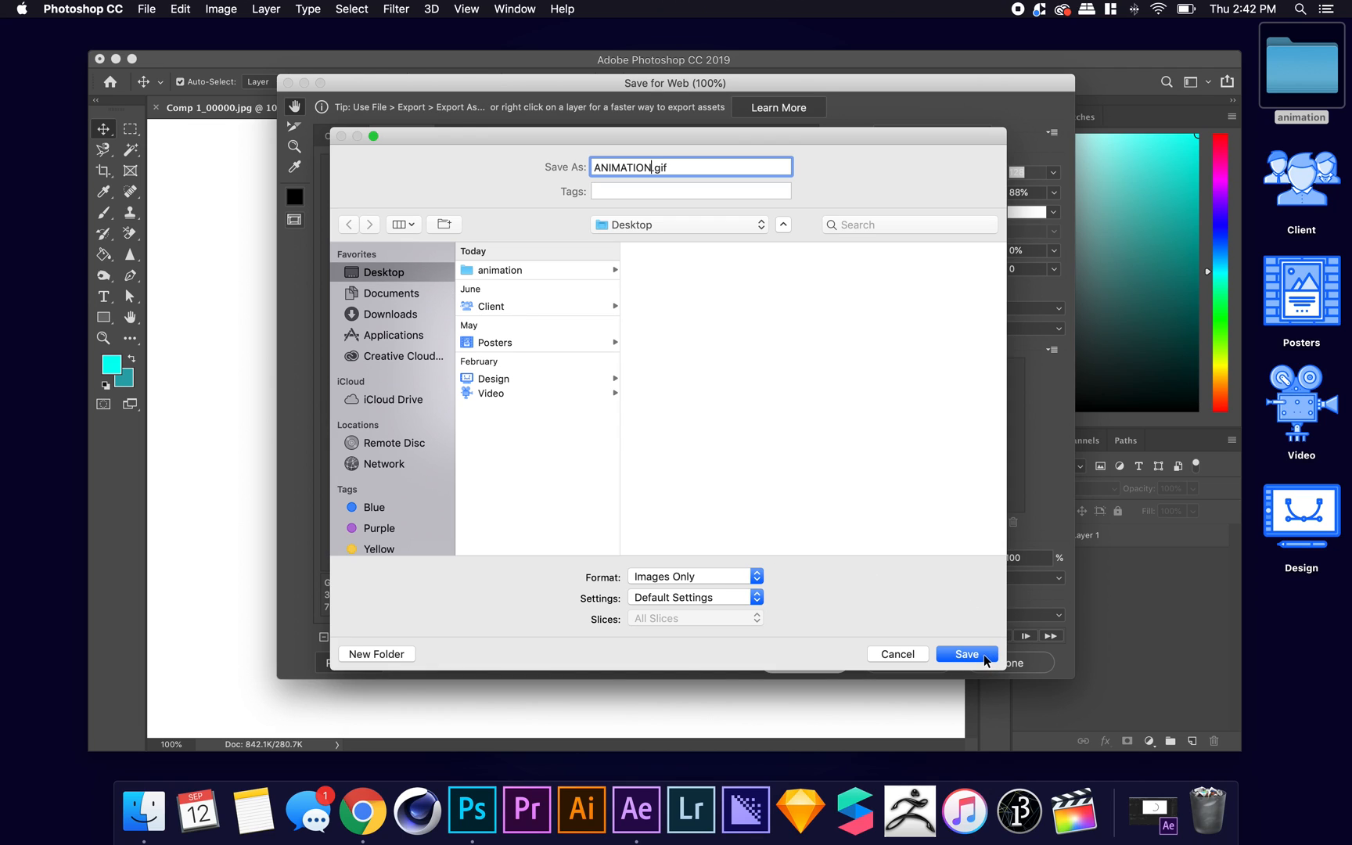
click(965, 654)
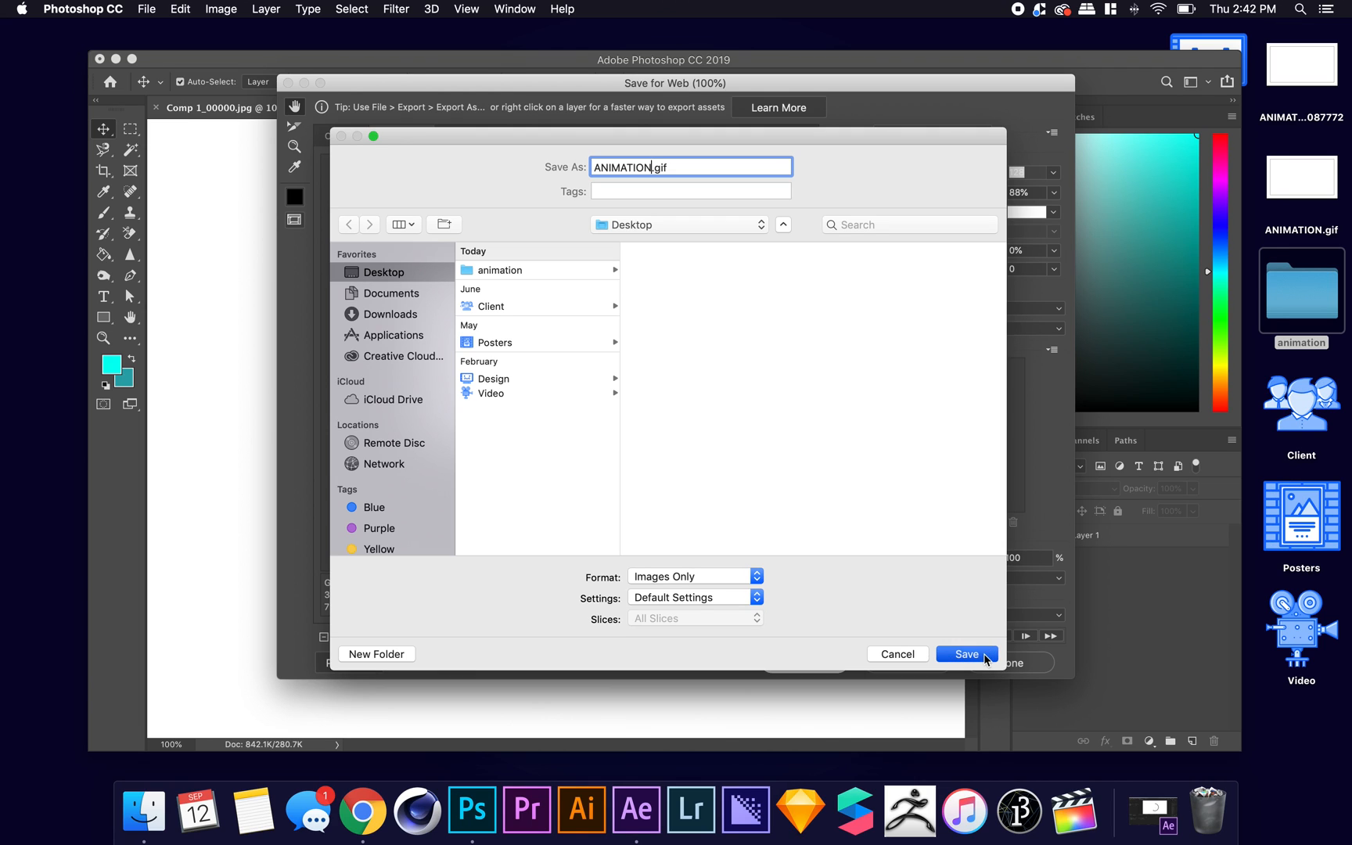
click(966, 654)
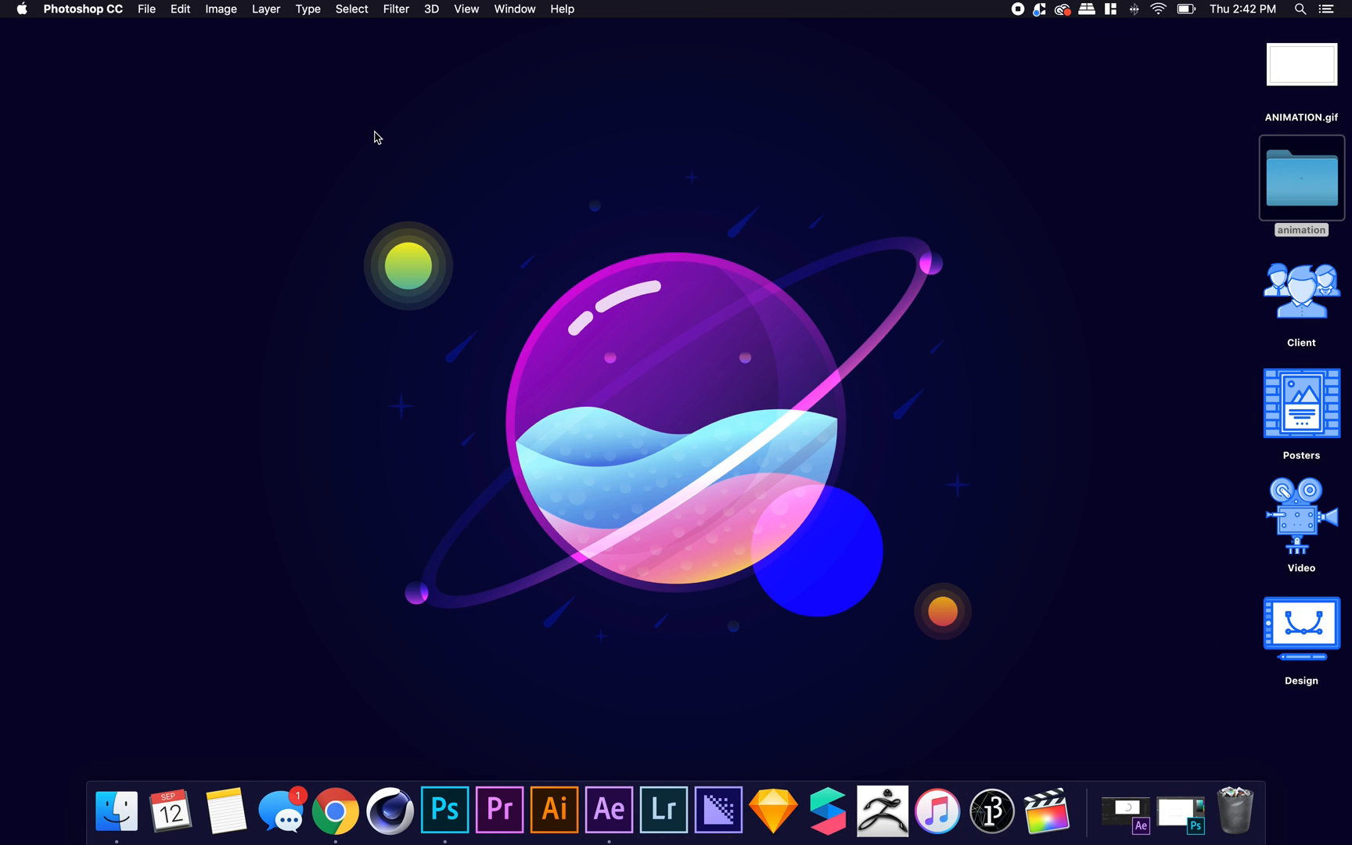
Get Info on ANIMATION.gif from the desktop, confirming a 375 KB GIF at 715×402.
click(1300, 64)
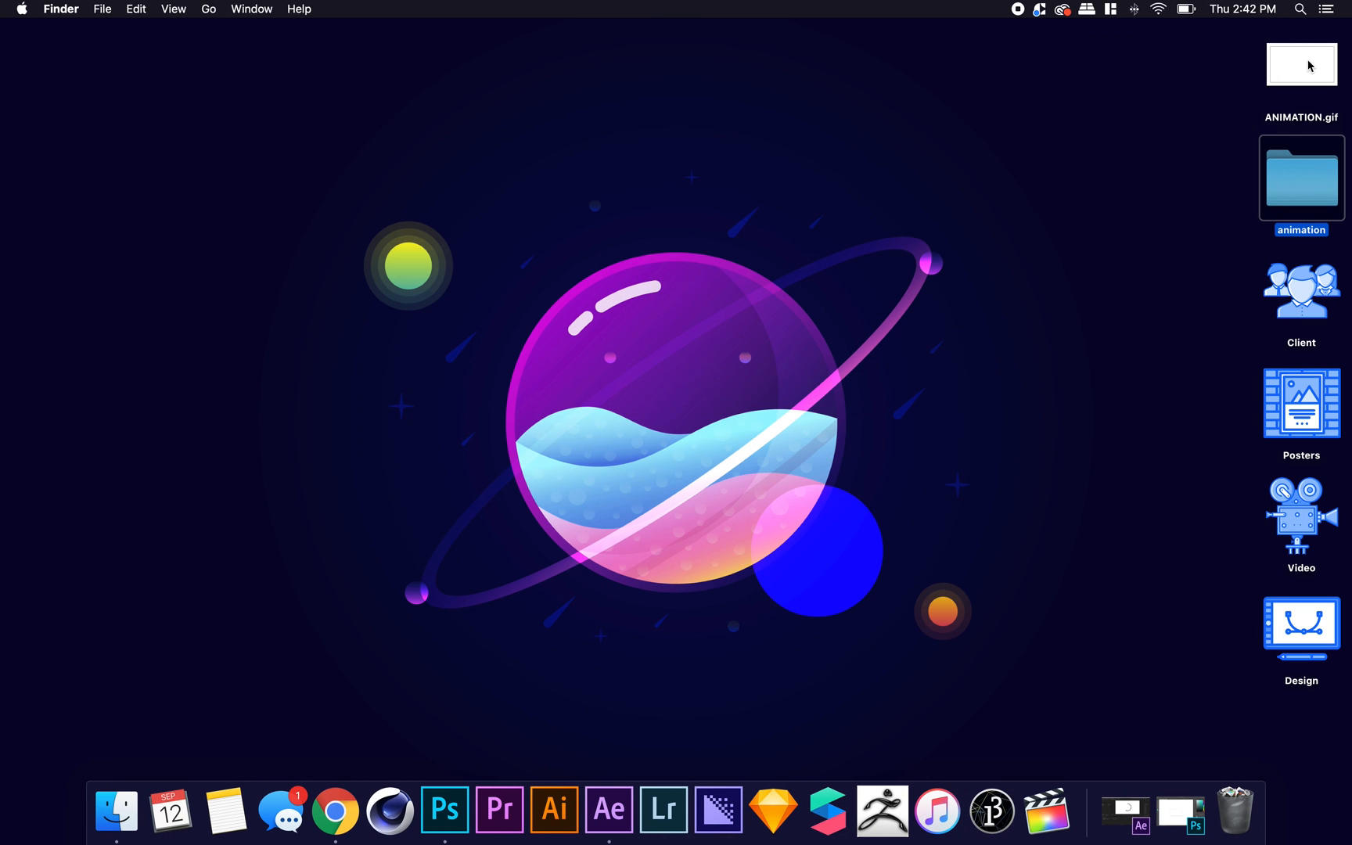
right_click(1300, 65)
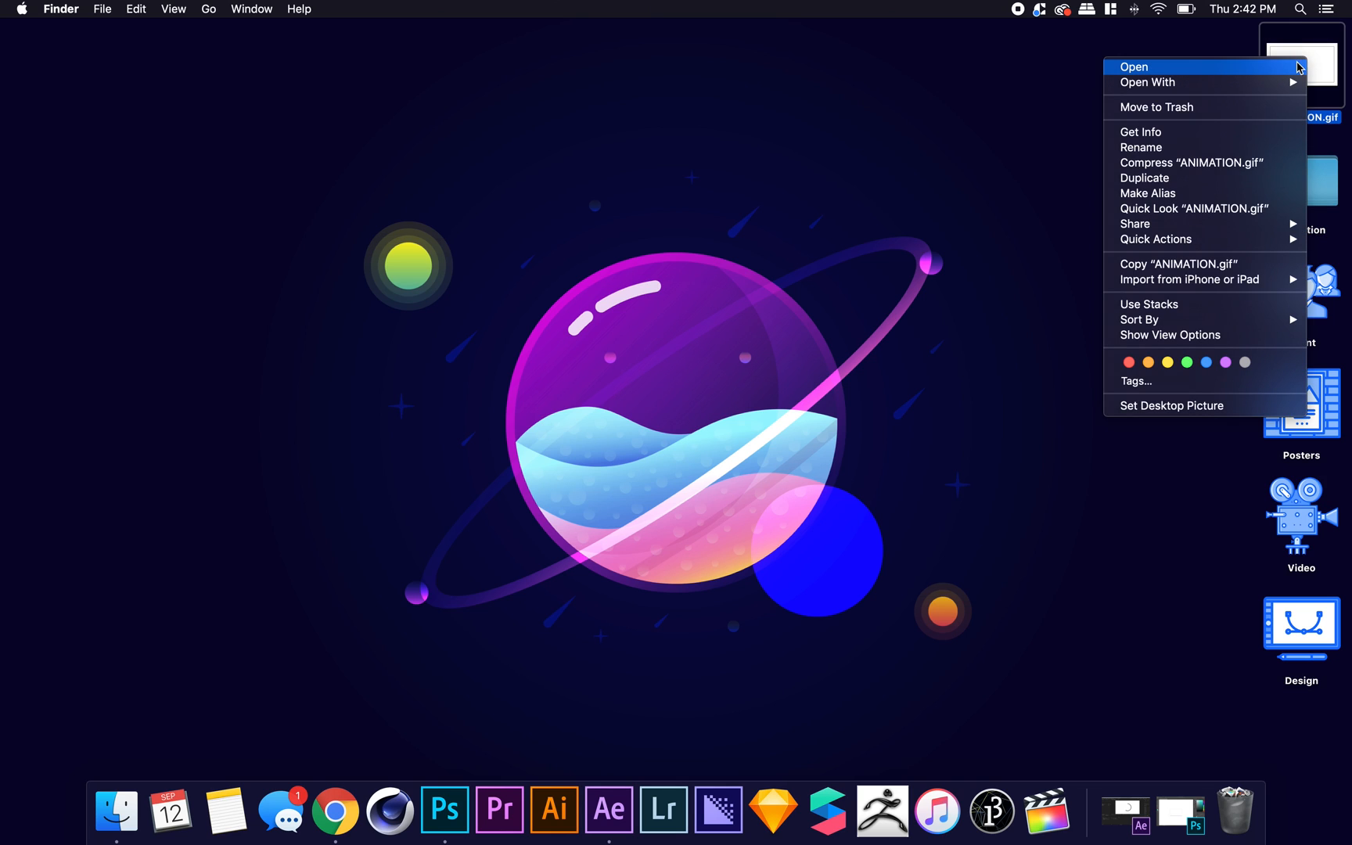
click(1140, 132)
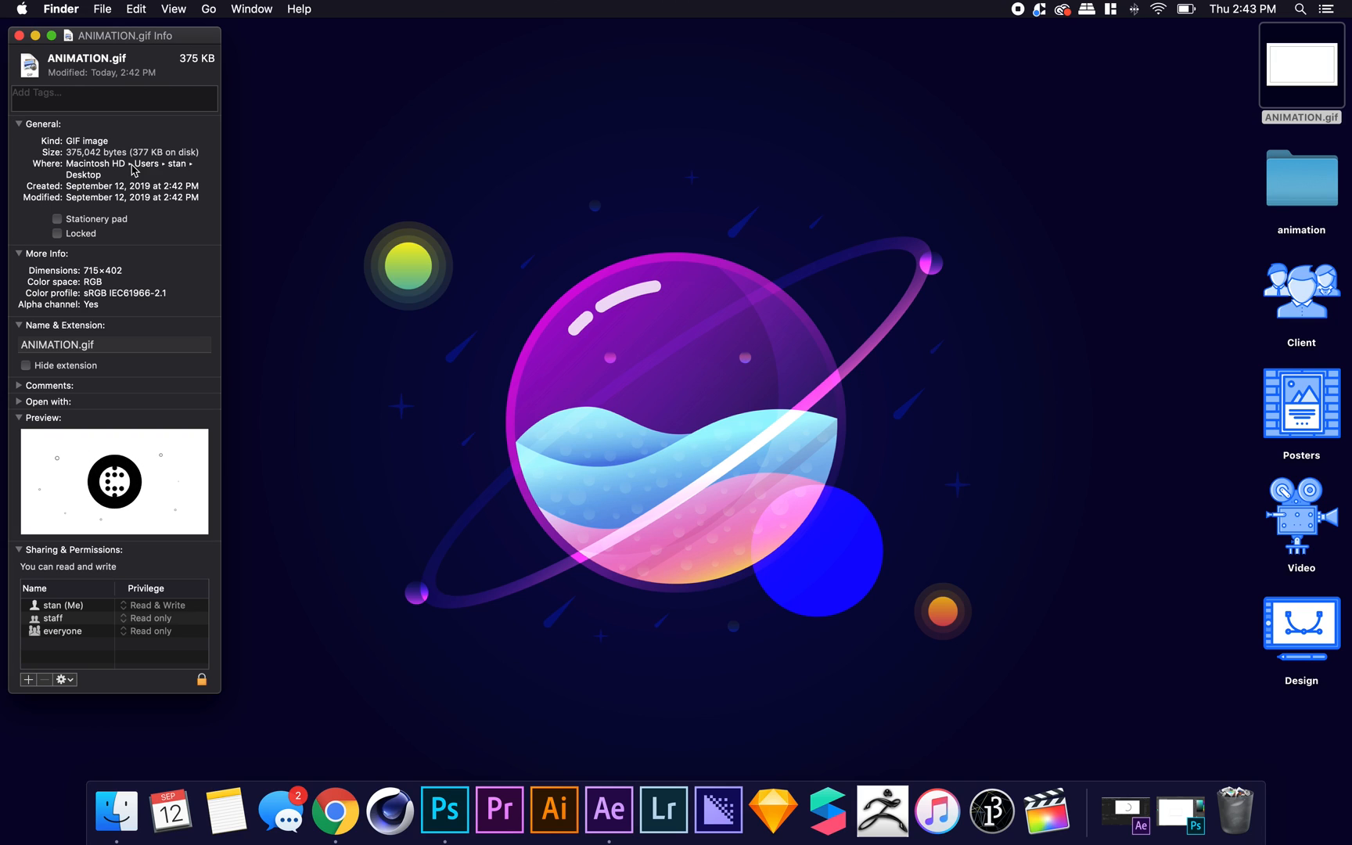
mouse_move(808, 86)
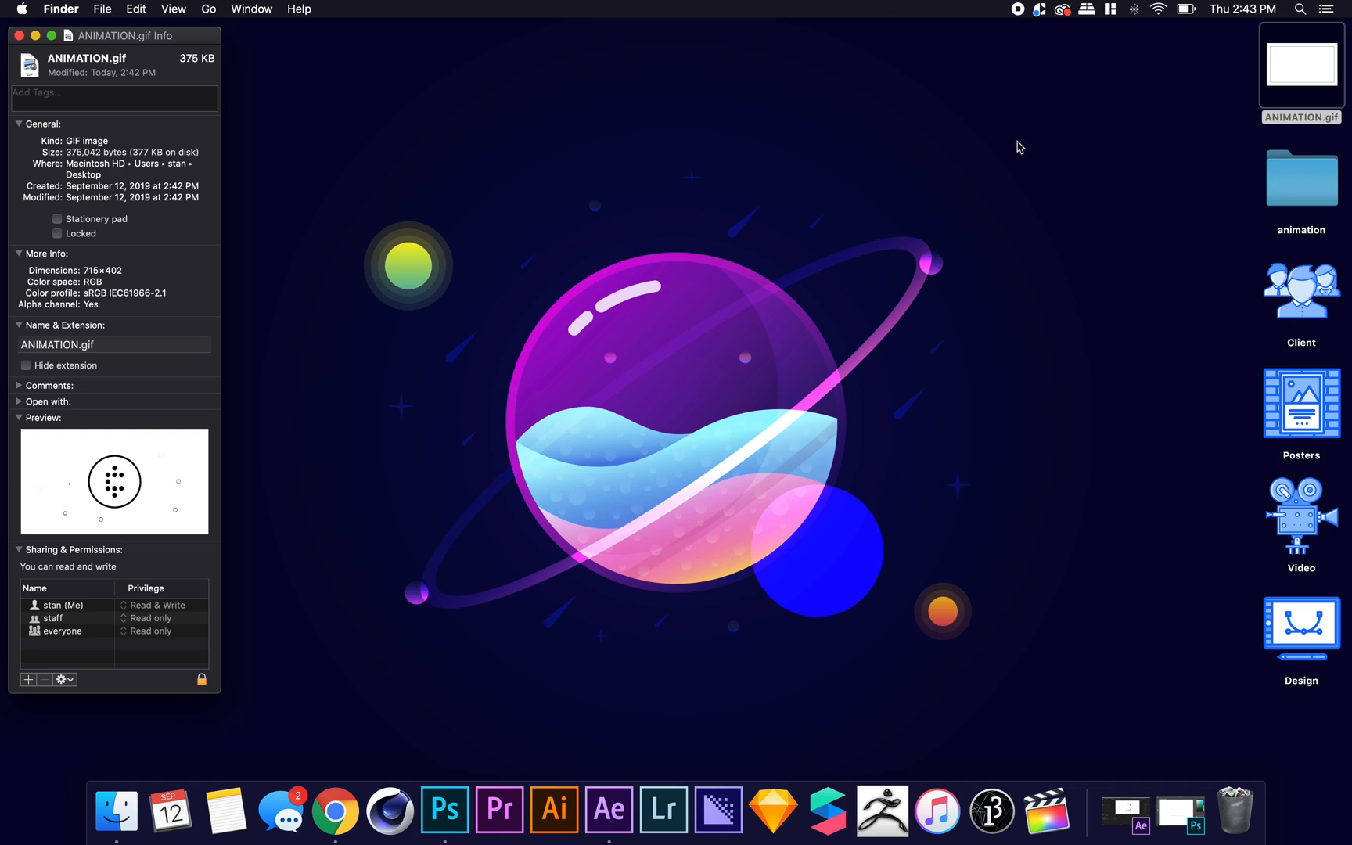
Preview ANIMATION.gif in Google Chrome via Open With, then add a blank new tab.
right_click(1300, 63)
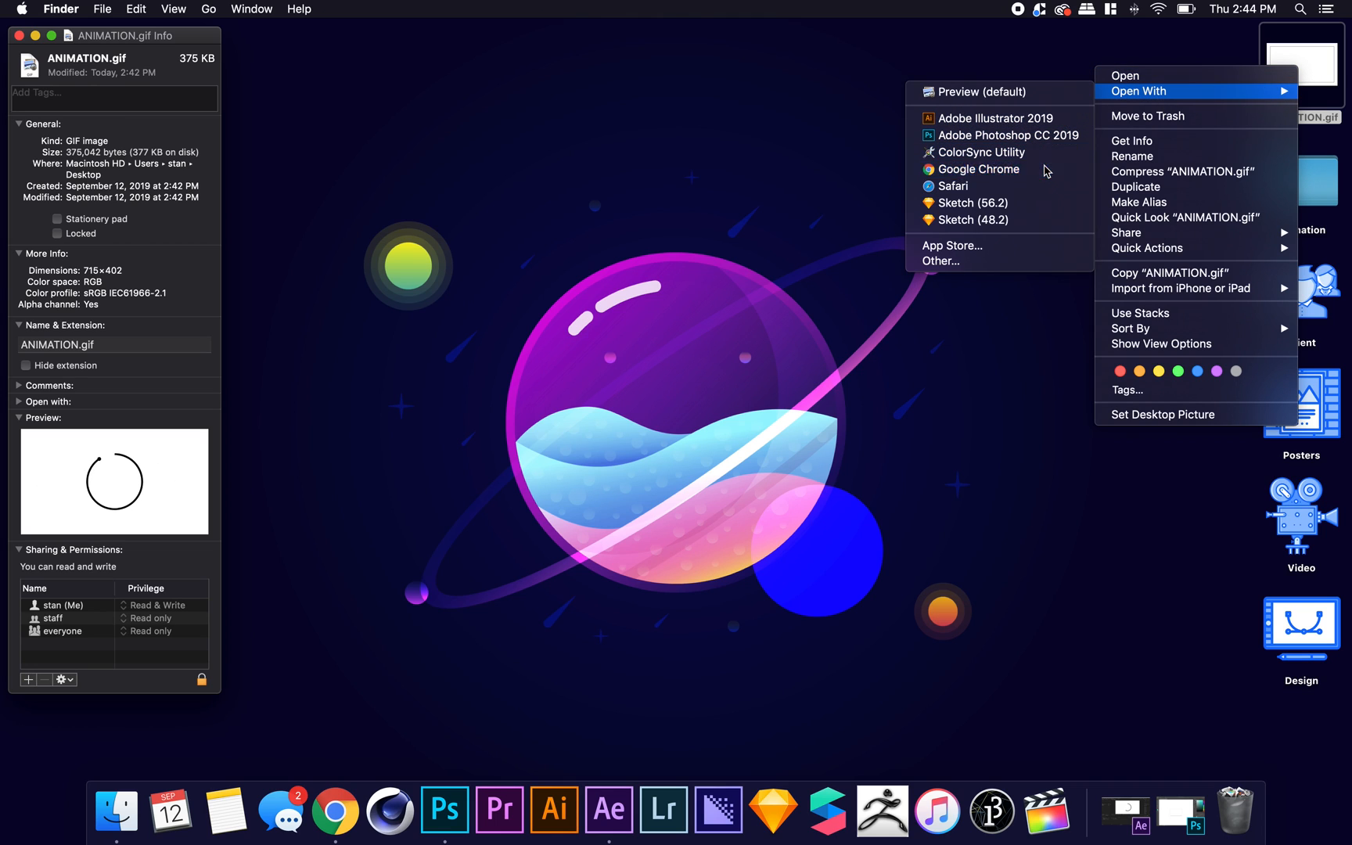
click(978, 169)
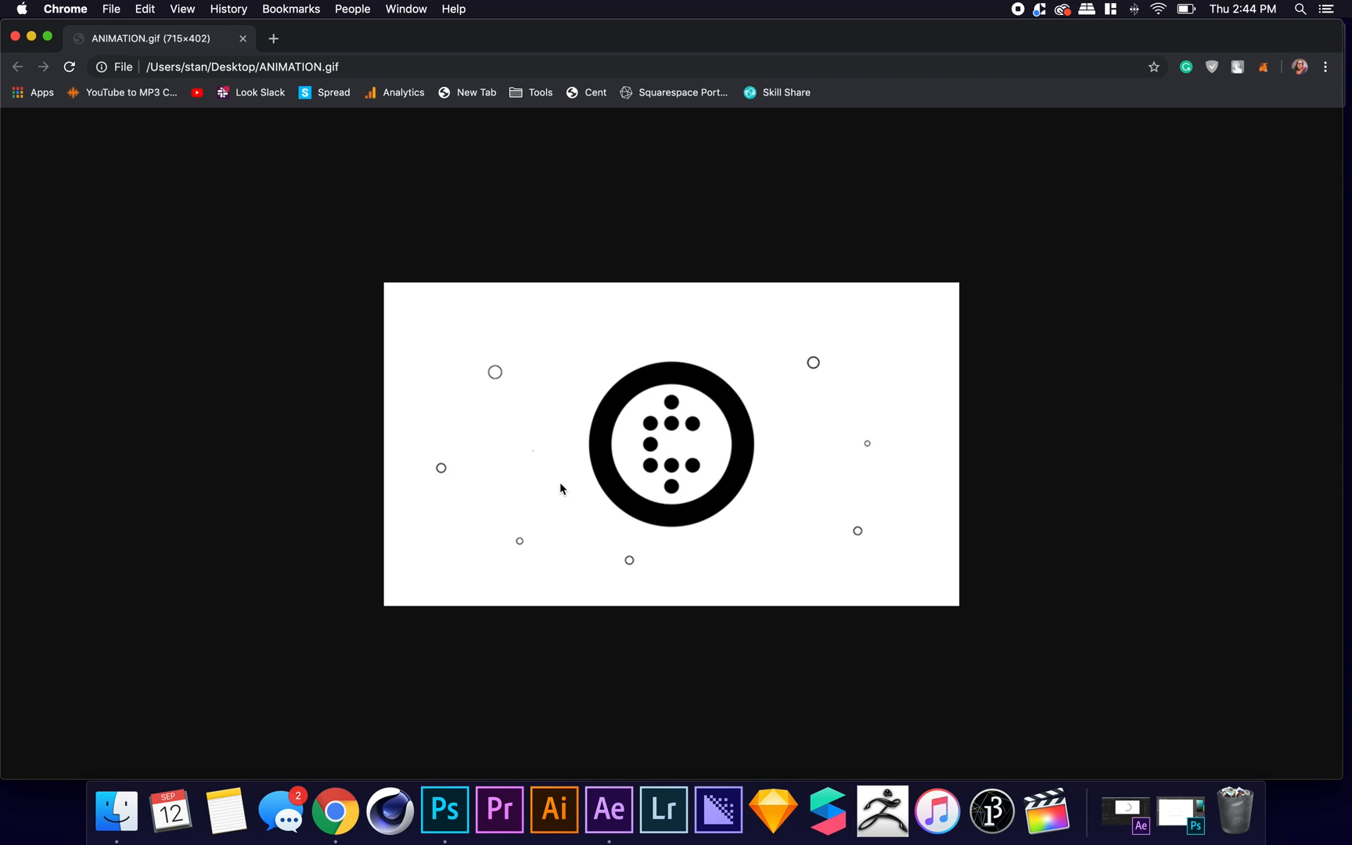
click(272, 37)
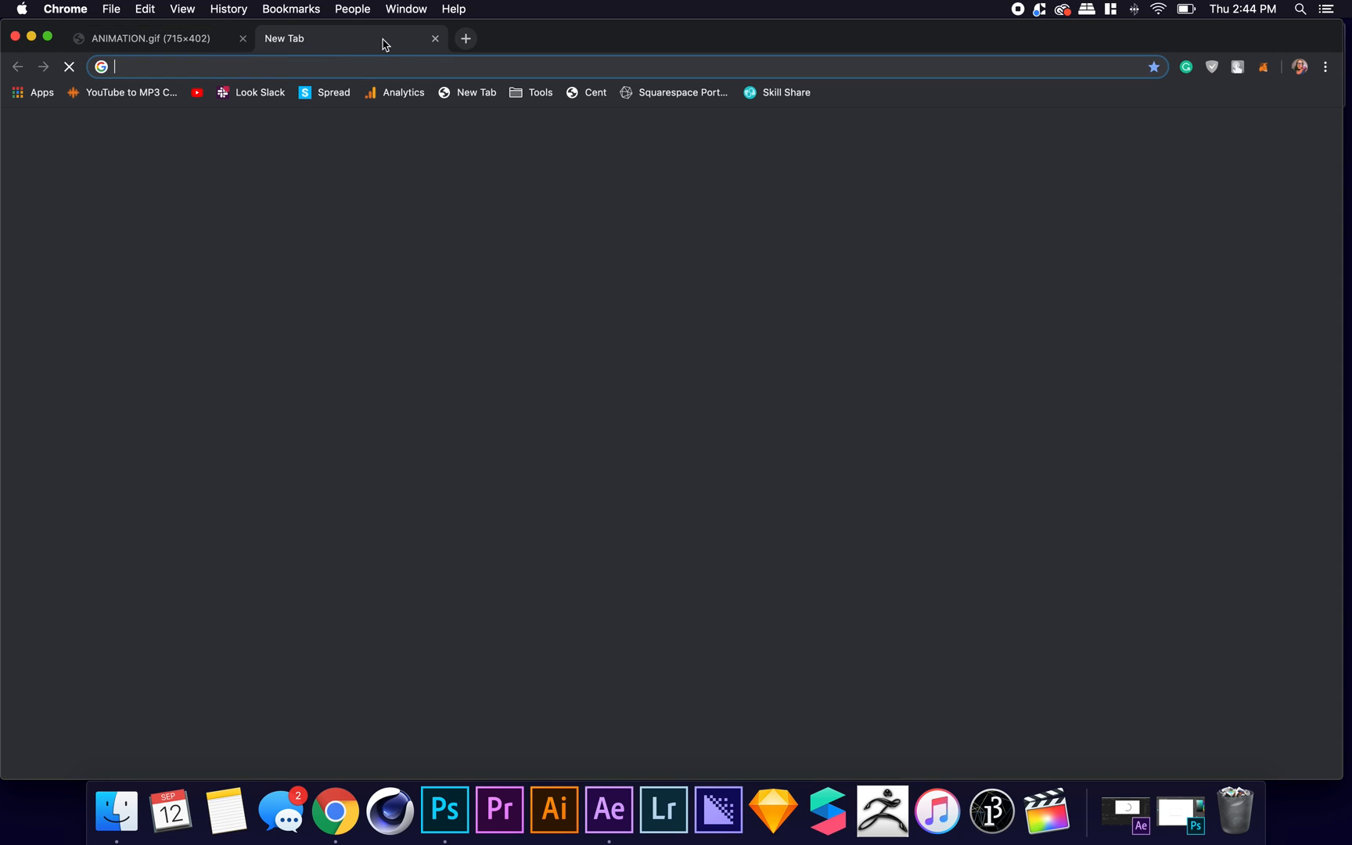
Go to the Cent site, start a new post and choose to insert an image.
click(595, 93)
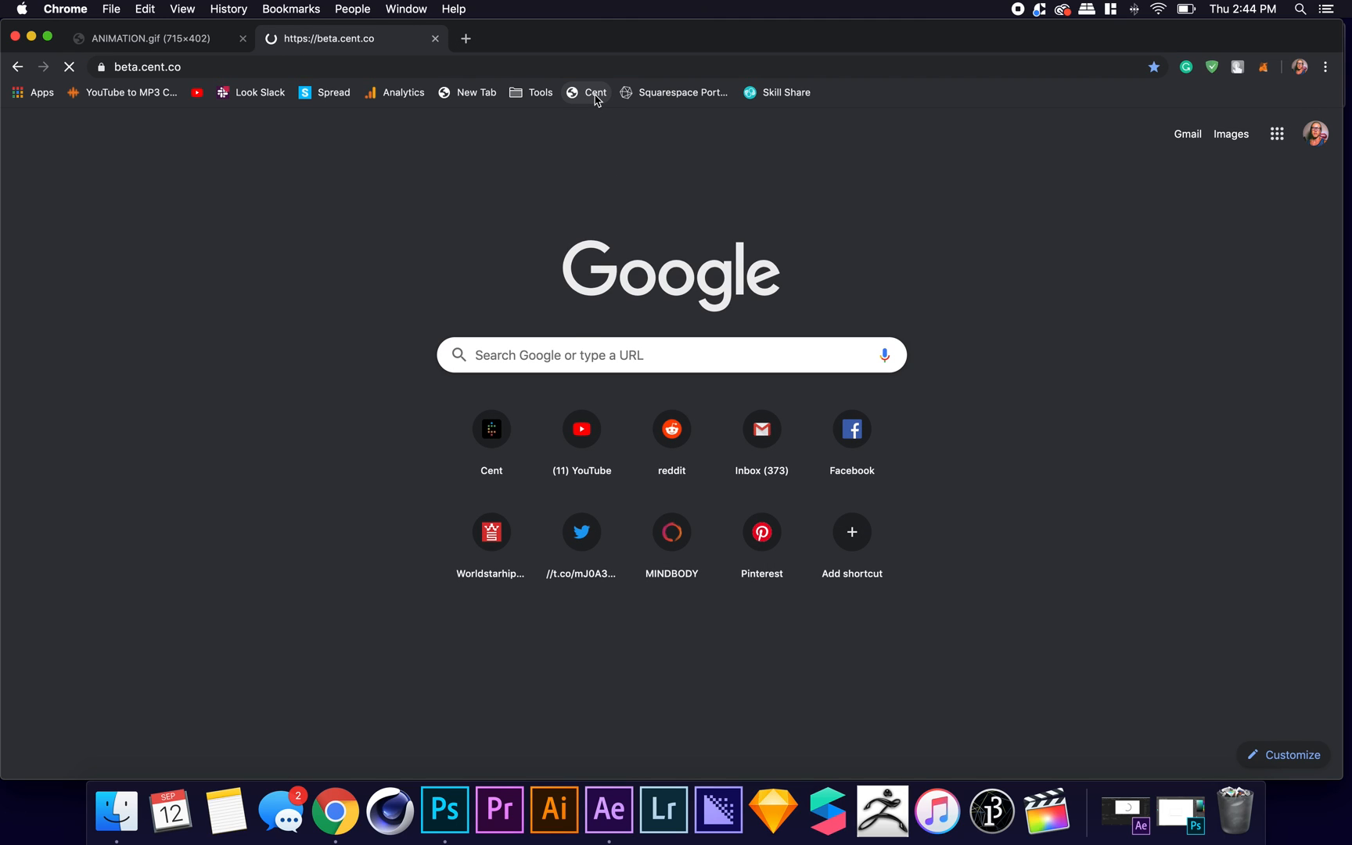
click(593, 93)
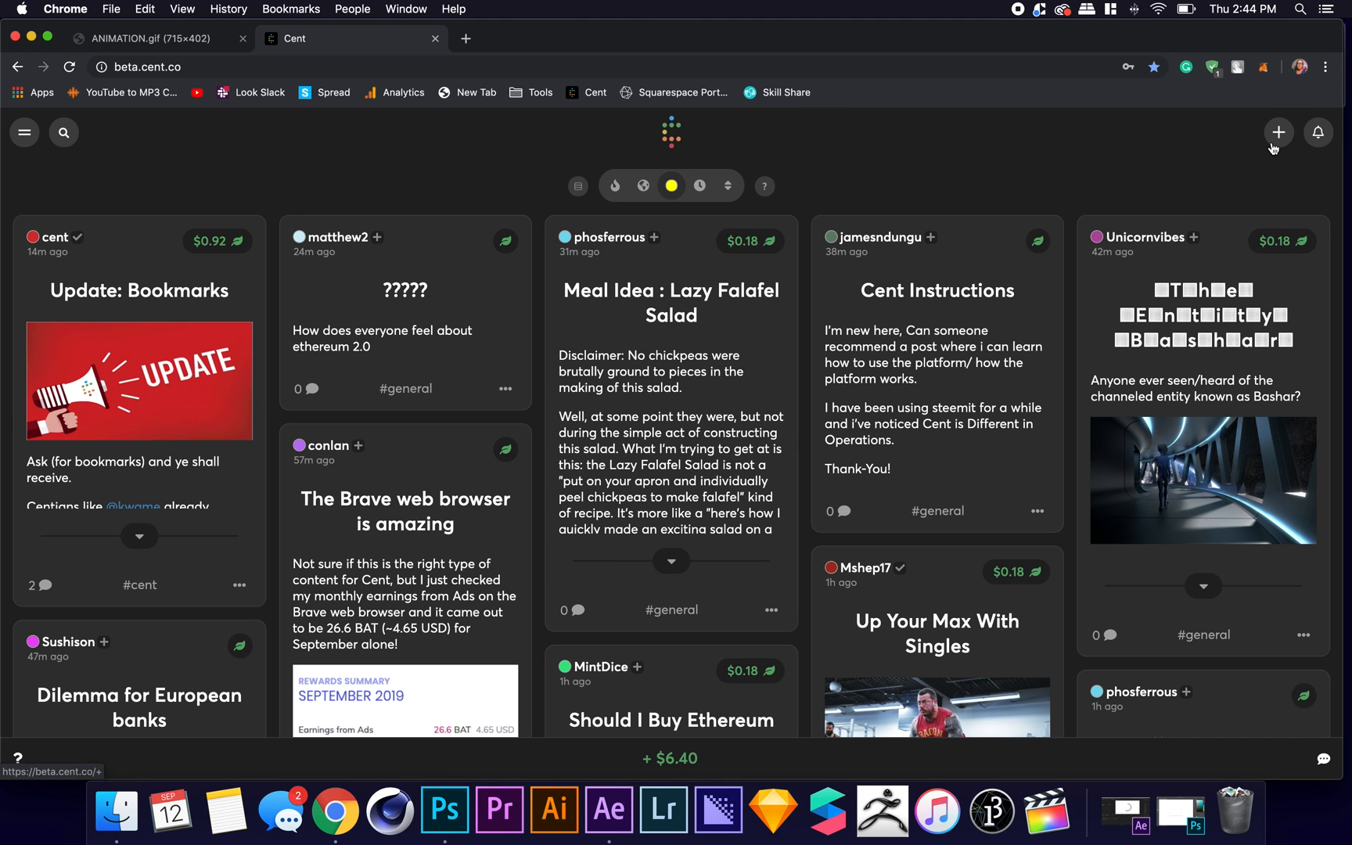
click(1279, 131)
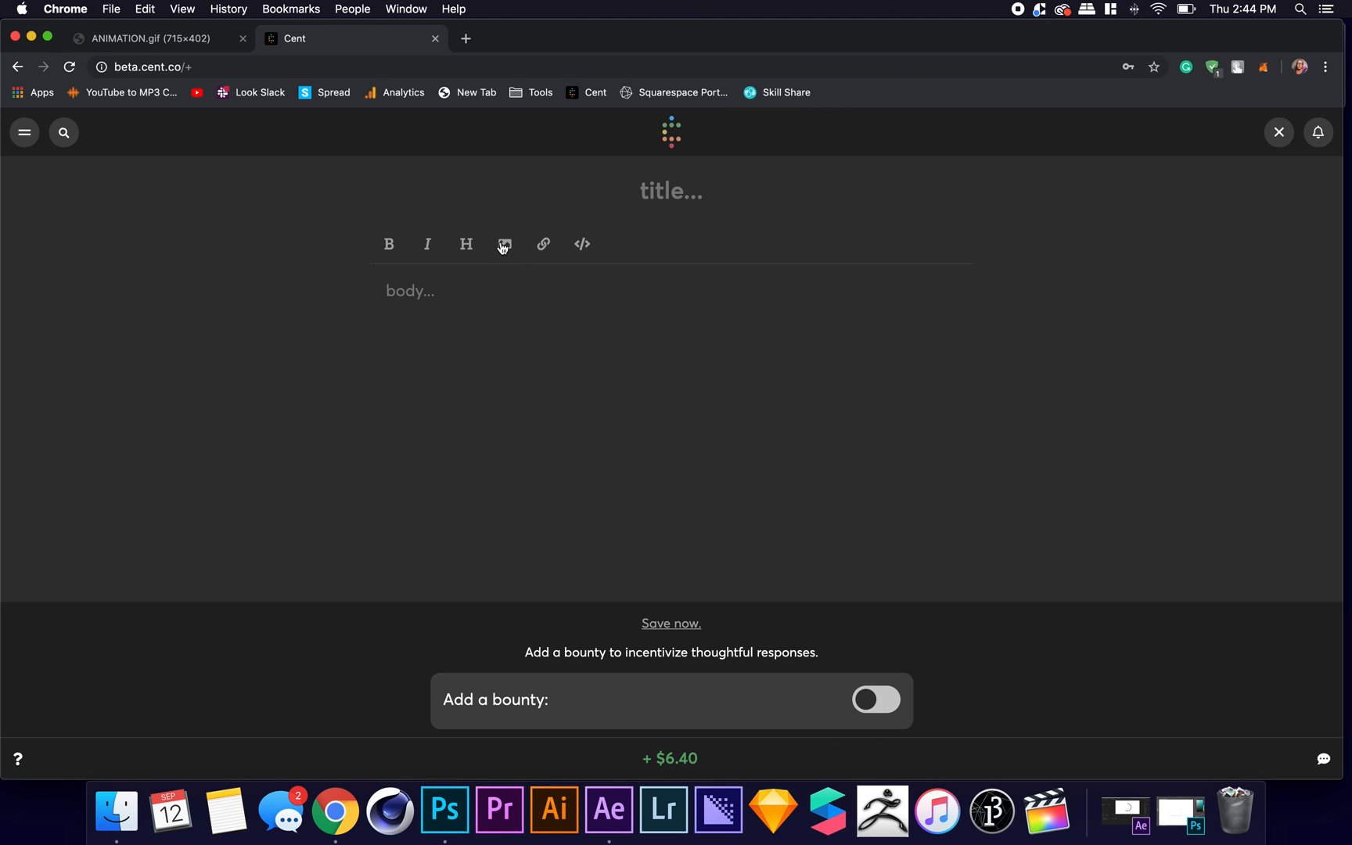
click(504, 244)
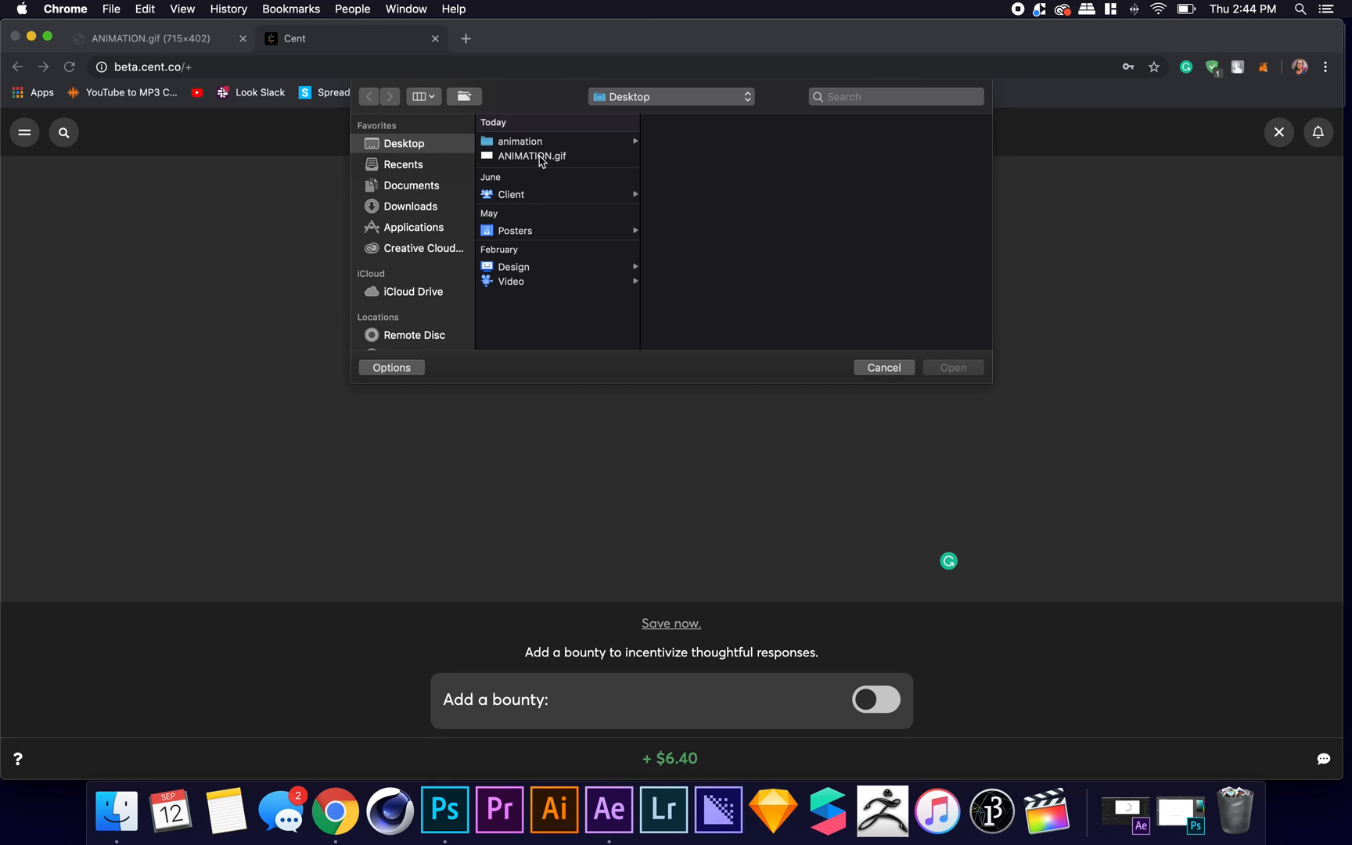
Upload ANIMATION.gif into the post, let the draft auto-save, and close the composer back to the feed.
click(530, 157)
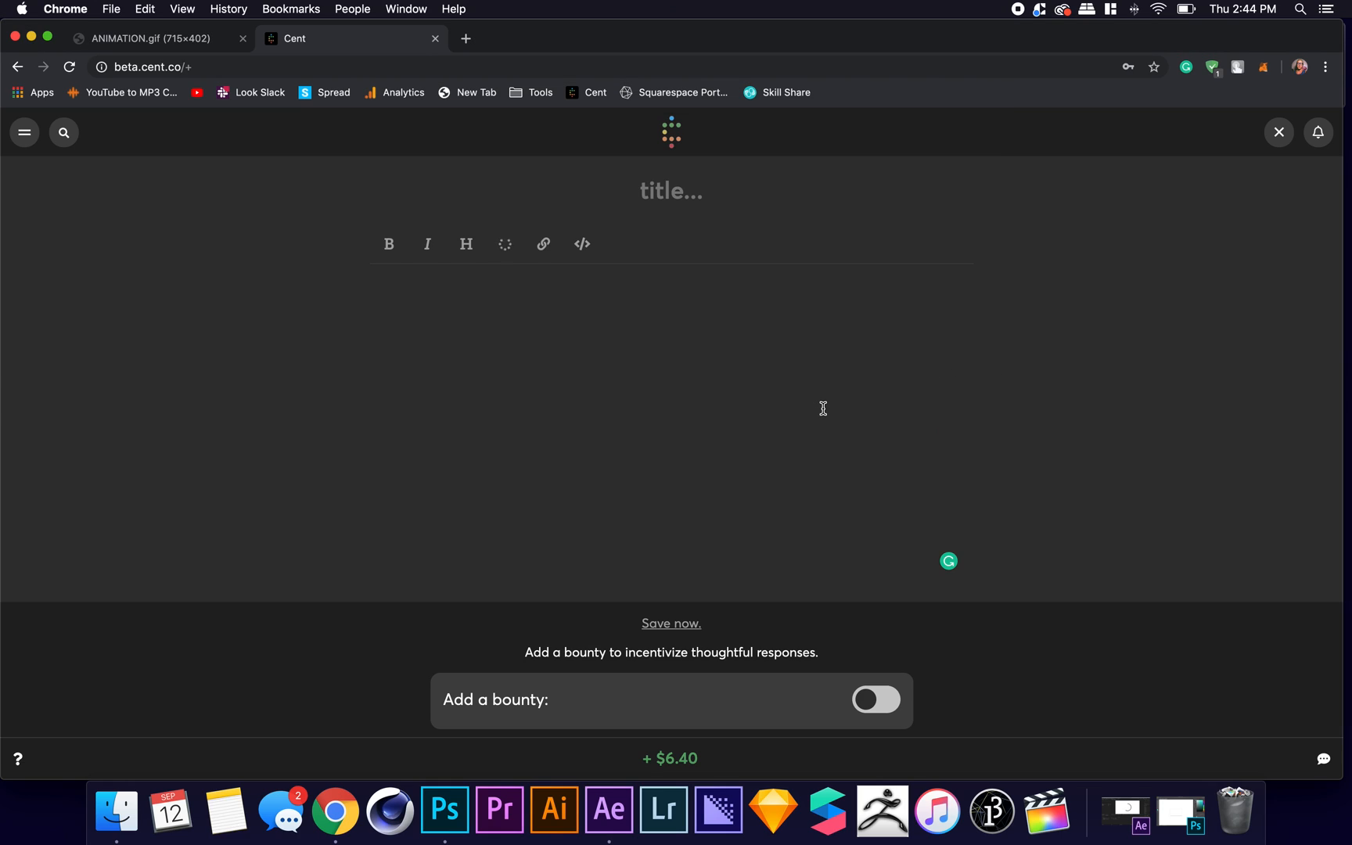
click(672, 623)
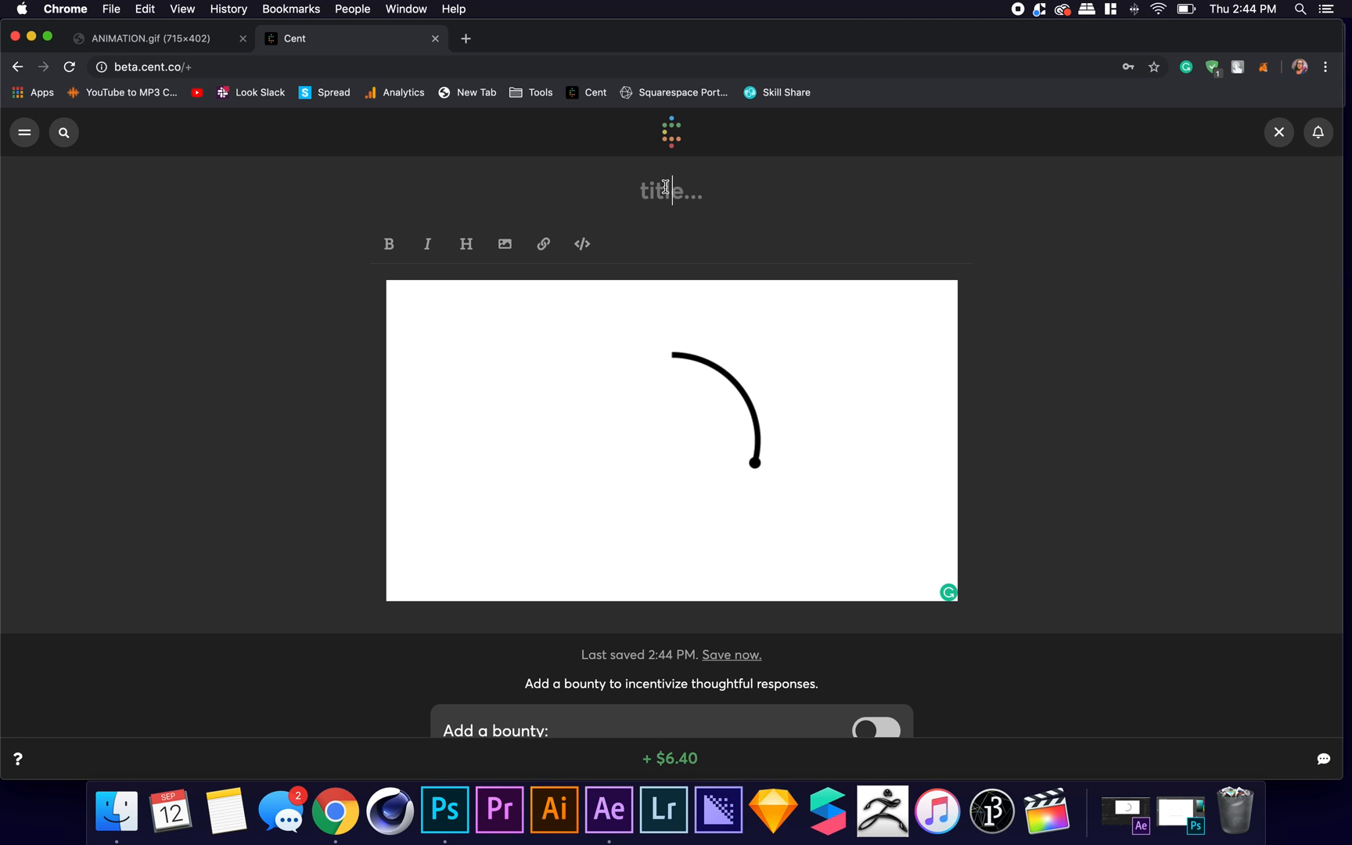
scroll(down, 3)
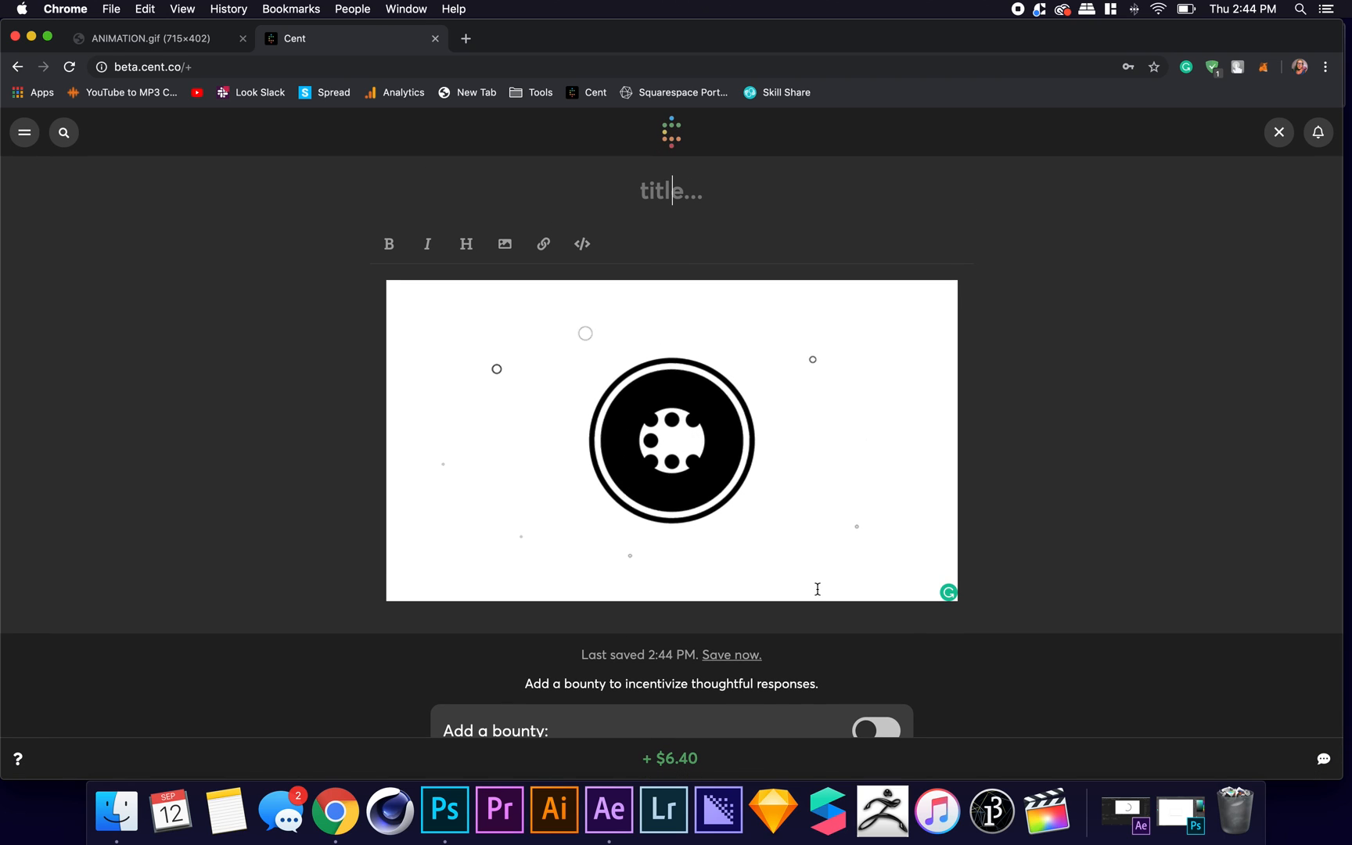
click(1278, 131)
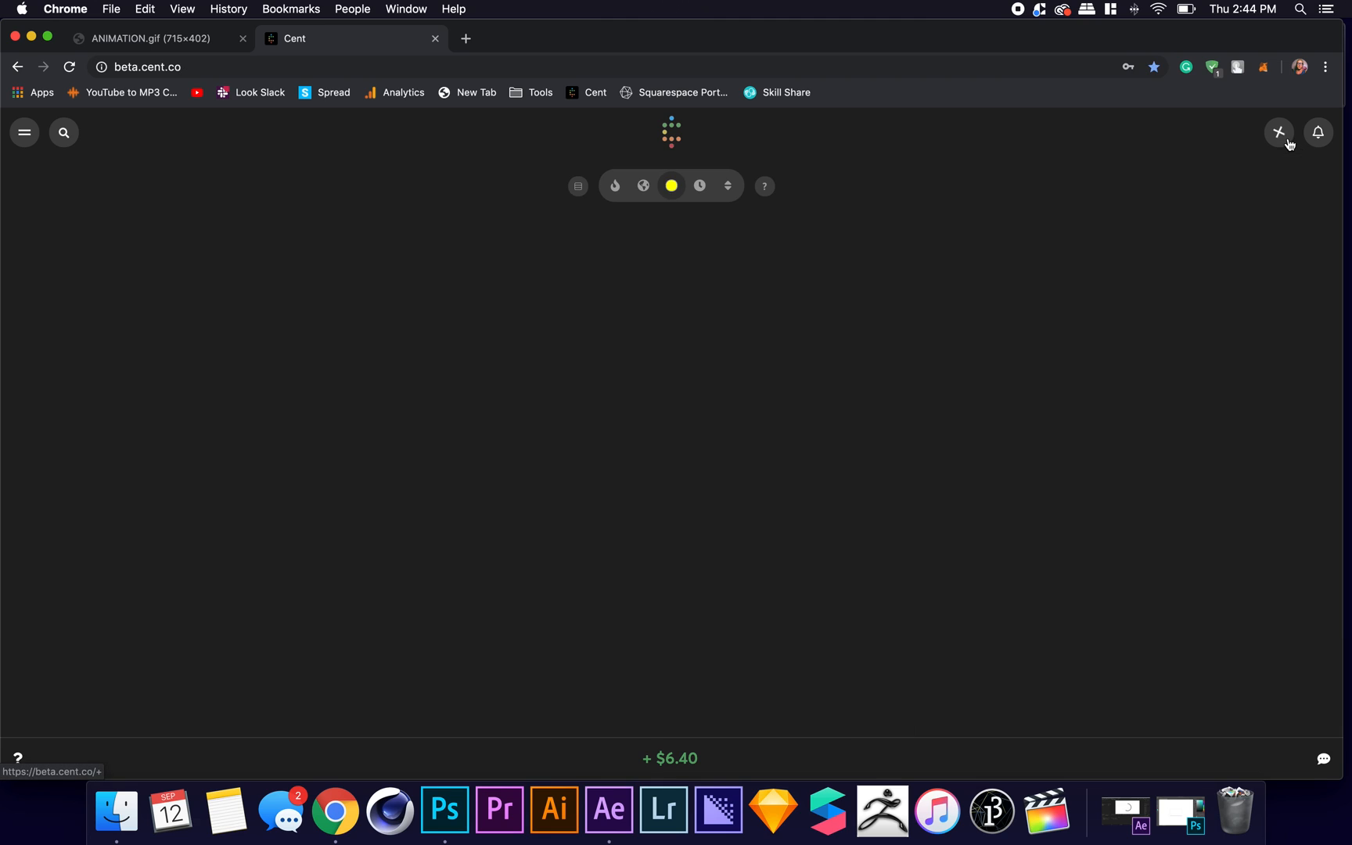